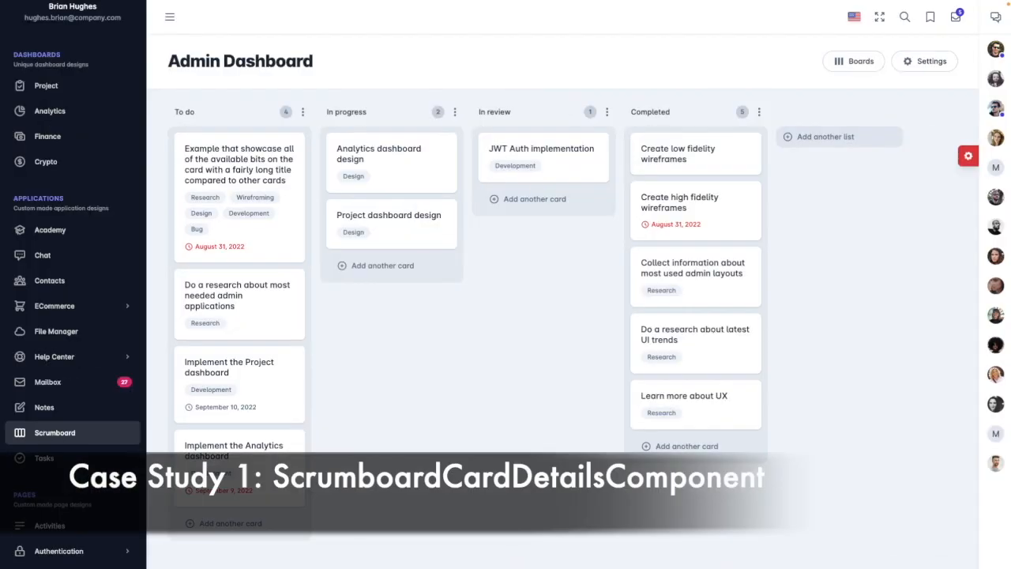
pyautogui.moveTo(82, 421)
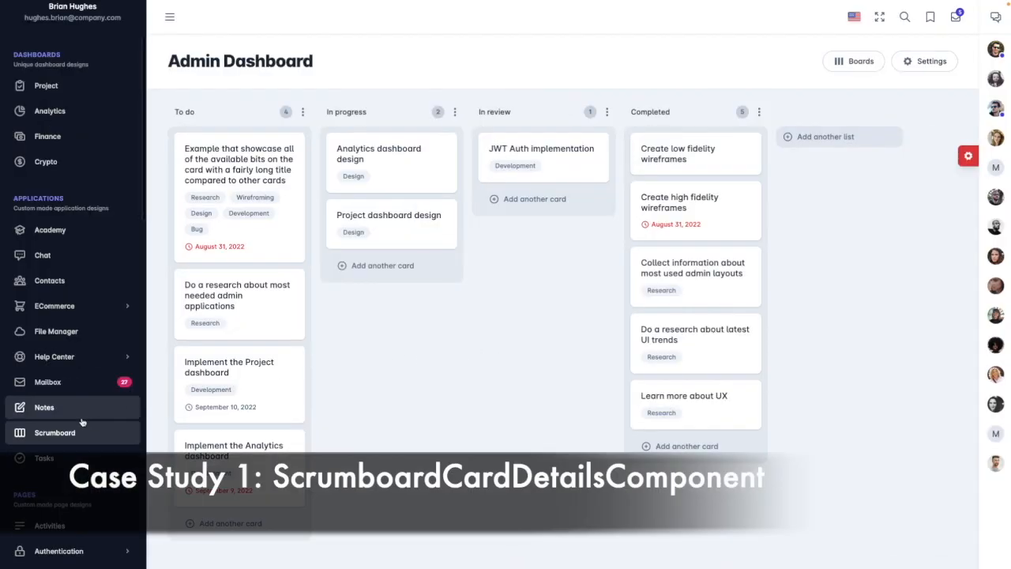
pyautogui.moveTo(528, 69)
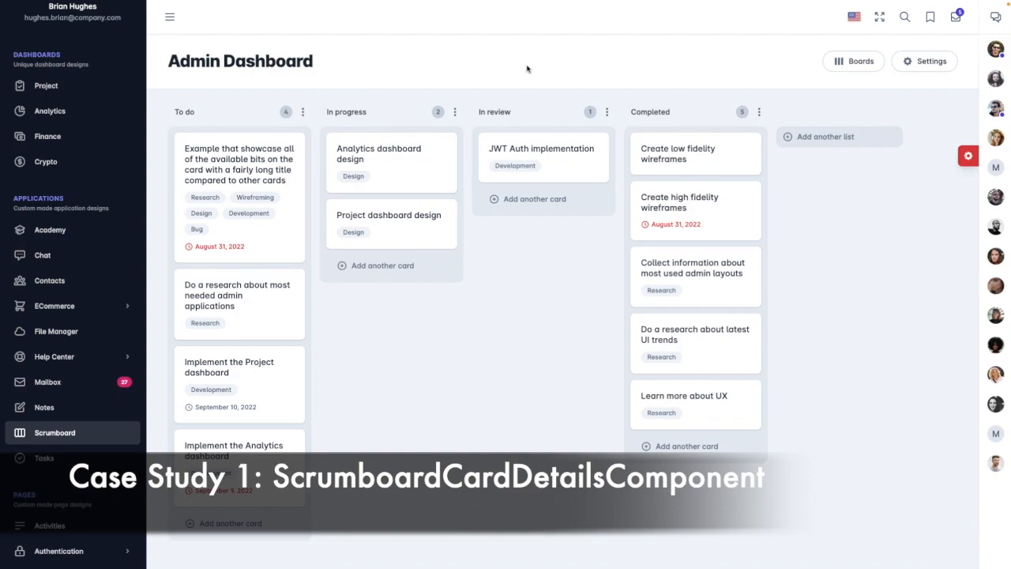
pyautogui.moveTo(227, 156)
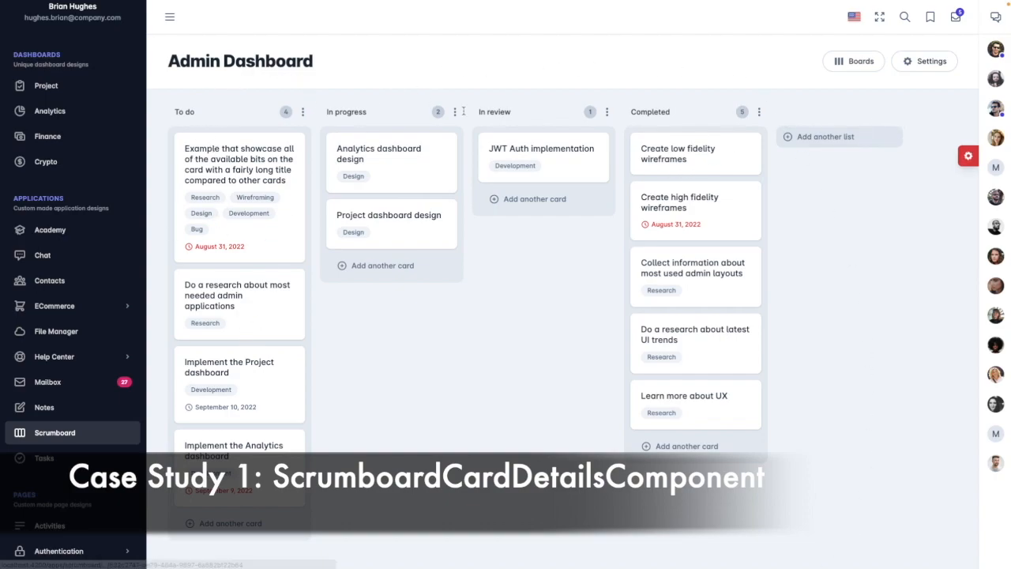
pyautogui.moveTo(242, 383)
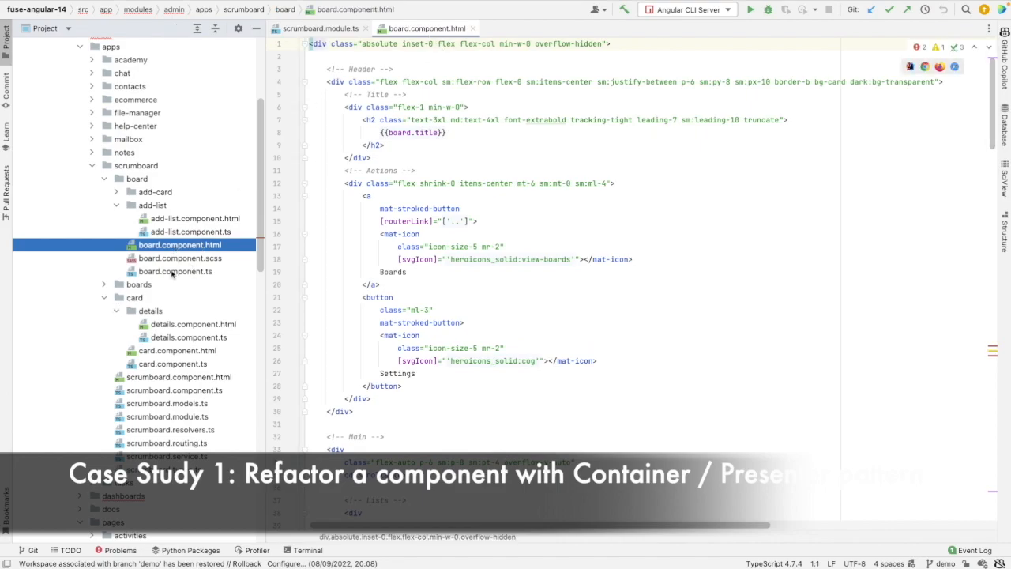
# Step: Open details.component.ts and review ScrumboardCardDetailsComponent's constructor injections, including the form builder
pyautogui.click(175, 271)
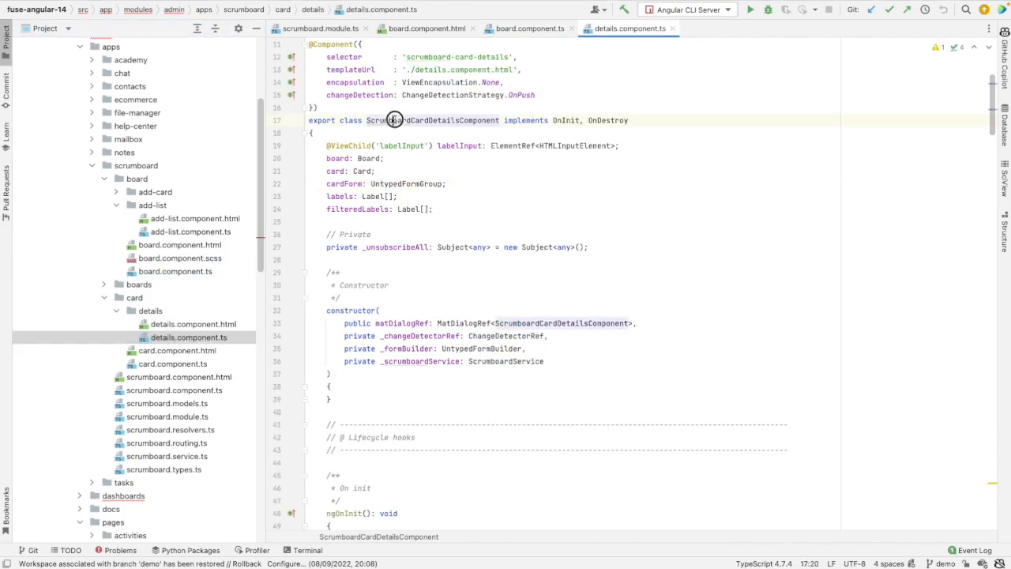
pyautogui.doubleClick(432, 120)
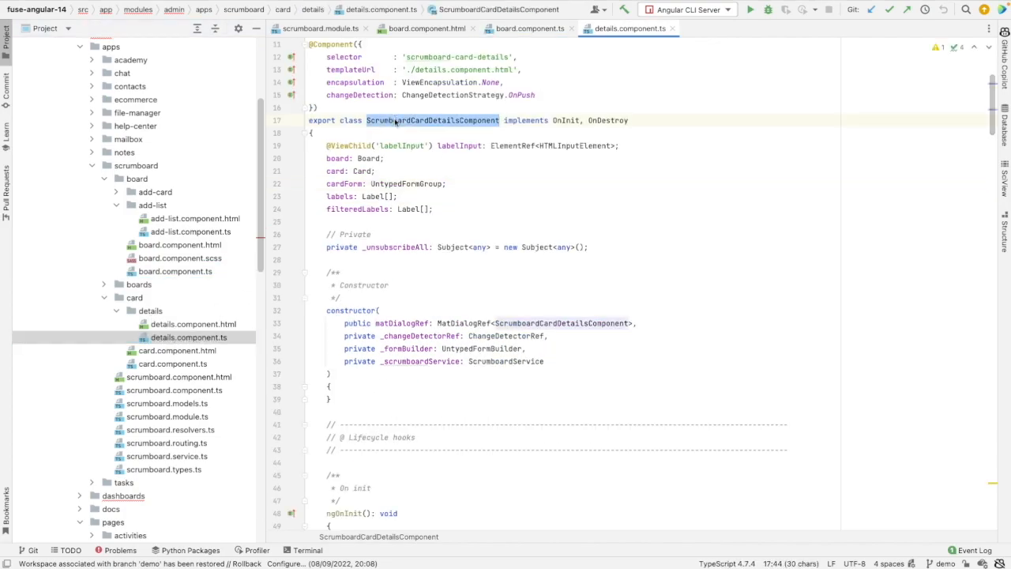
pyautogui.click(378, 309)
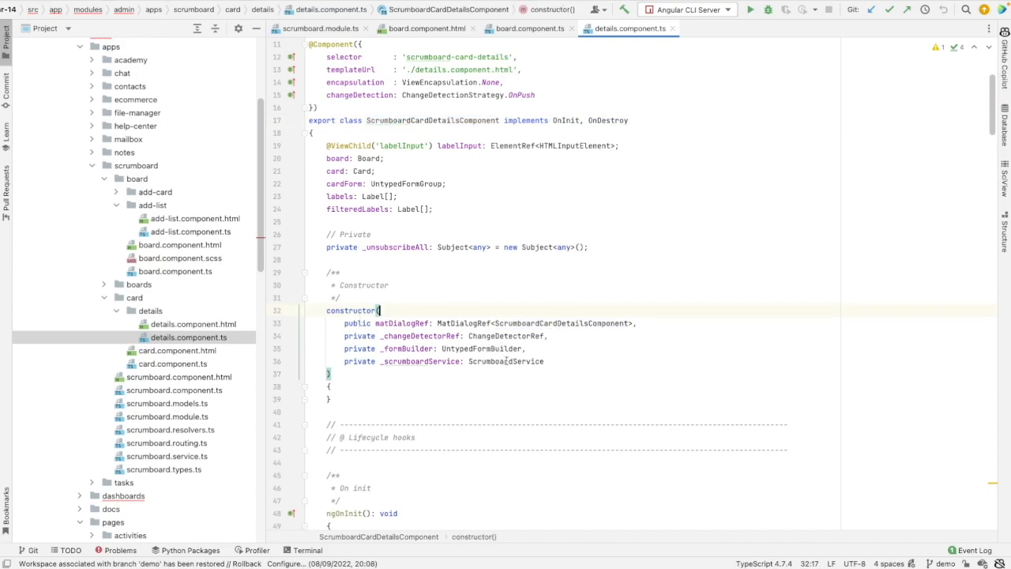
pyautogui.moveTo(506, 361)
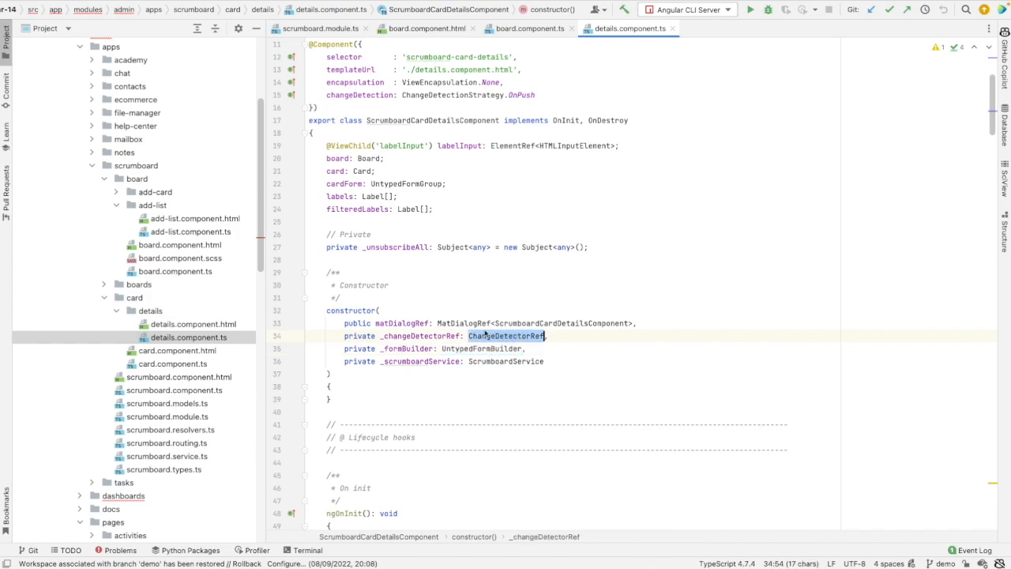
pyautogui.click(484, 348)
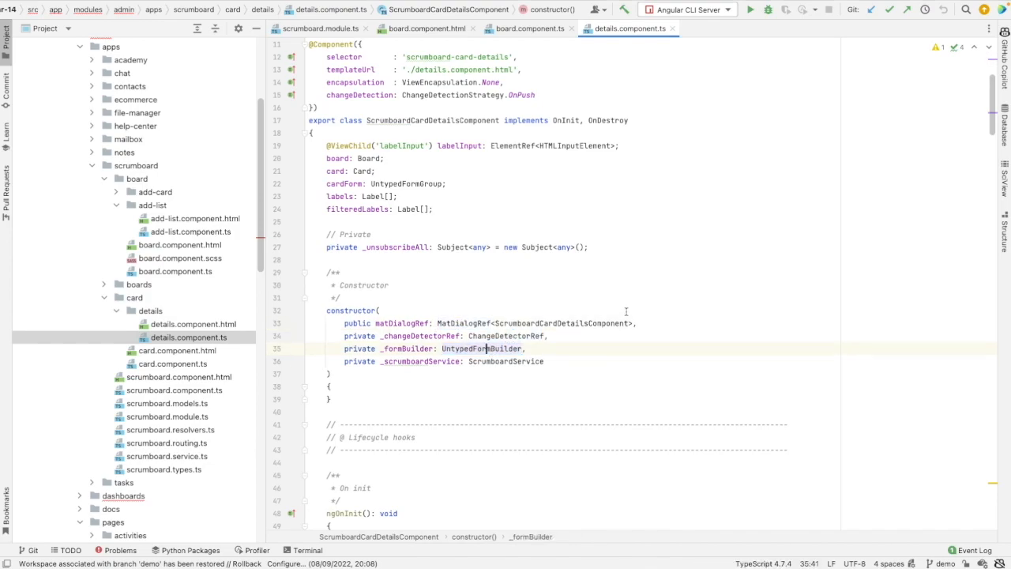
pyautogui.moveTo(462, 297)
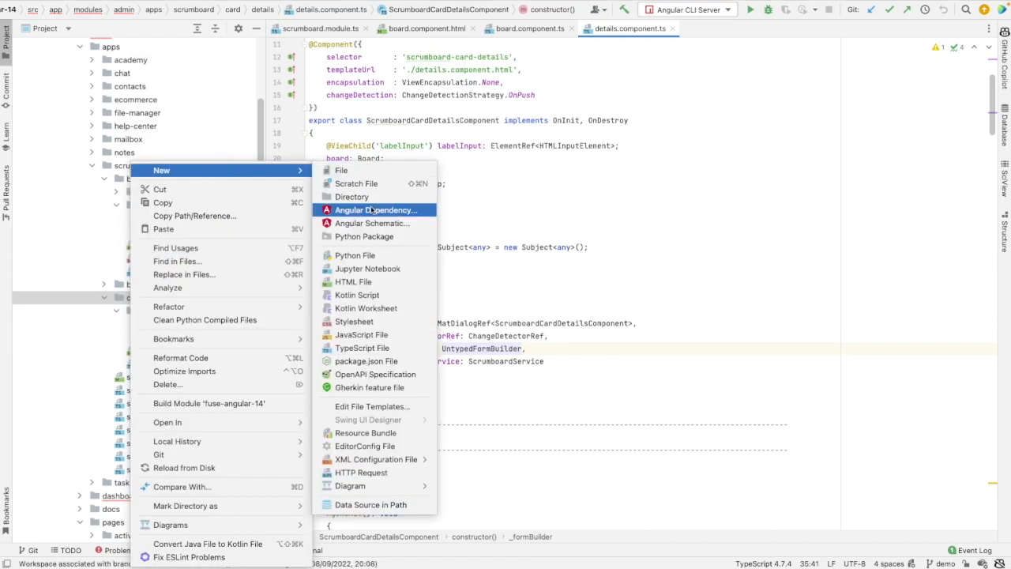
# Step: Create containers and presenters folders inside details and move the component files into containers
pyautogui.click(352, 195)
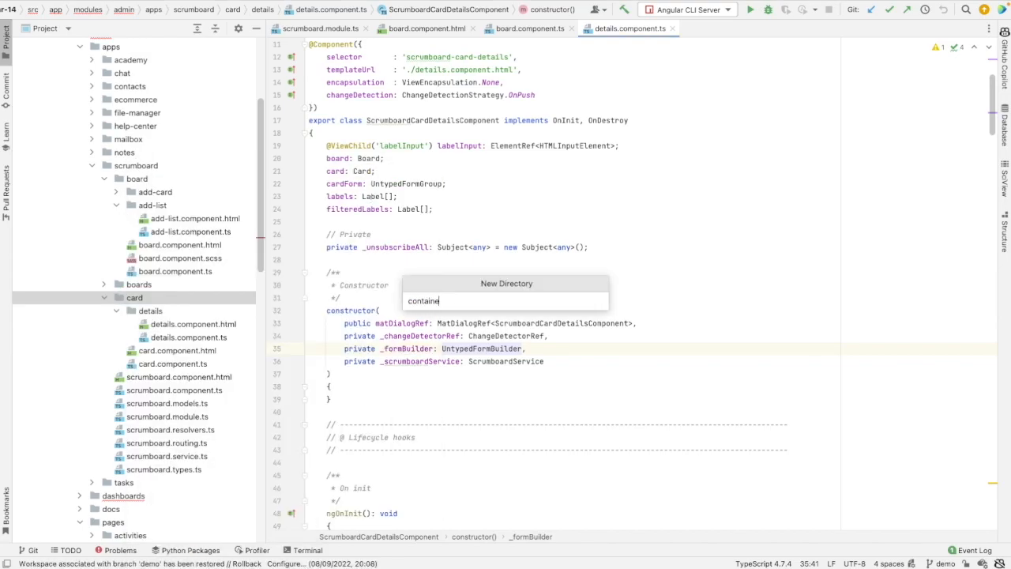
pyautogui.press('Return')
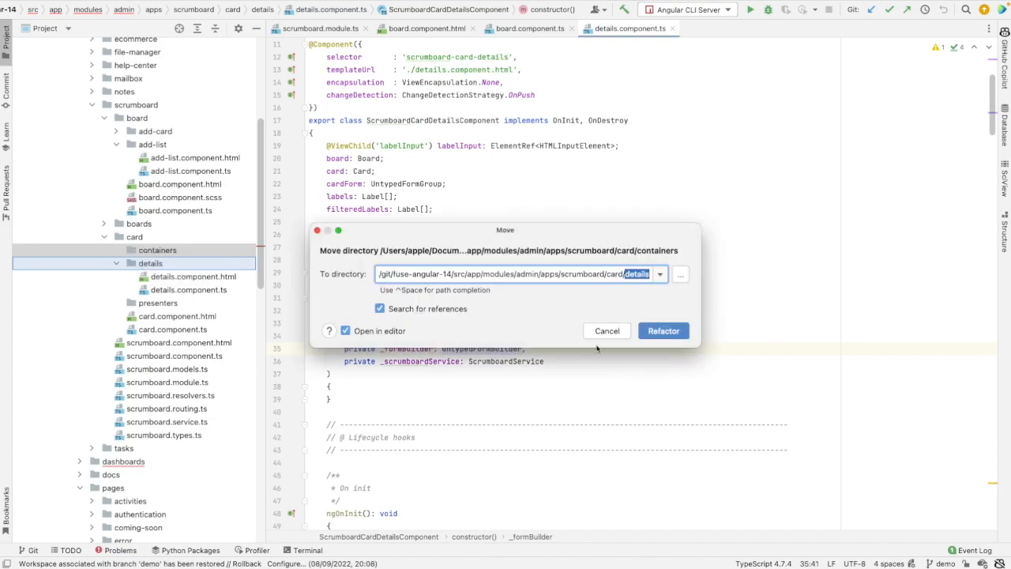
pyautogui.click(663, 331)
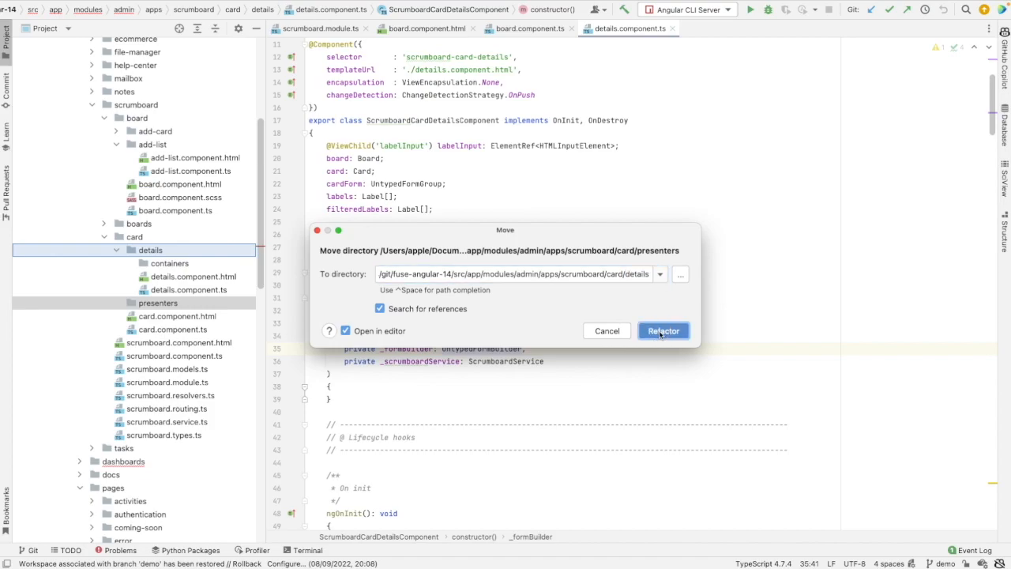
pyautogui.click(664, 330)
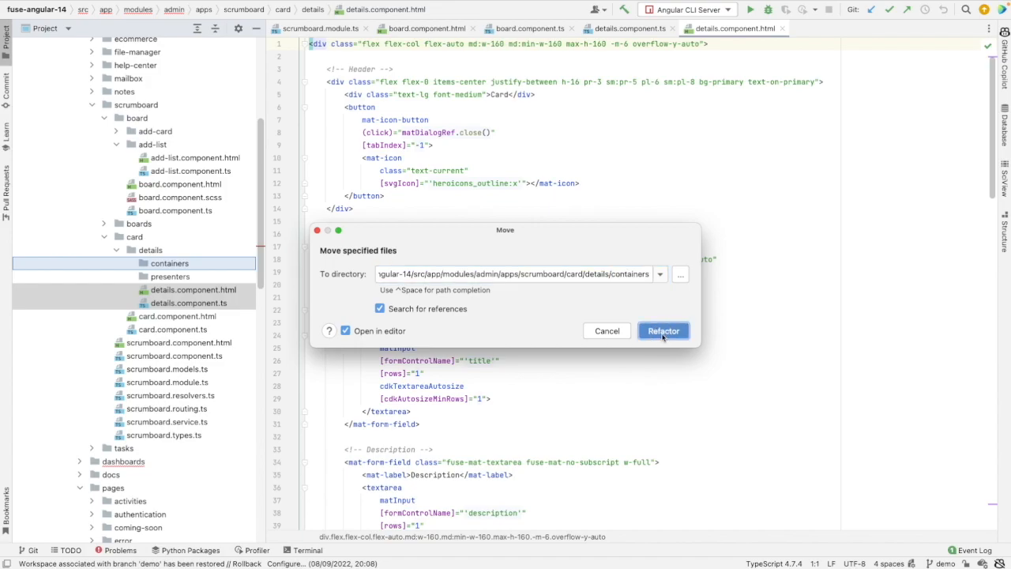
pyautogui.click(664, 330)
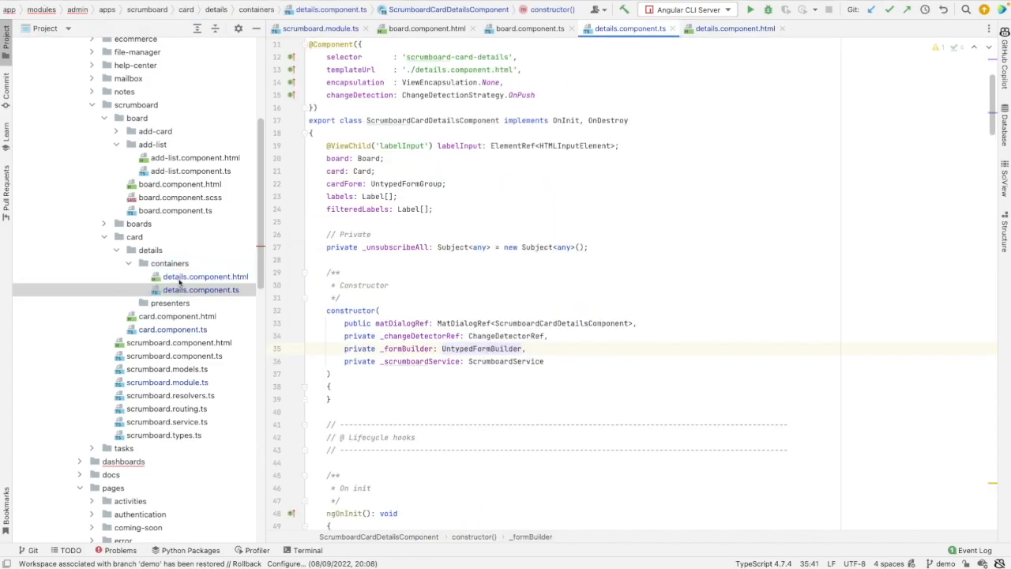
# Step: Copy the component files into presenters and add the copies to Git
pyautogui.click(170, 302)
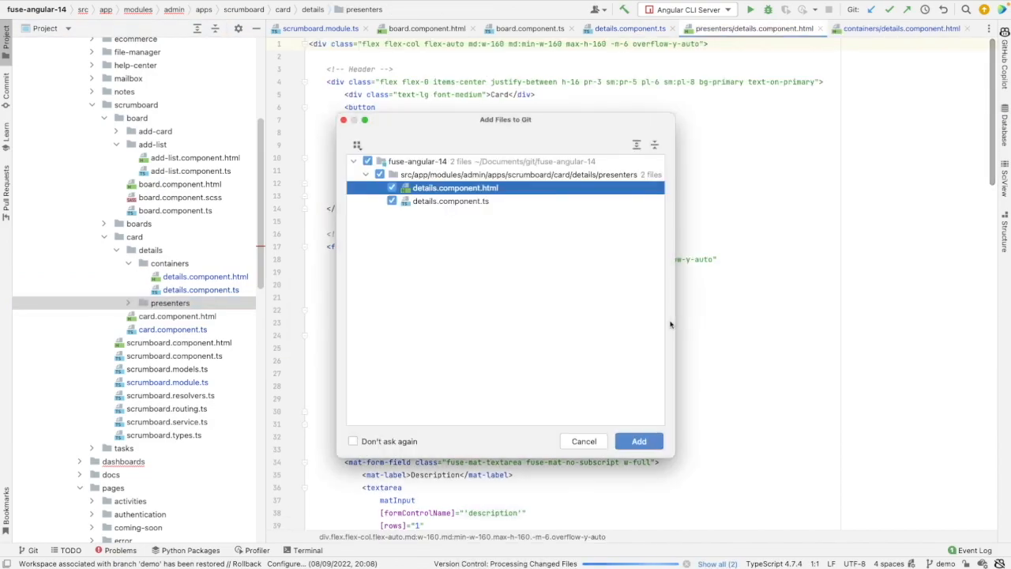
pyautogui.click(638, 441)
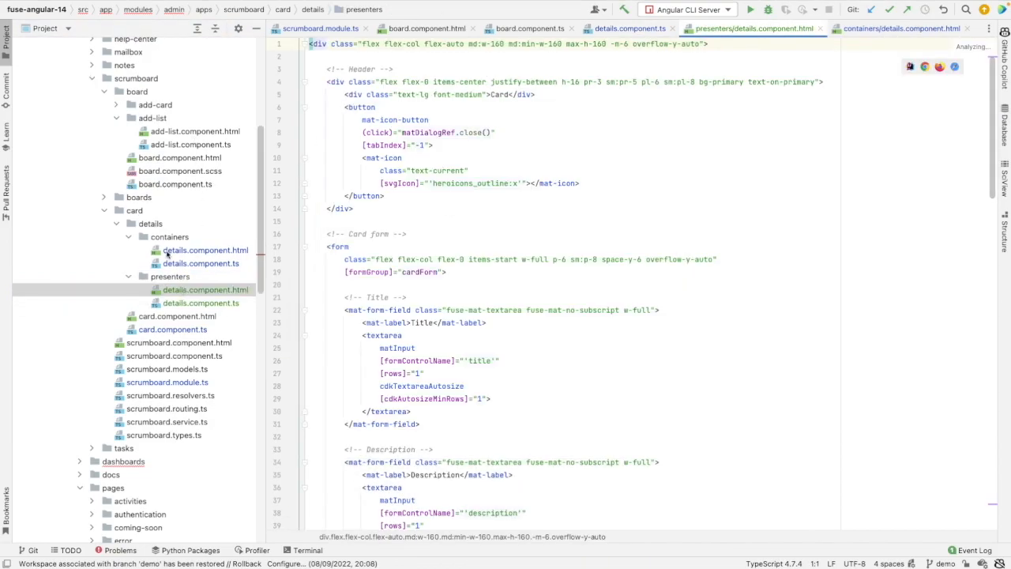
pyautogui.click(201, 263)
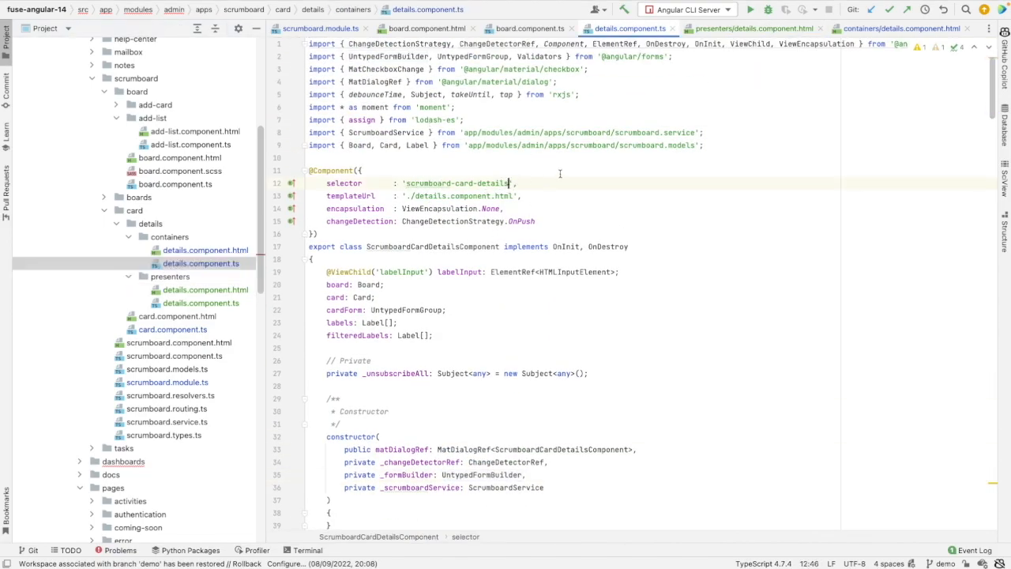
# Step: Append -container to the selector and rename both container files to details-container.component
pyautogui.write('-container')
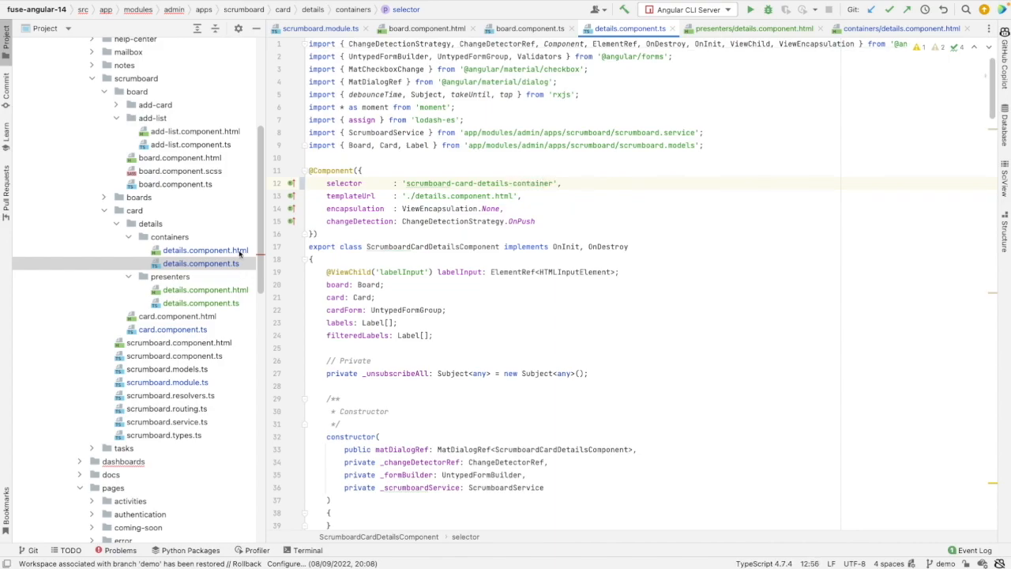
pyautogui.rightClick(204, 250)
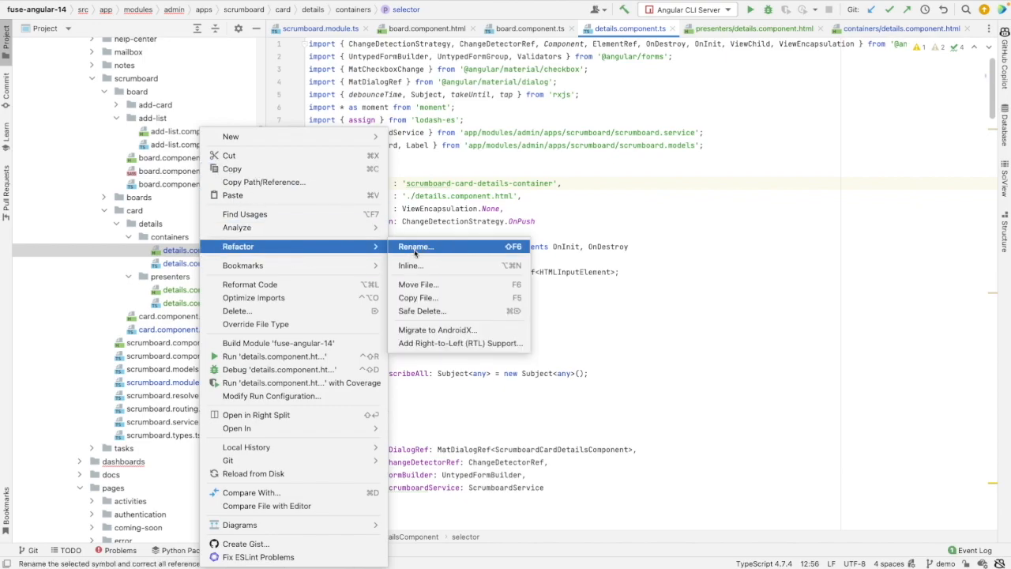
pyautogui.click(415, 246)
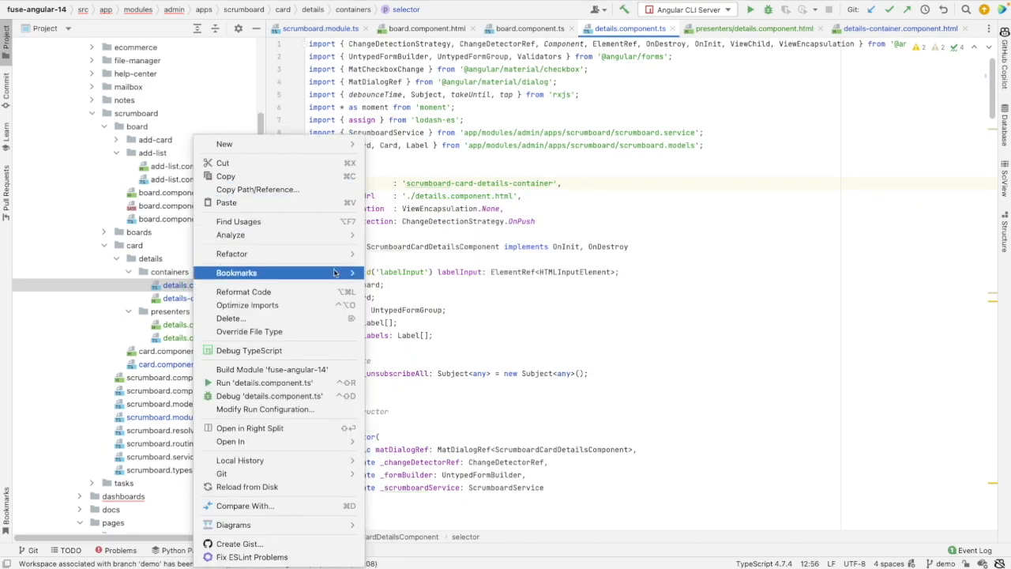
pyautogui.click(231, 253)
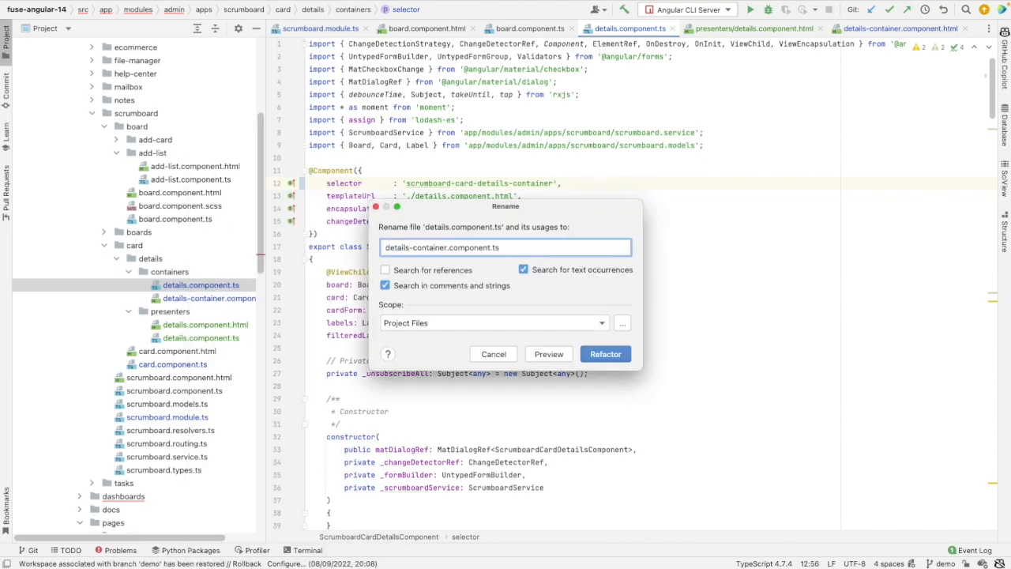
pyautogui.click(605, 353)
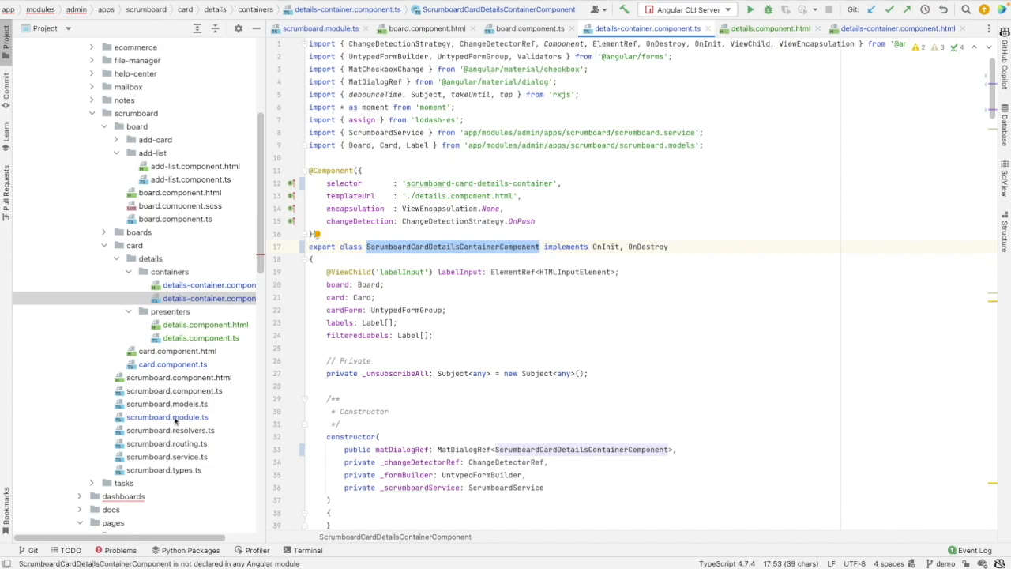
pyautogui.click(167, 416)
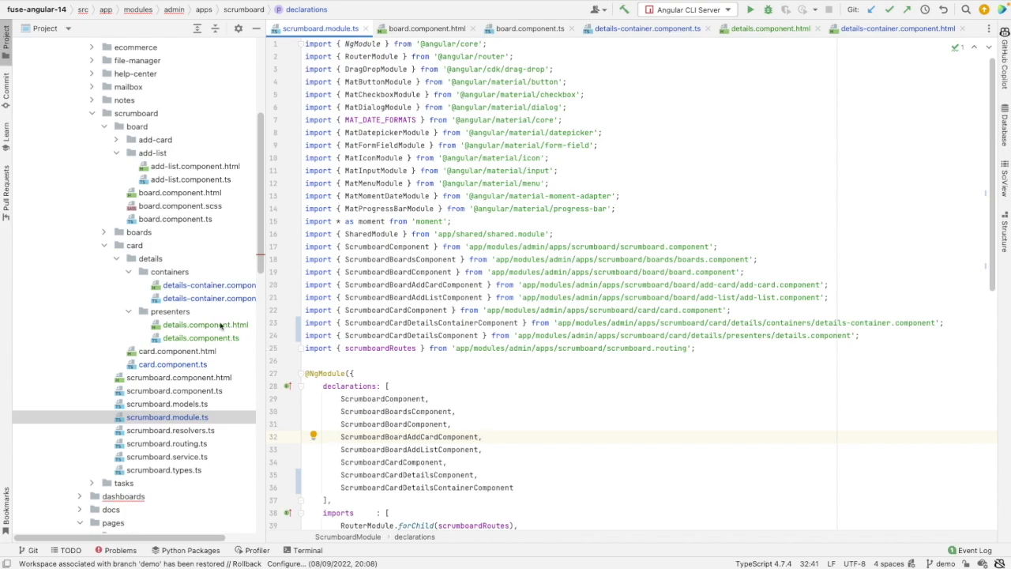
# Step: Compare details-container.component.html with the presenter's details.component.html header and form markup
pyautogui.click(647, 29)
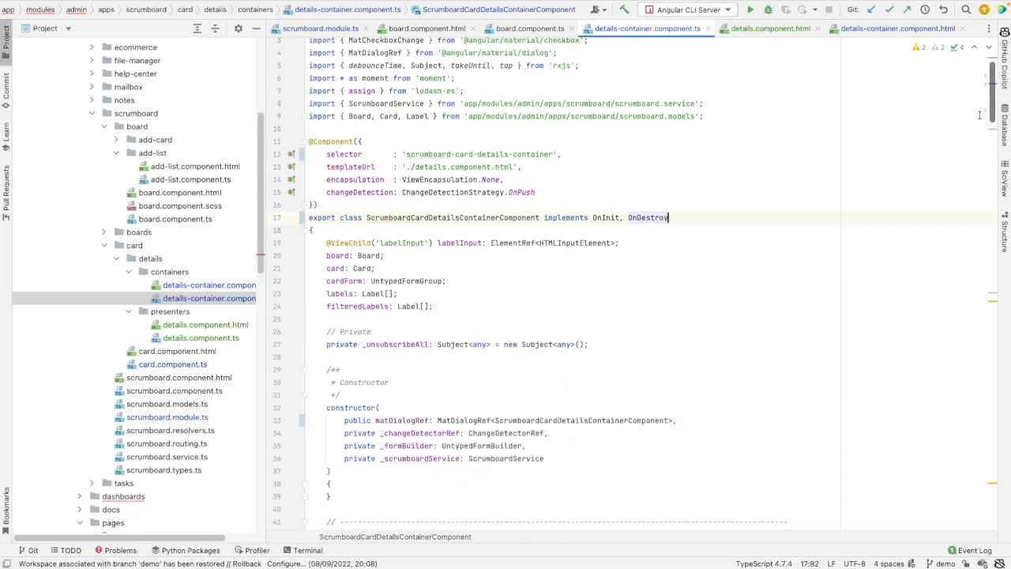
pyautogui.click(897, 29)
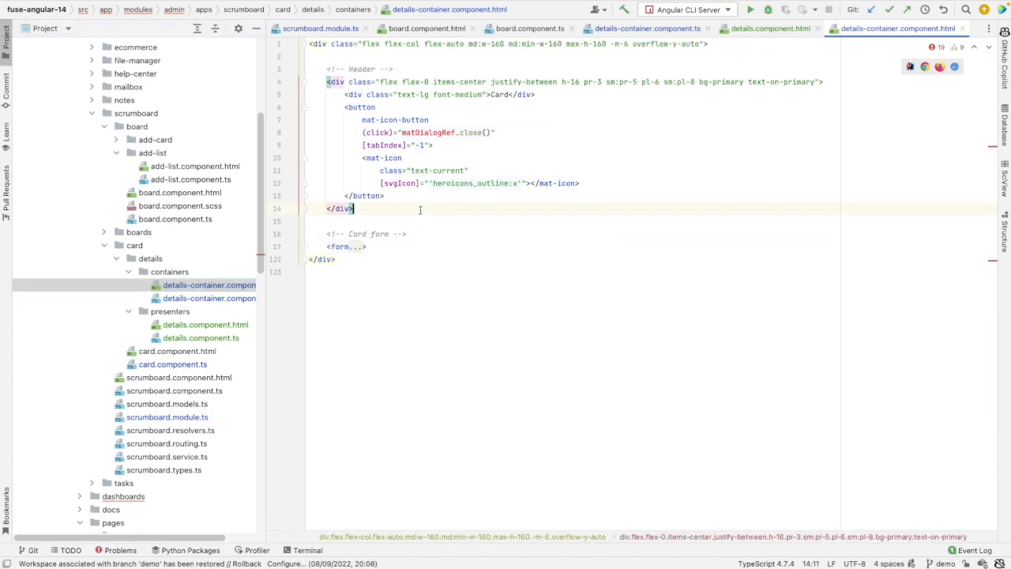
pyautogui.click(367, 247)
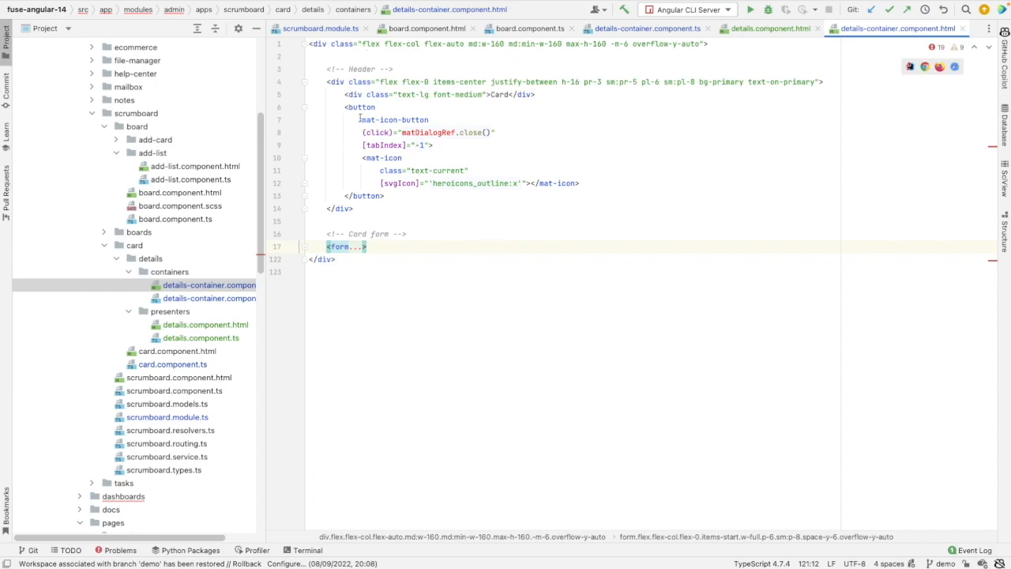
pyautogui.click(471, 132)
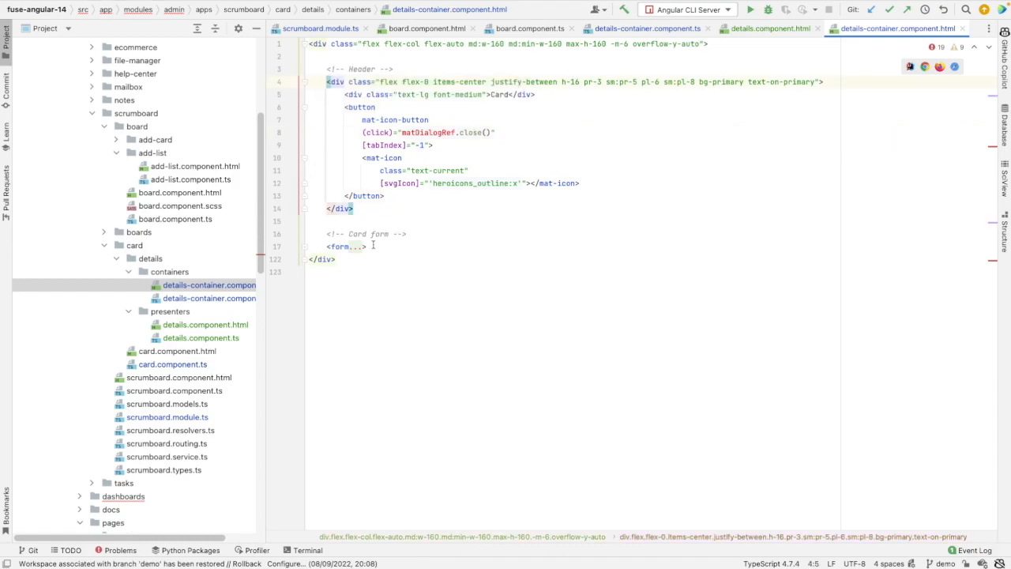
pyautogui.click(204, 324)
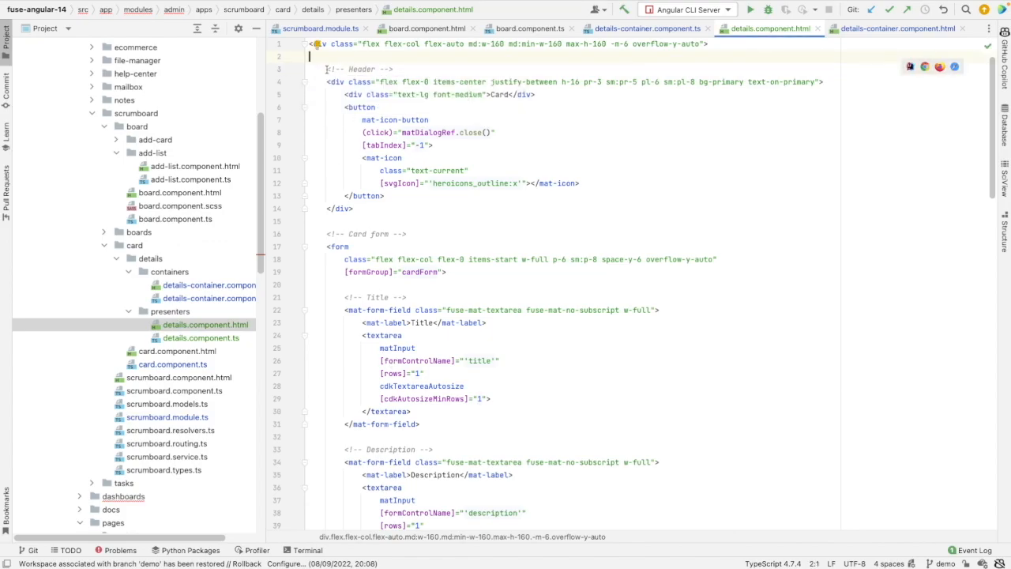
pyautogui.scroll(-3)
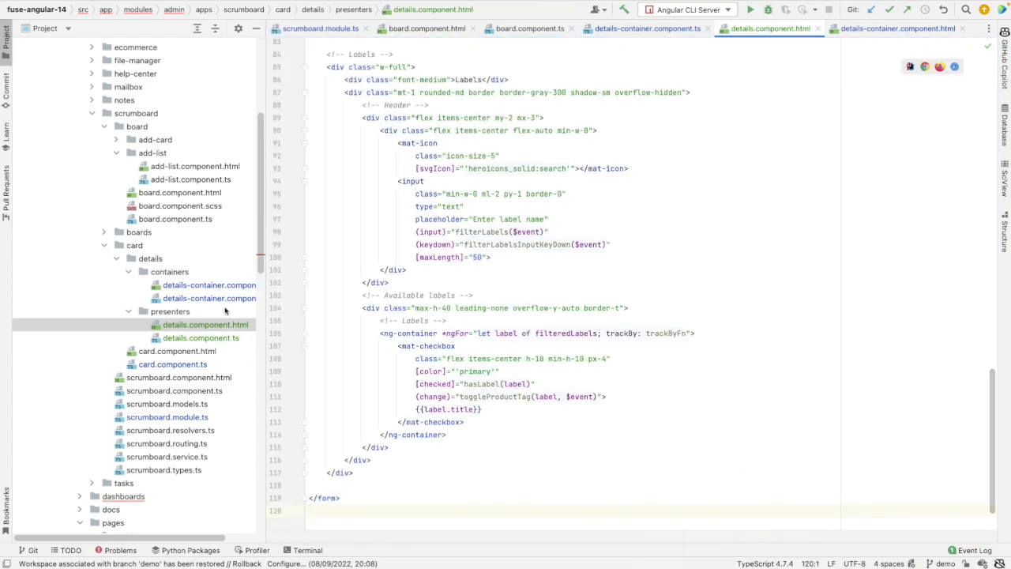
pyautogui.click(201, 337)
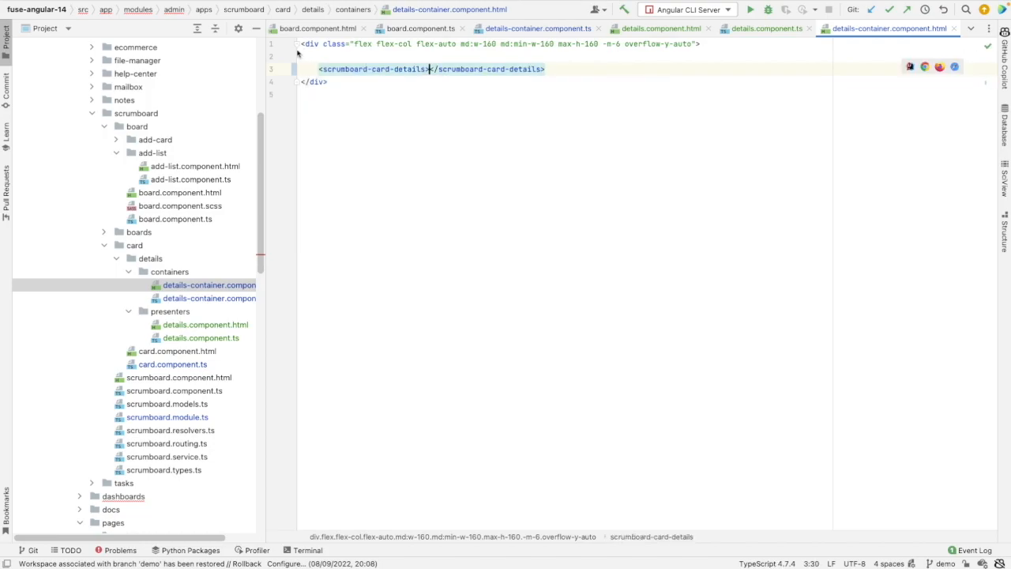
# Step: In the presenter's details.component.ts, locate where the board property is set
pyautogui.click(209, 298)
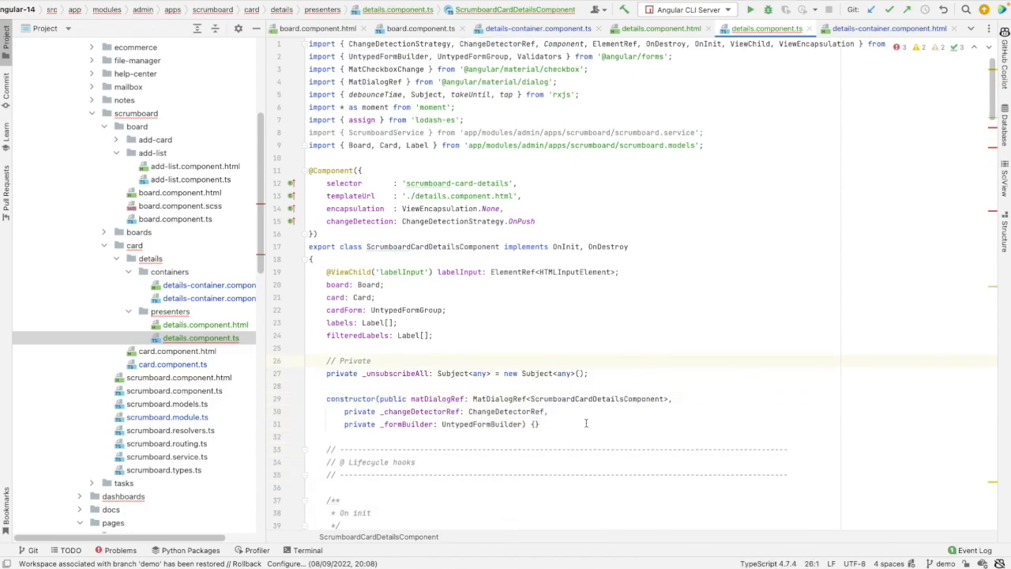
pyautogui.click(703, 131)
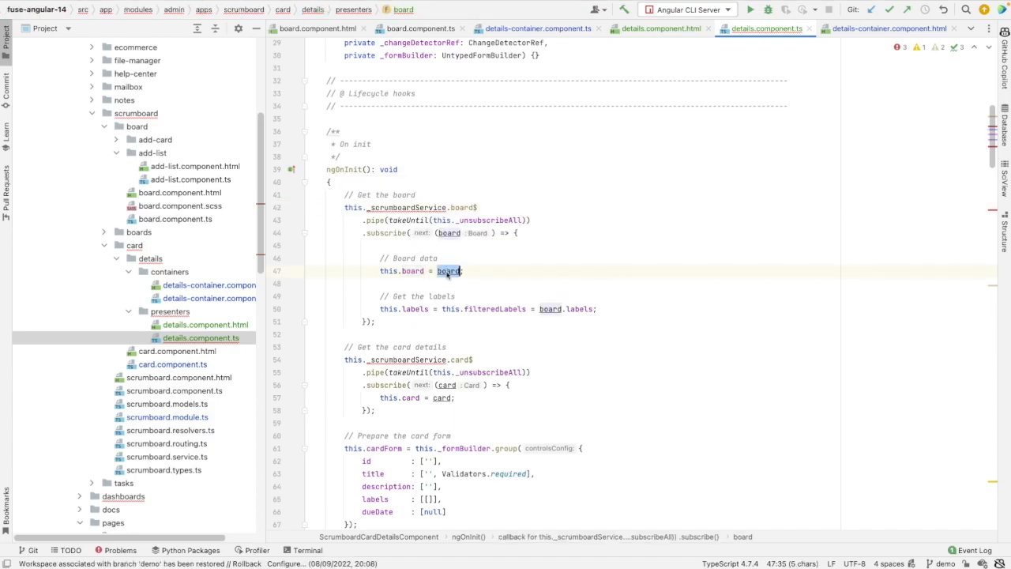
pyautogui.click(414, 309)
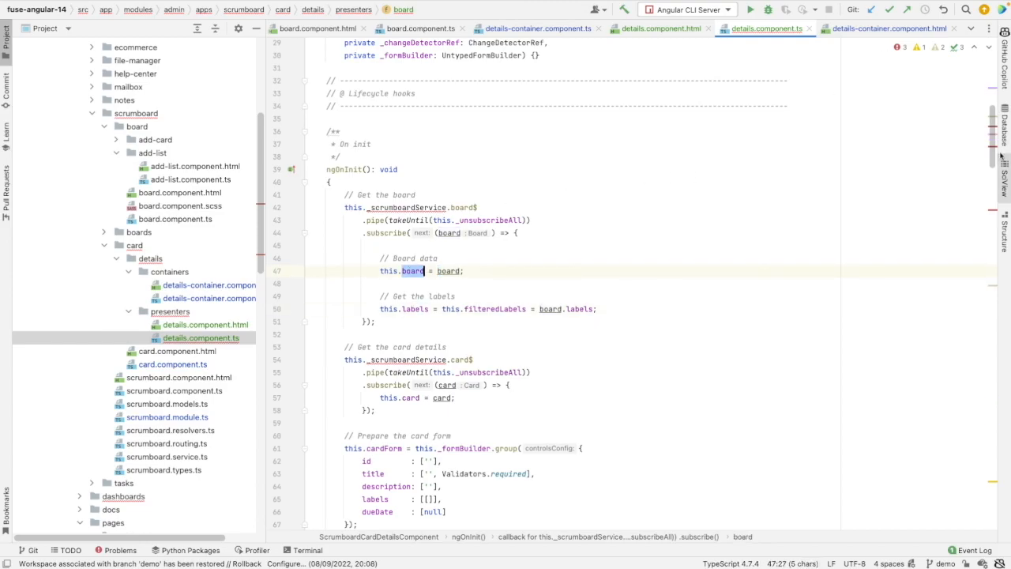
pyautogui.scroll(3)
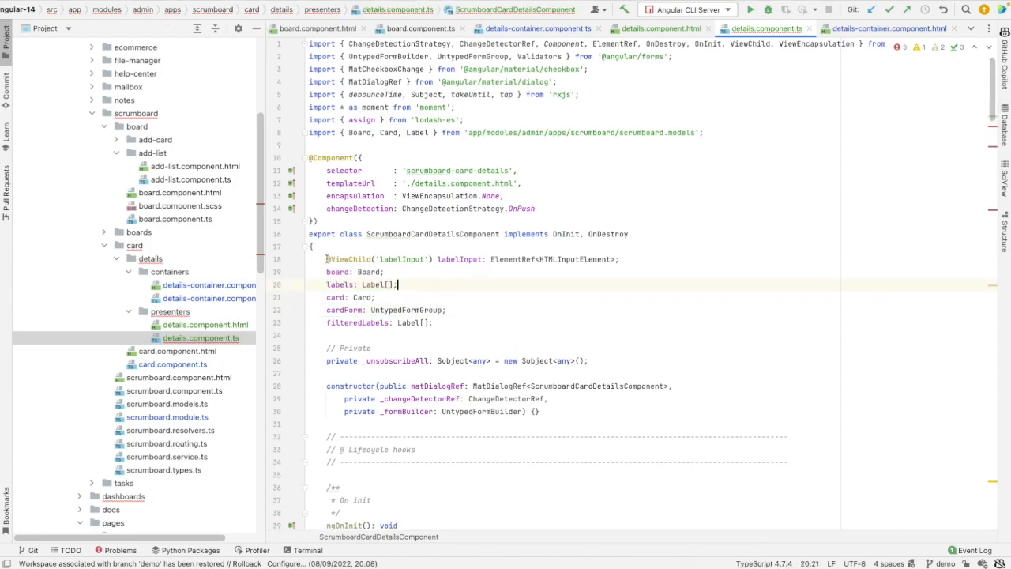
pyautogui.write('@Input(')
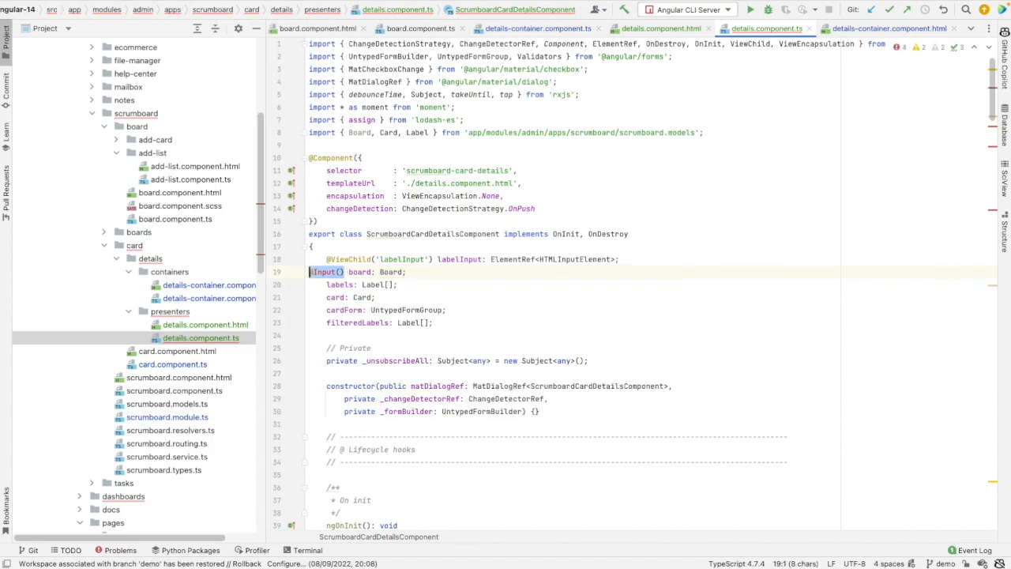
pyautogui.click(340, 285)
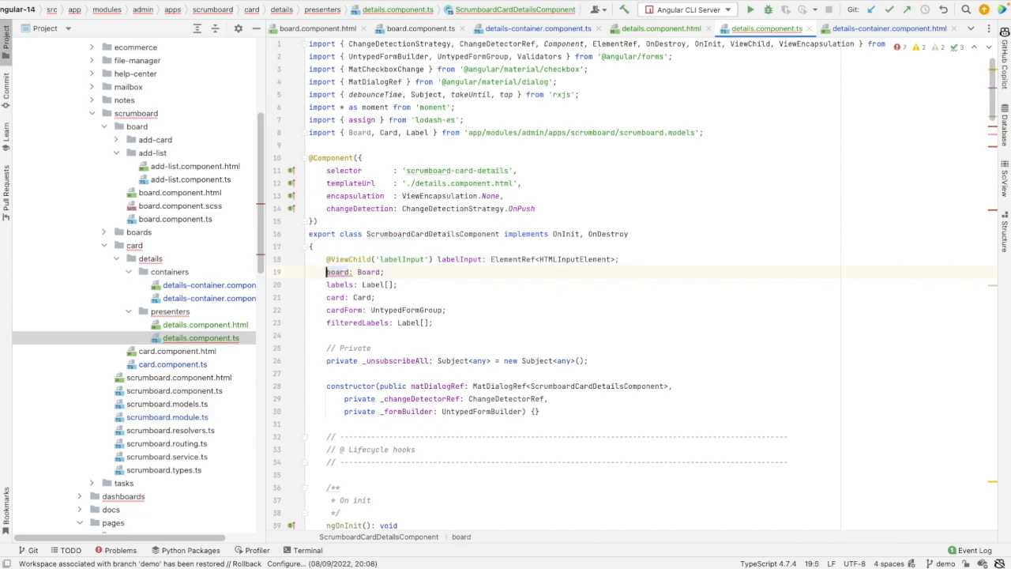
pyautogui.write('@Input()')
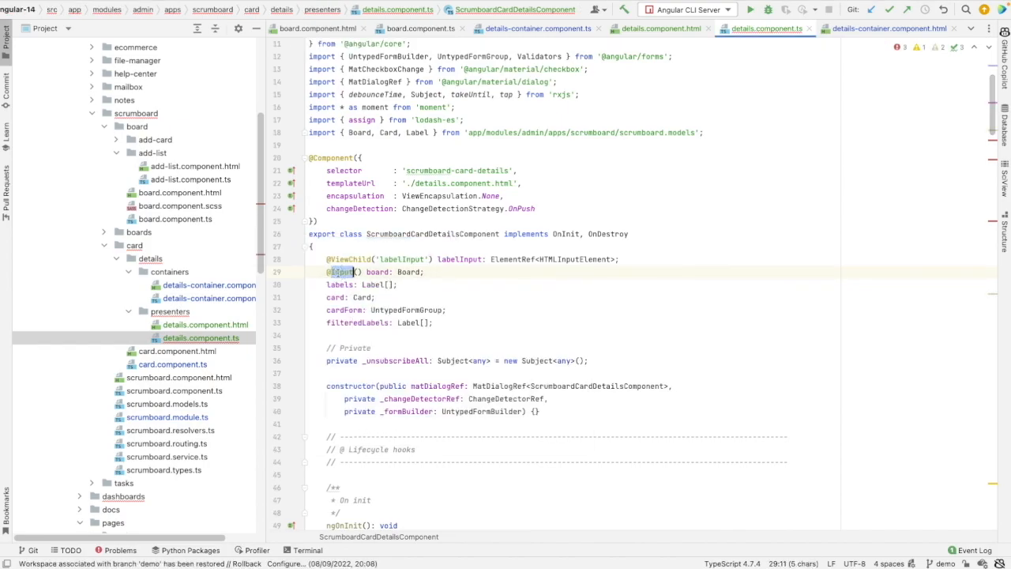
pyautogui.doubleClick(377, 272)
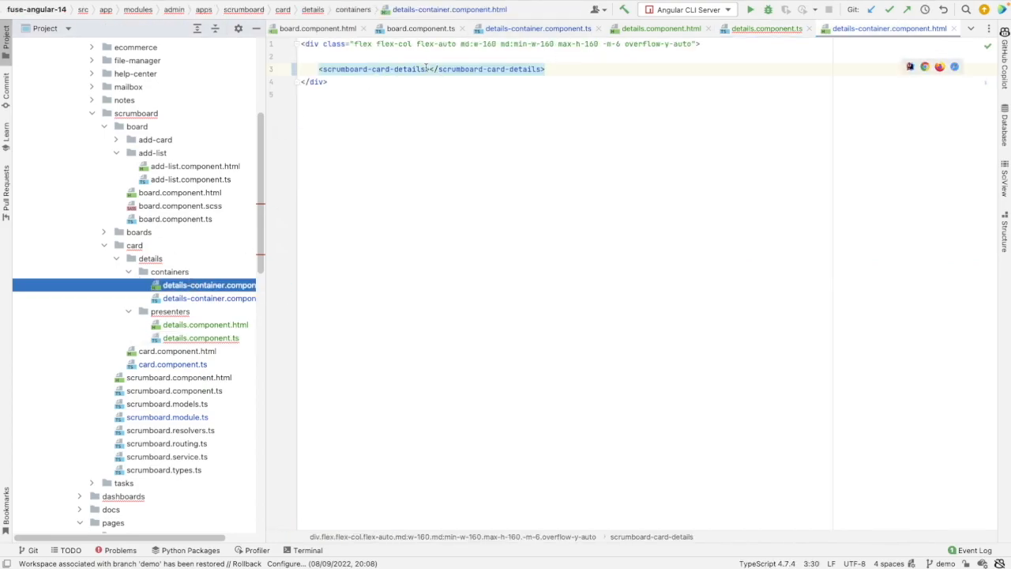
pyautogui.write('[board]')
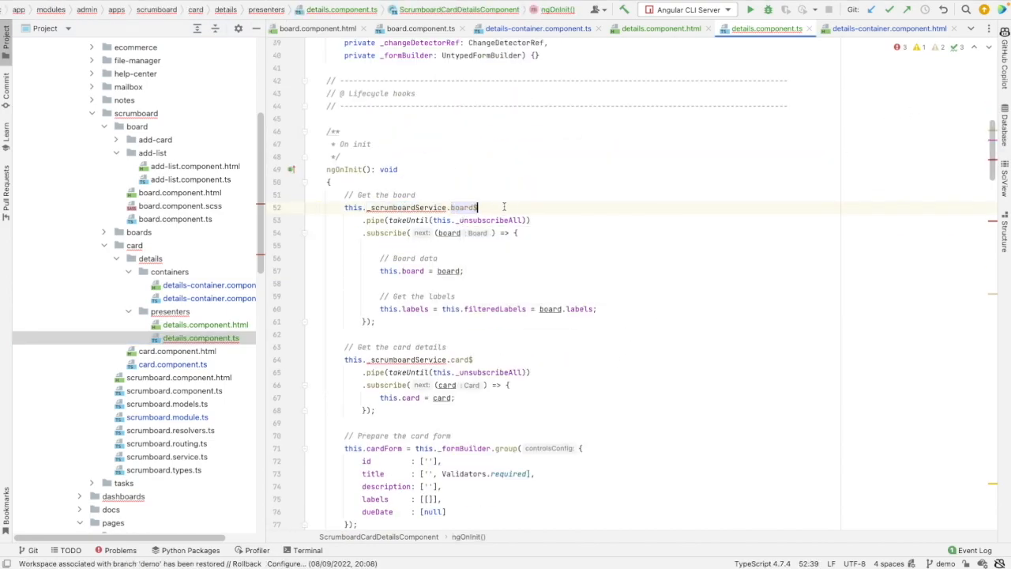
# Step: Add a board$: Observable<Board> field from the scrumboard service to the container class
pyautogui.doubleClick(407, 207)
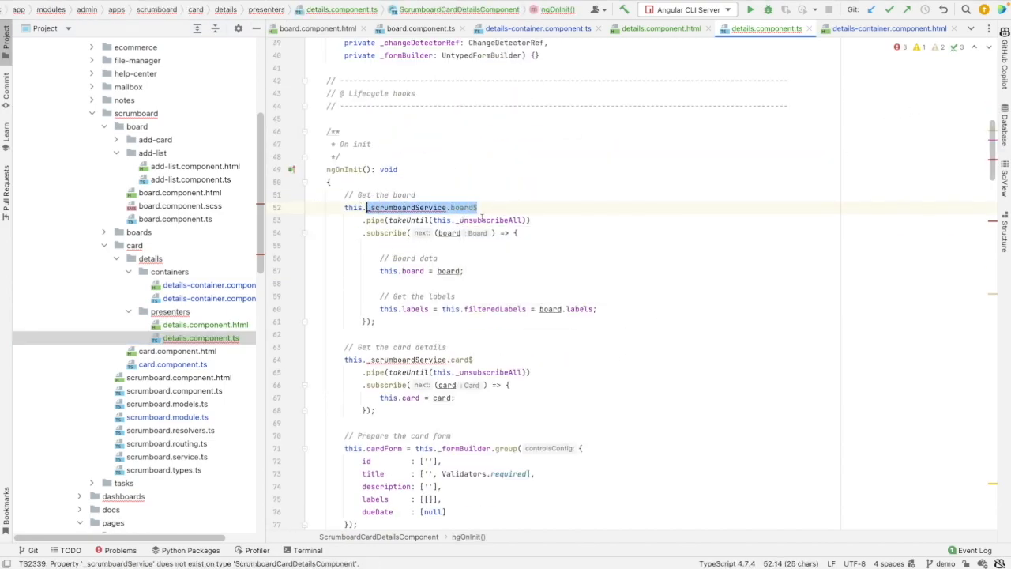
pyautogui.click(208, 298)
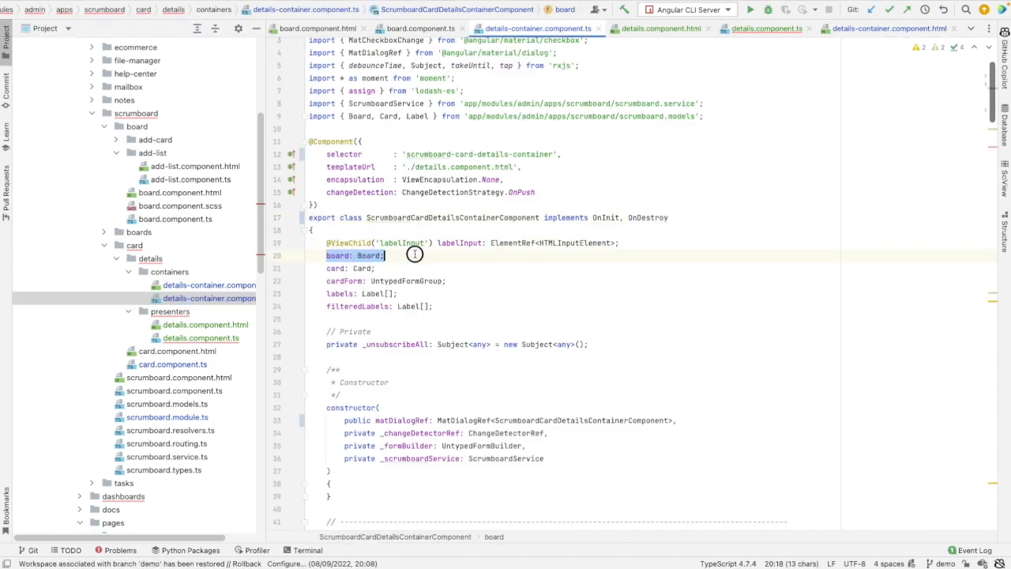
pyautogui.press('Enter')
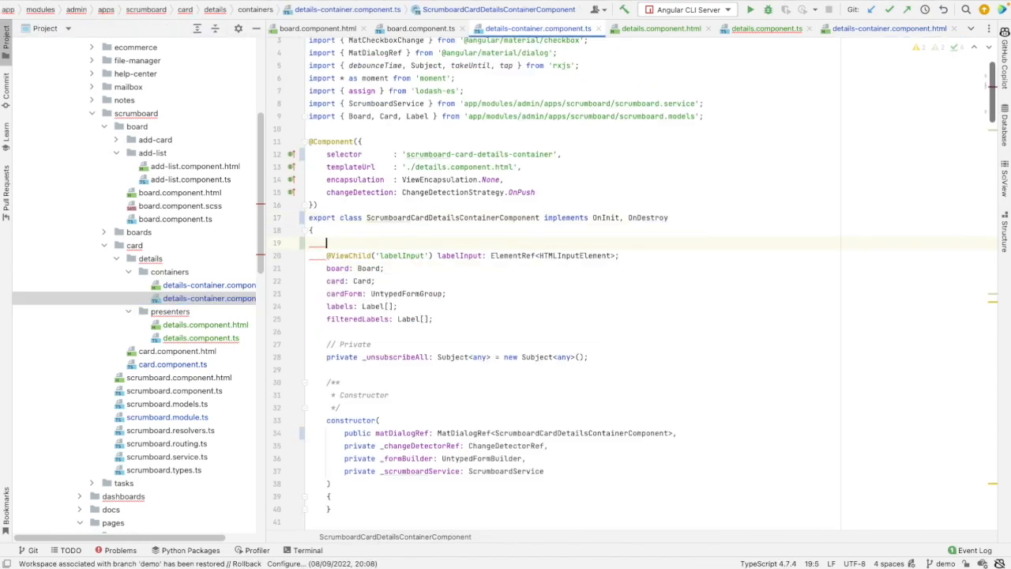
pyautogui.write('board$:  = _')
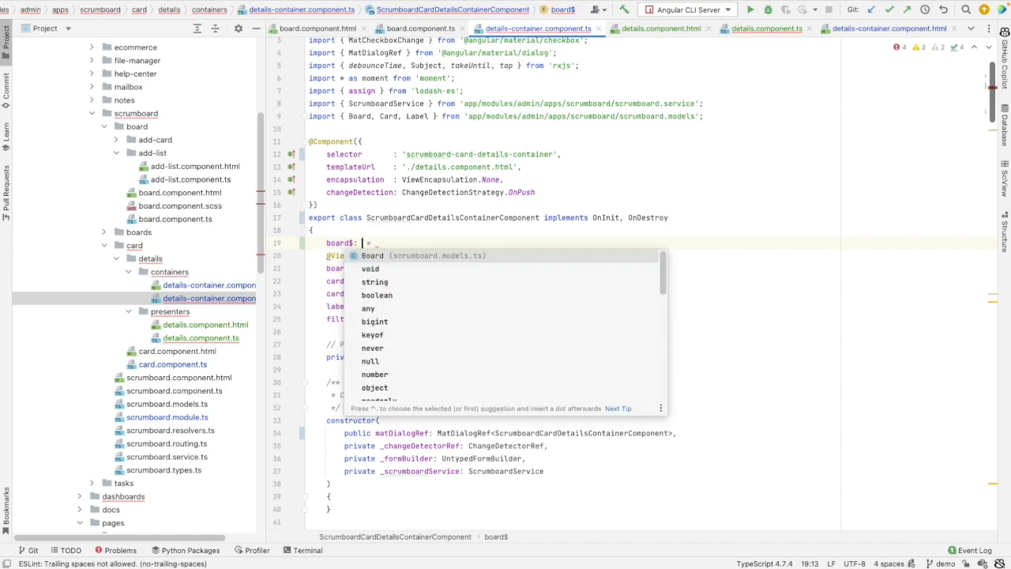
pyautogui.write('Observable<Board>')
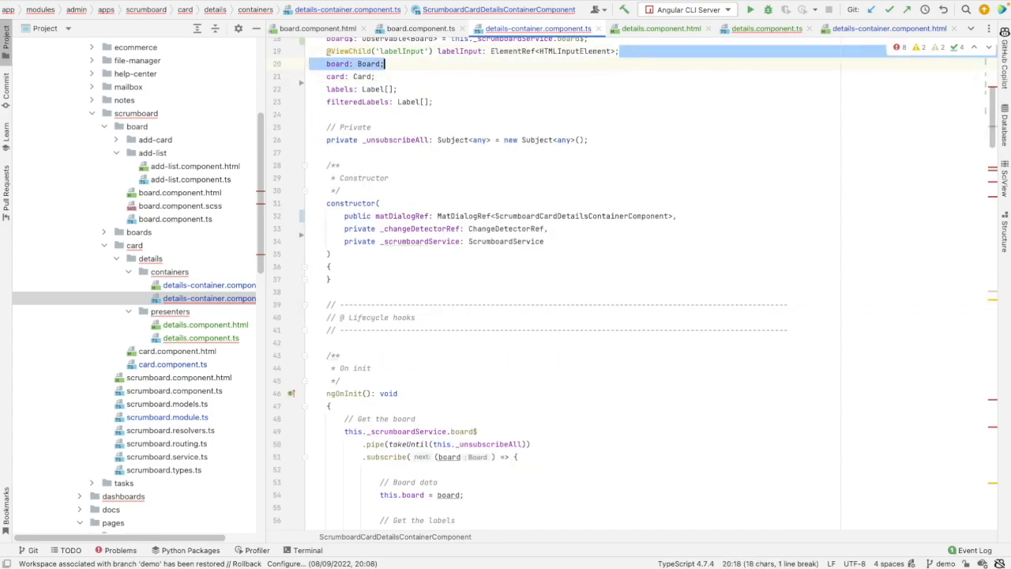
pyautogui.scroll(-3)
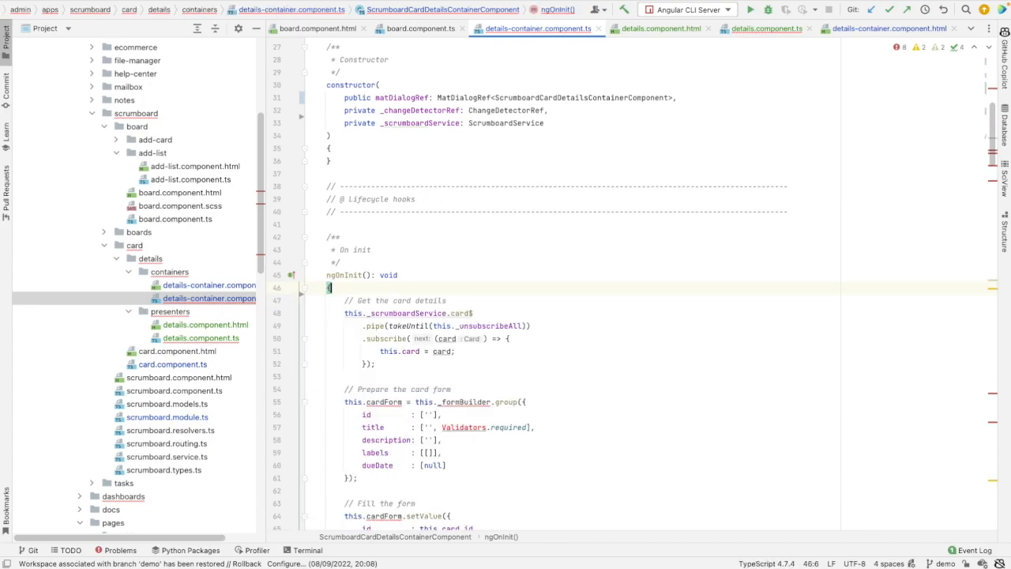
# Step: Add OnChanges to the presenter component's implements list
pyautogui.click(208, 284)
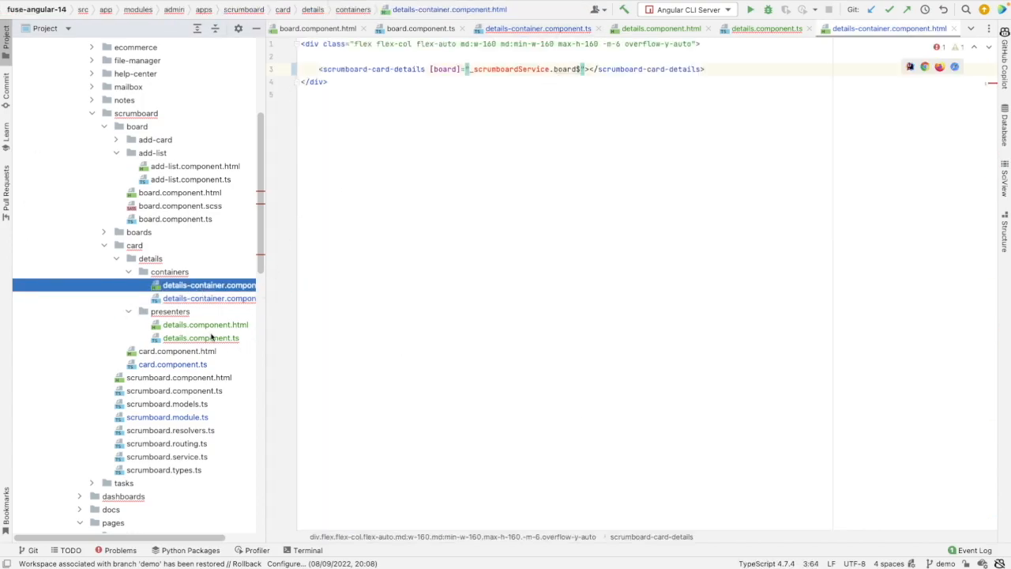
pyautogui.click(205, 324)
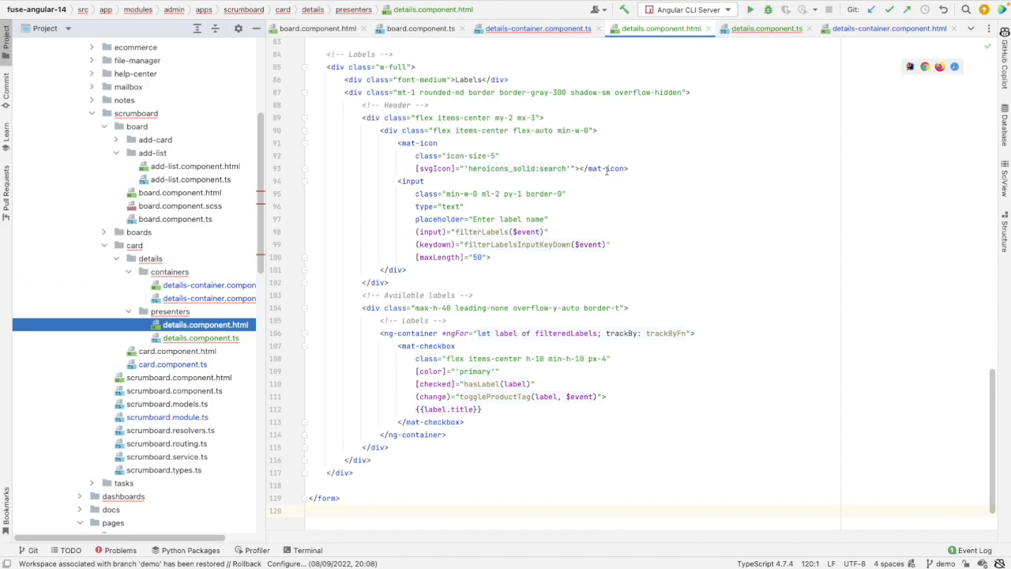
pyautogui.scroll(3)
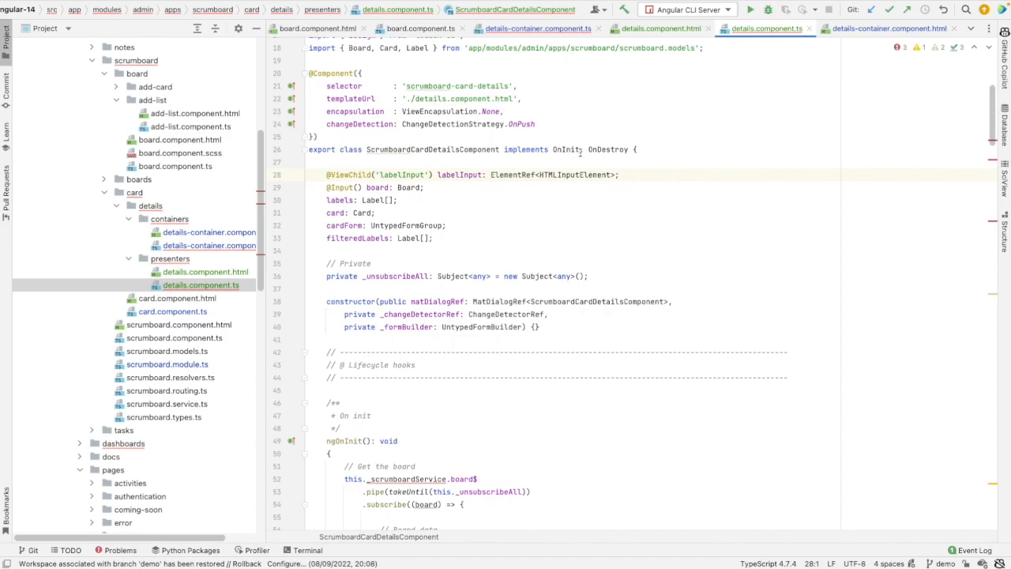
pyautogui.write('On')
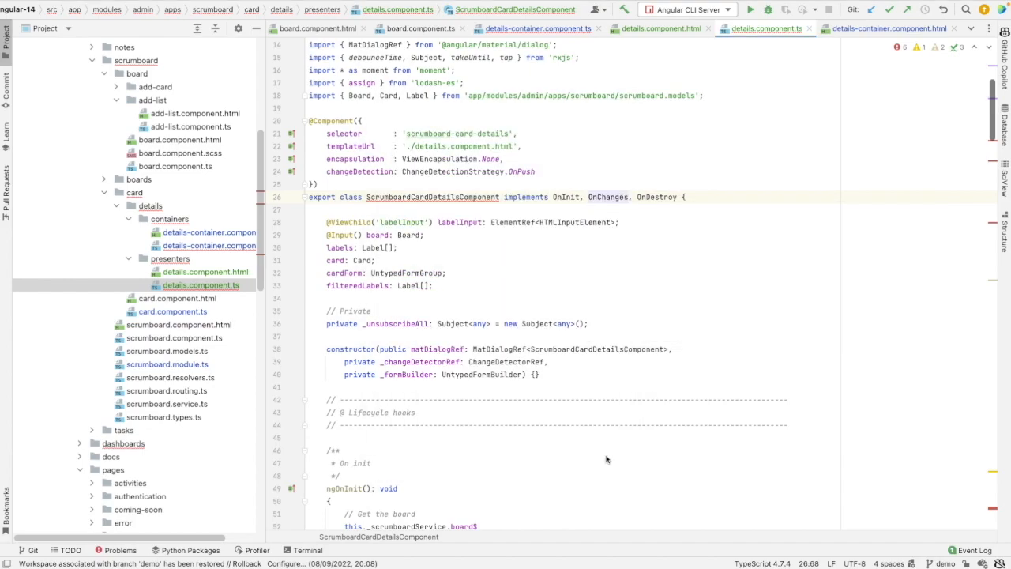
# Step: Start an ngOnChanges handler with an if (changes.…) block and remove the board subscription
pyautogui.scroll(-3)
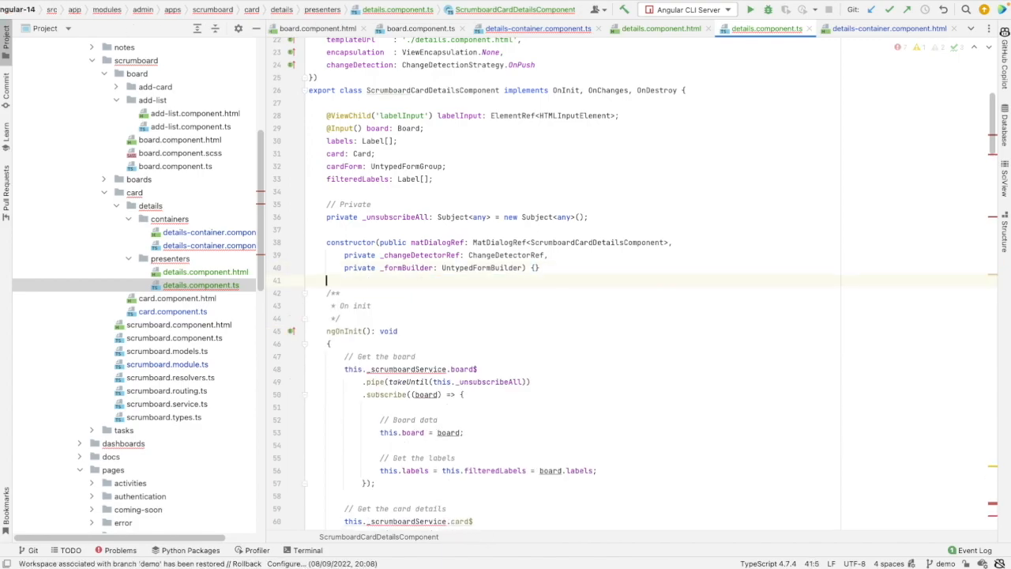
pyautogui.scroll(-3)
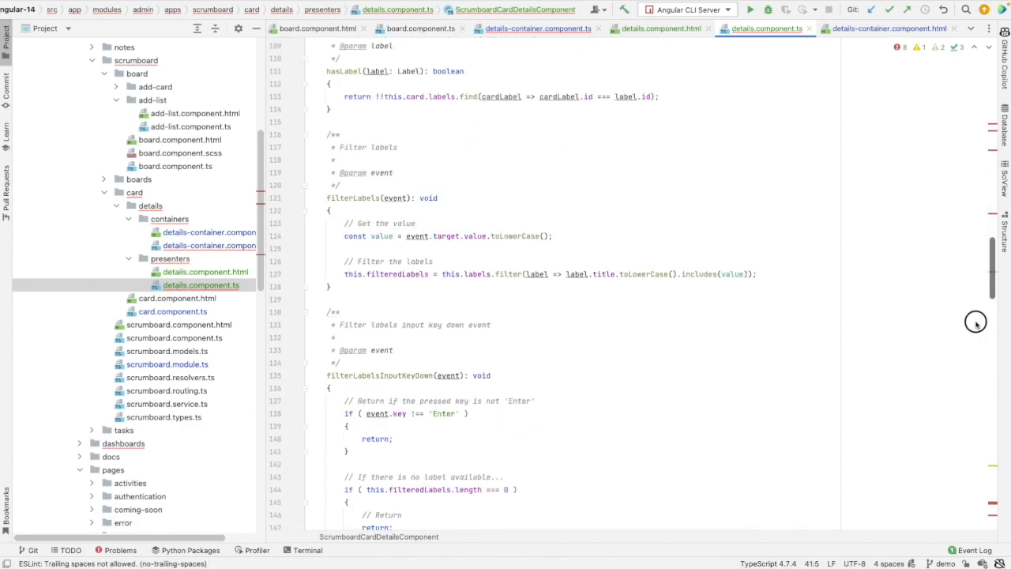
pyautogui.scroll(-3)
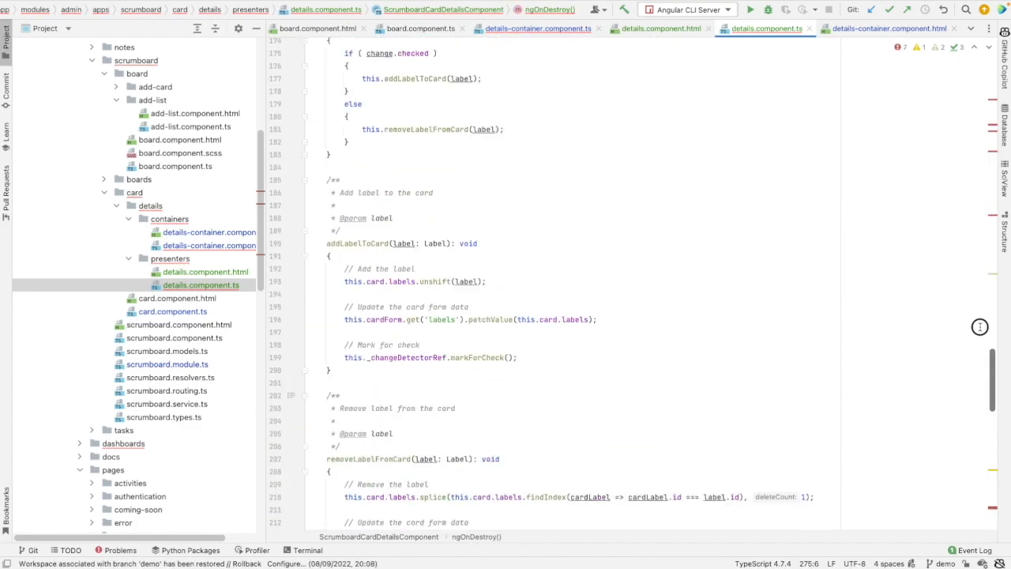
pyautogui.scroll(3)
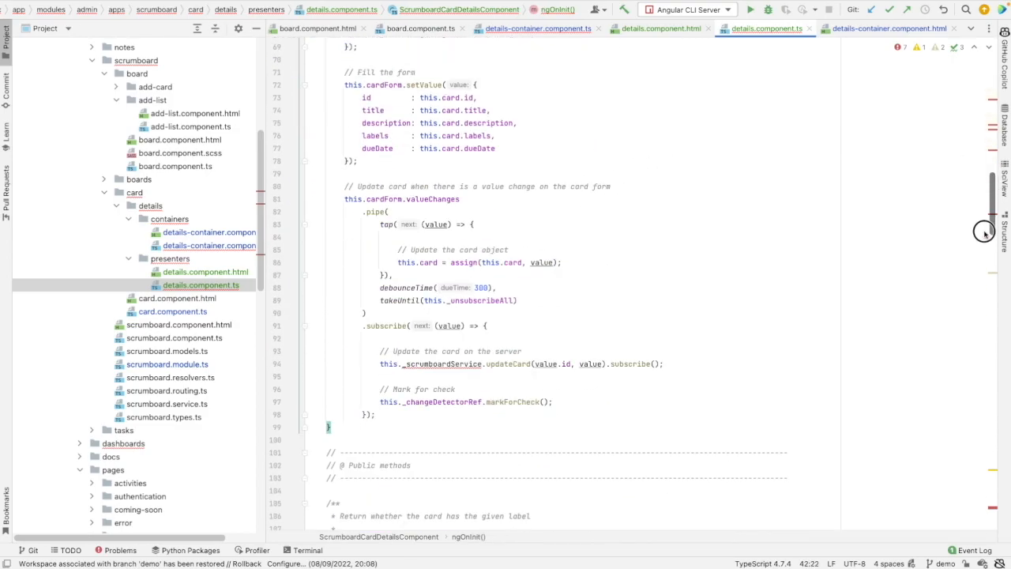
pyautogui.scroll(-3)
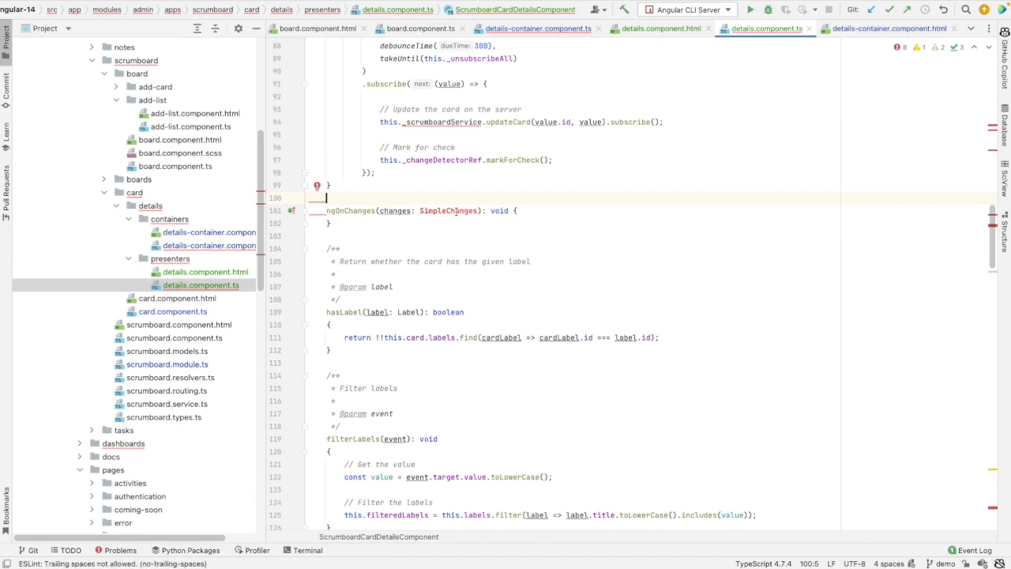
pyautogui.write('if () {')
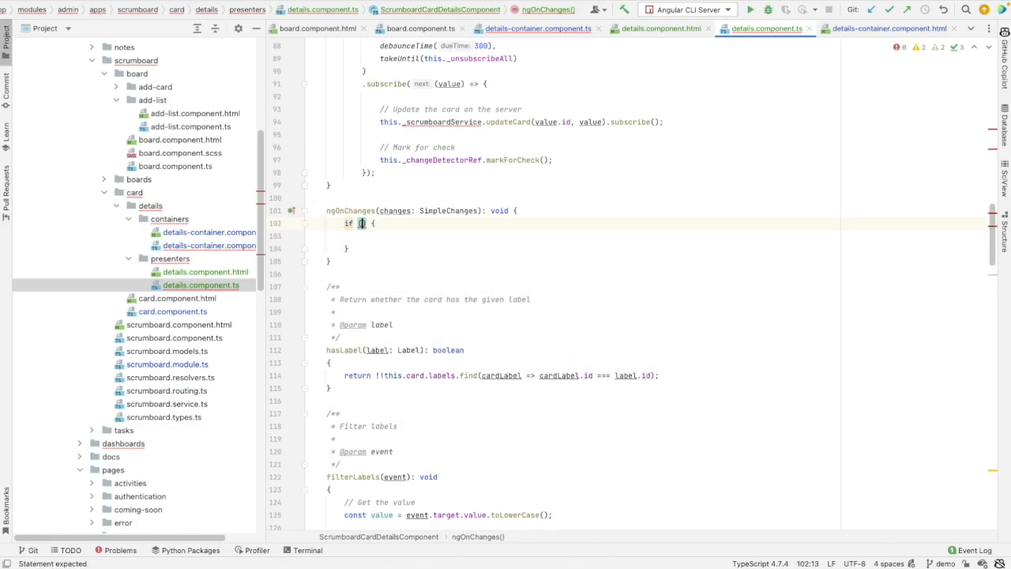
pyautogui.write('changes.')
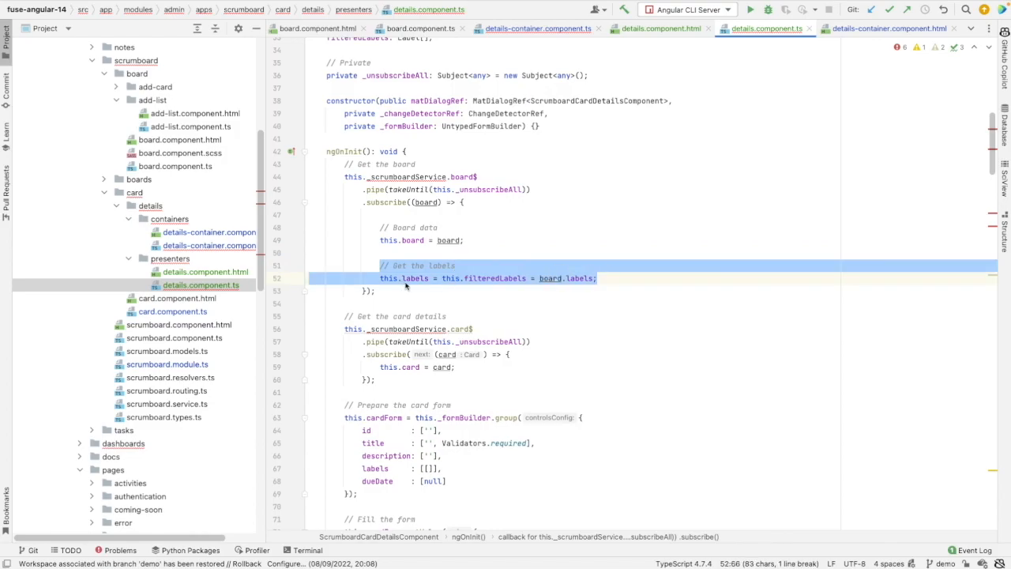
pyautogui.scroll(-3)
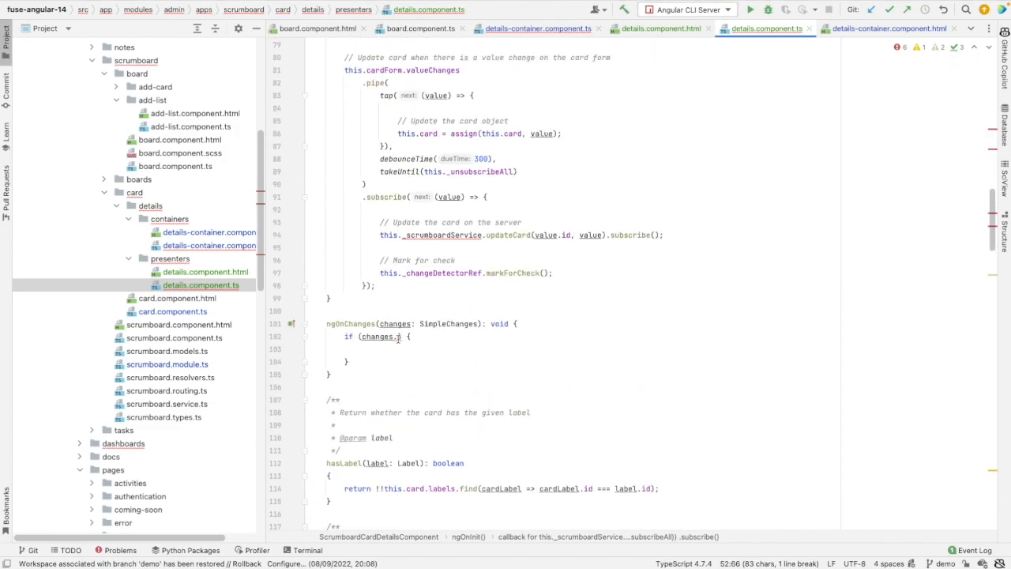
pyautogui.scroll(3)
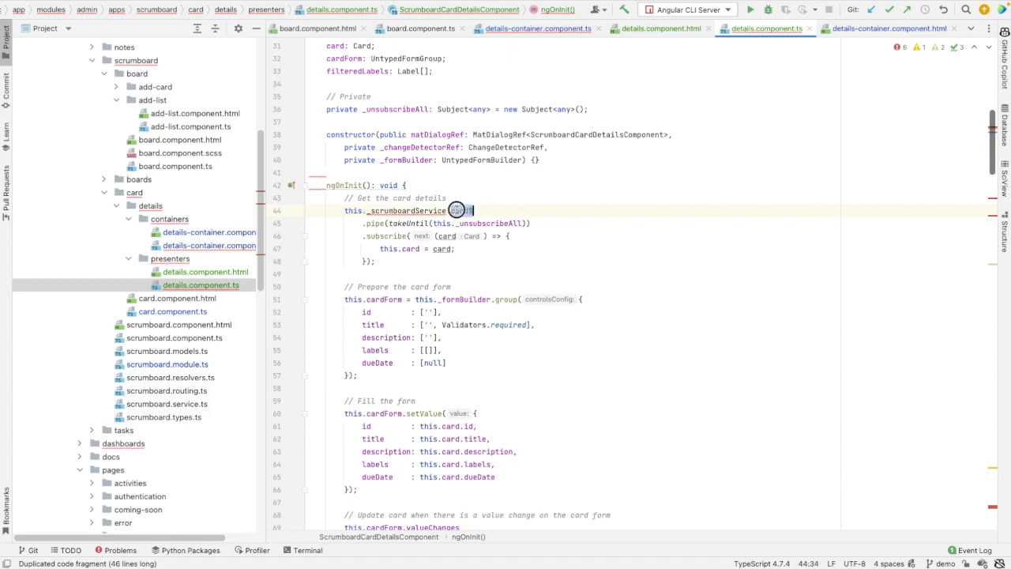
# Step: Add card$: Observable<Board> = this._scrumboardService.board$ to the container component class
pyautogui.doubleClick(458, 210)
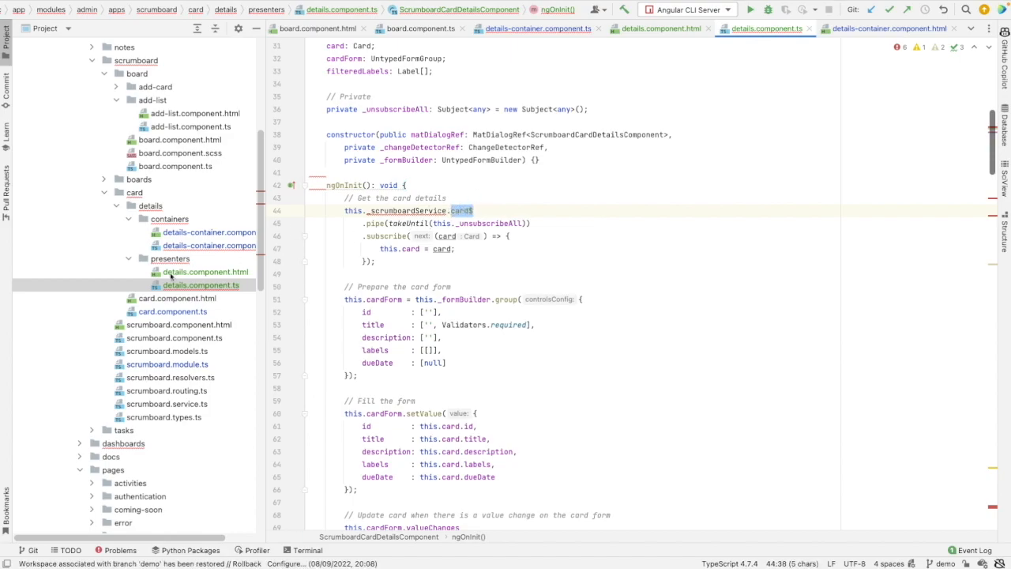
pyautogui.click(210, 245)
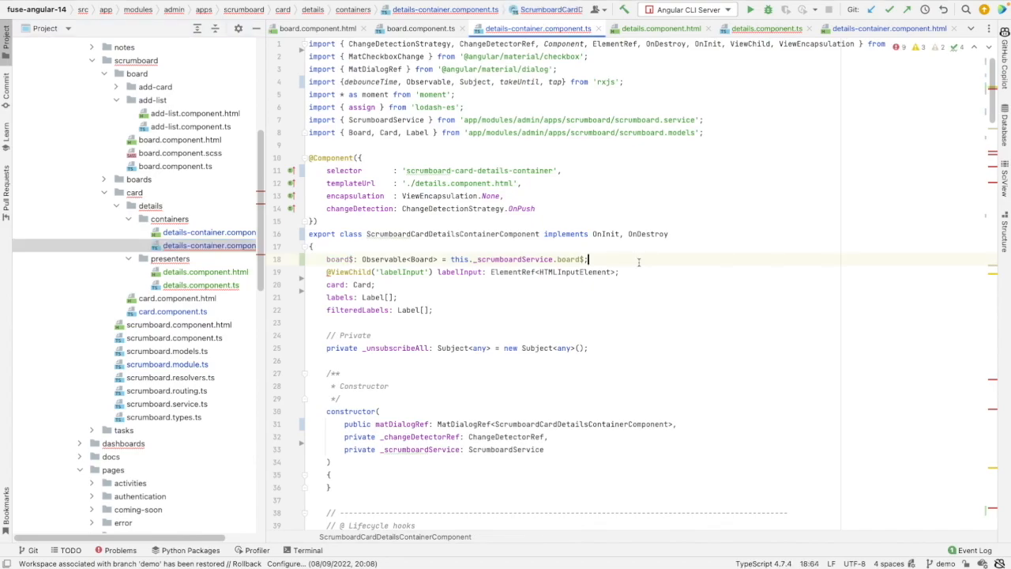
pyautogui.write('card$: Observable<Board> = this._scrumboardService.board$;')
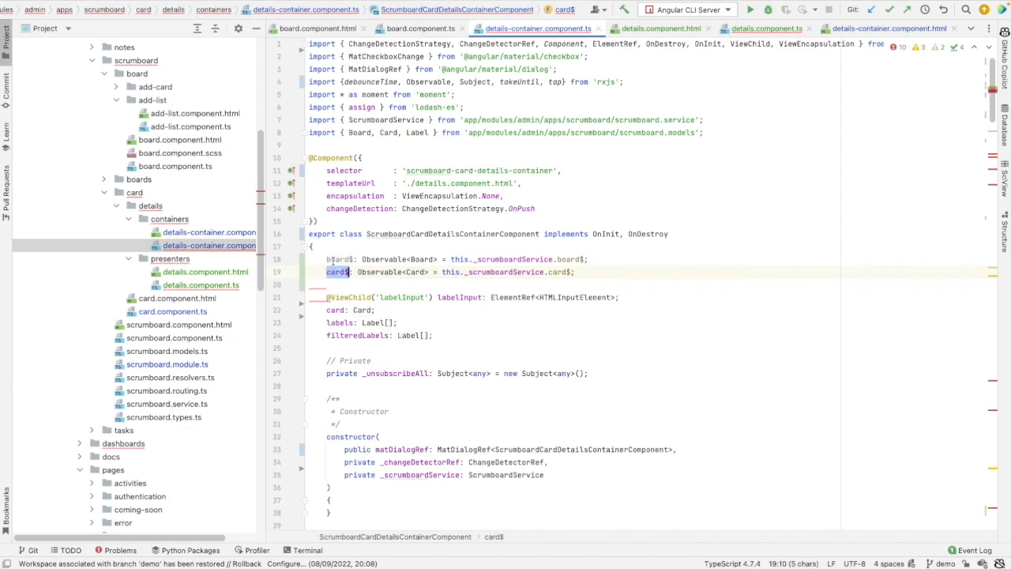
# Step: Bind [card]="card$ | async" on the presenter tag in the container template
pyautogui.click(889, 29)
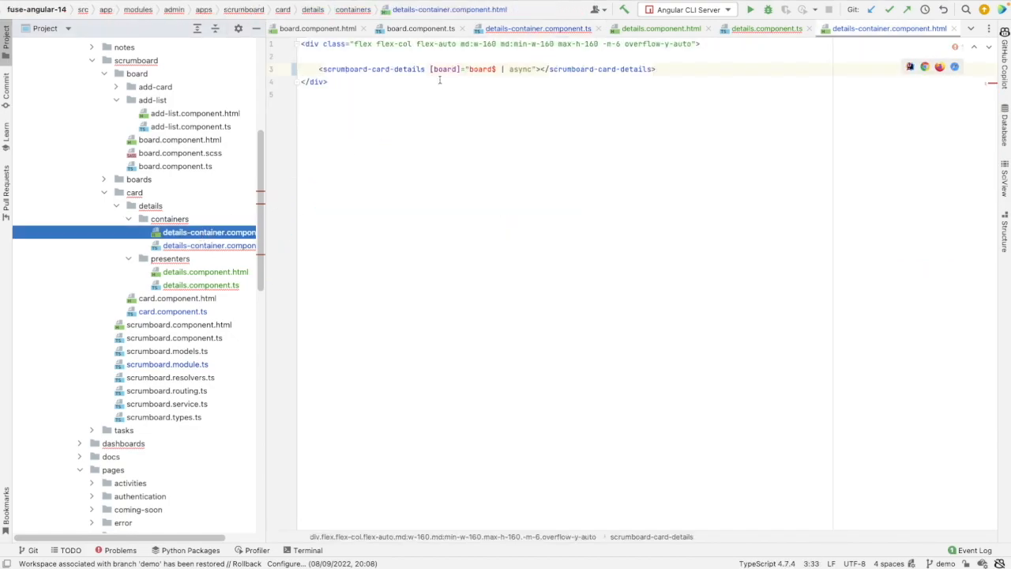
pyautogui.write('[card]="card$ | async"')
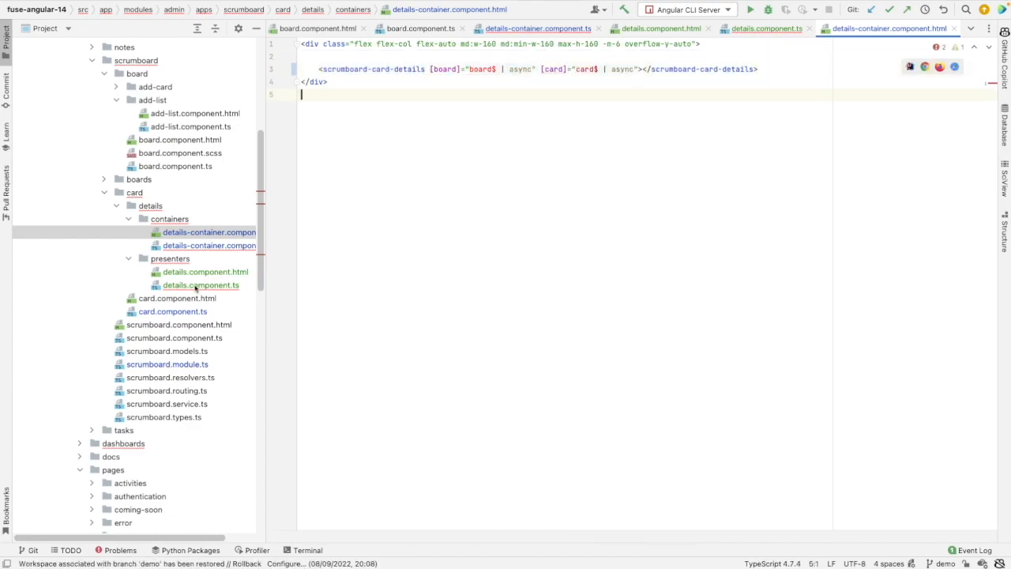
pyautogui.click(200, 284)
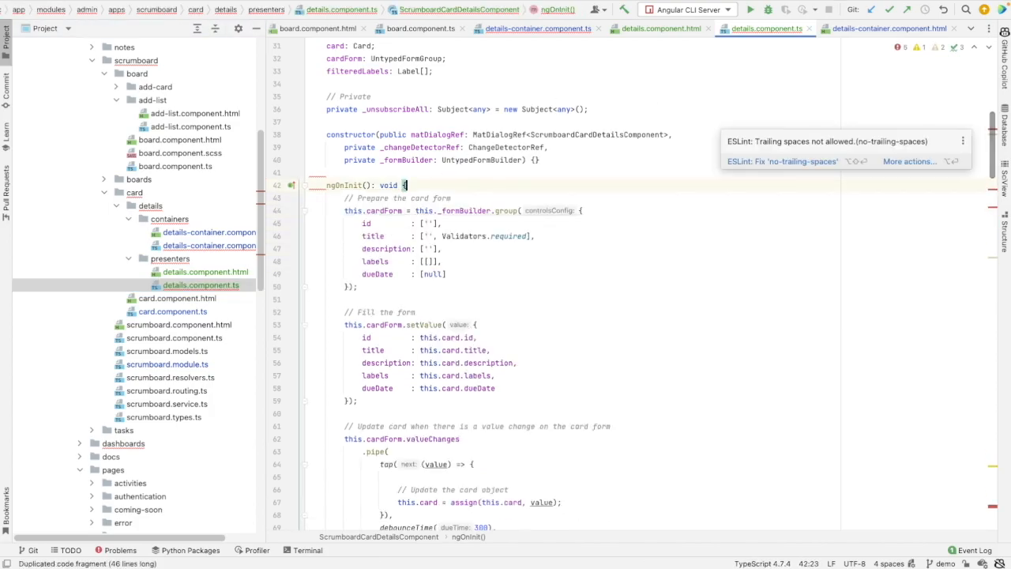
pyautogui.scroll(3)
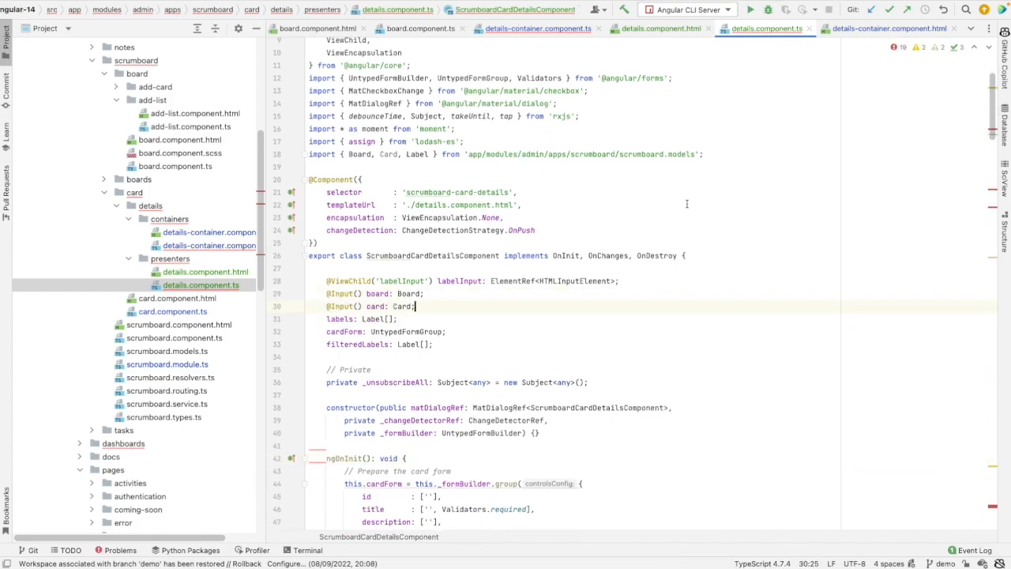
# Step: Call this.updateCard.emit() in the form subscription and declare updateCard = new EventEmitter
pyautogui.scroll(-3)
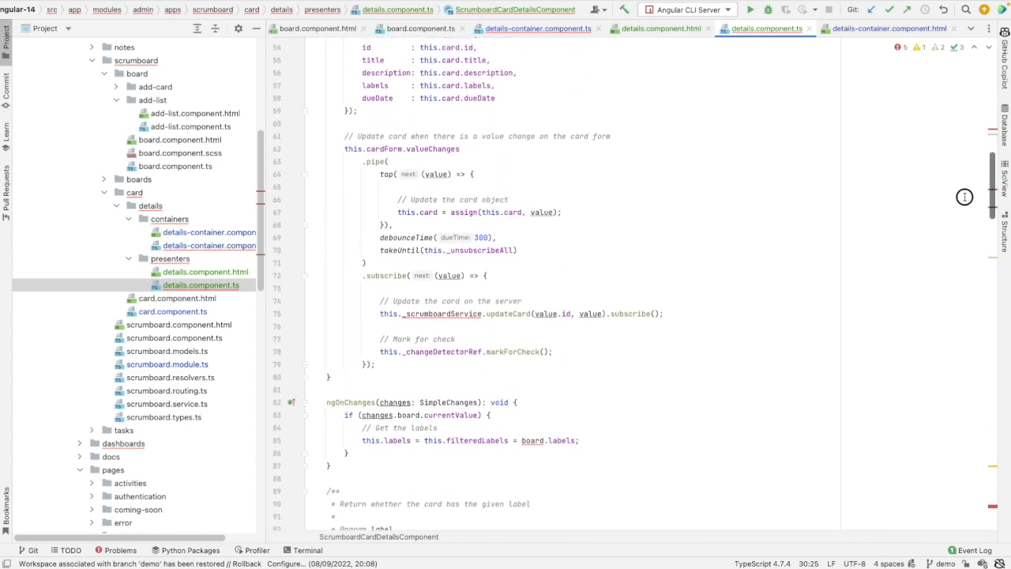
pyautogui.scroll(3)
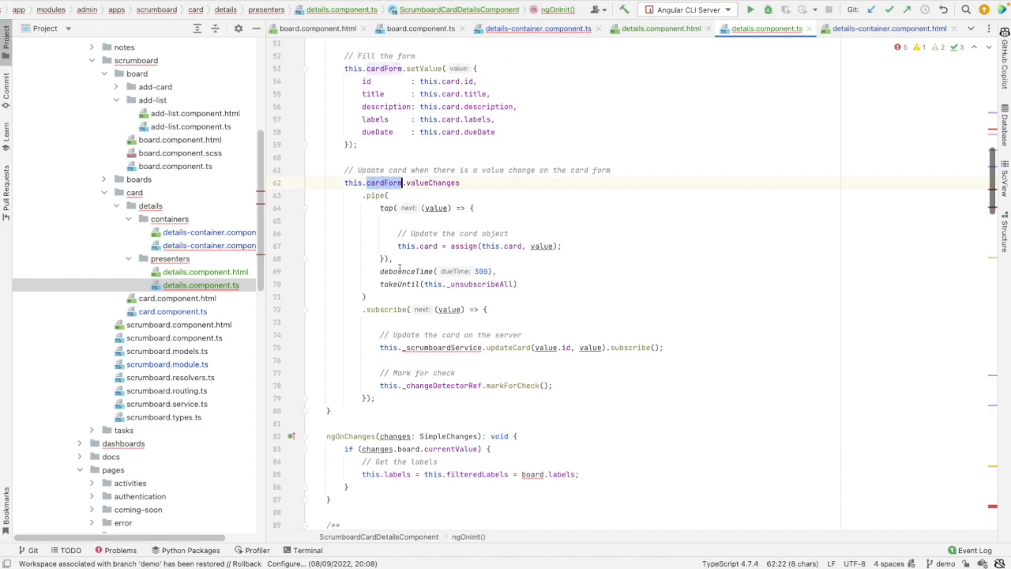
pyautogui.scroll(-3)
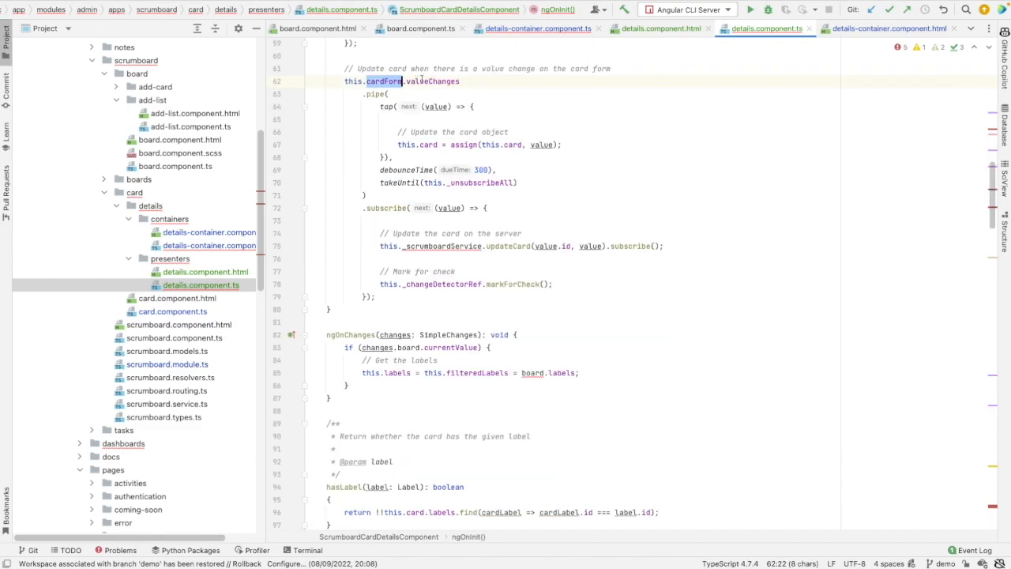
pyautogui.moveTo(507, 246)
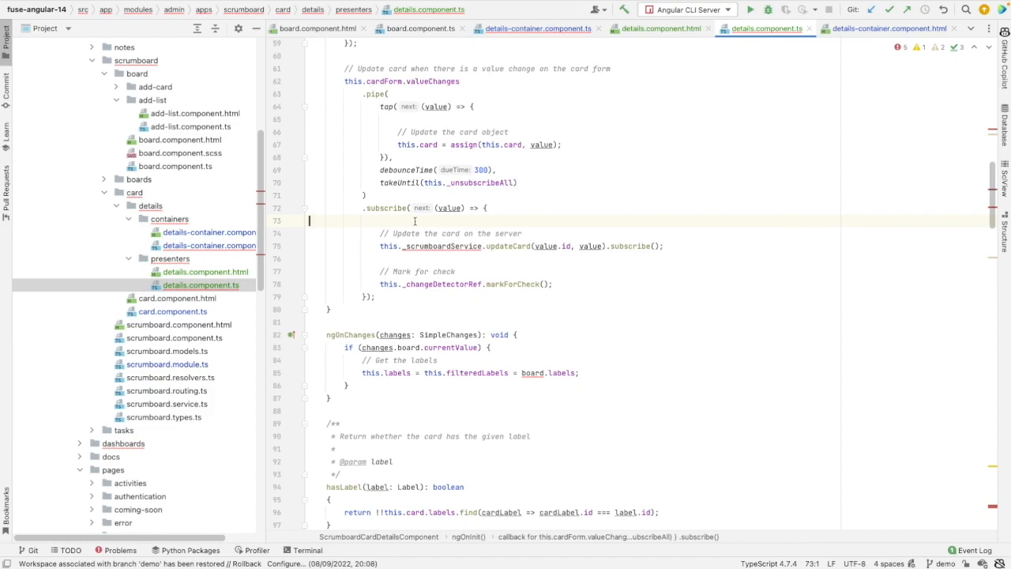
pyautogui.write('this.')
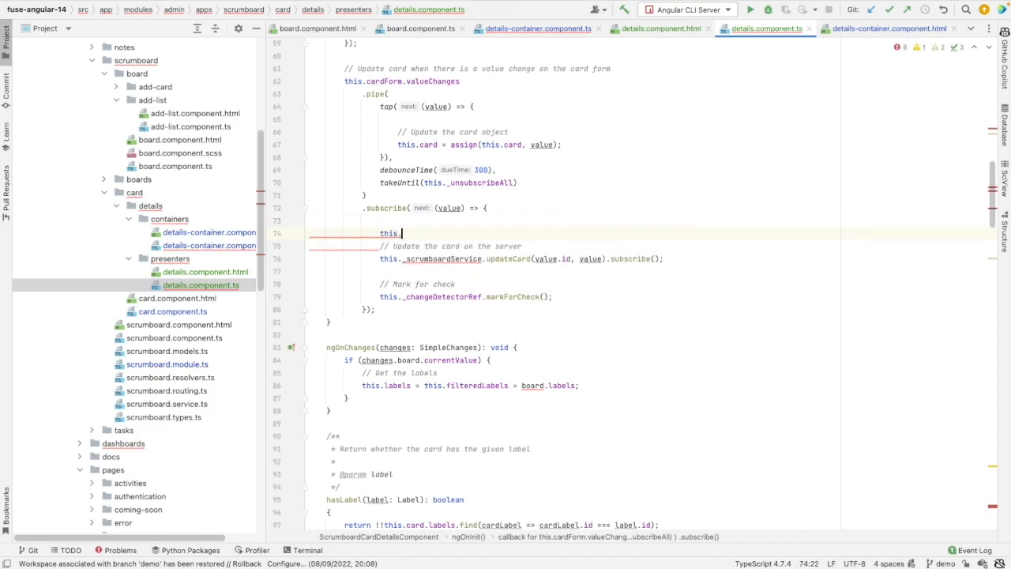
pyautogui.write('updateCard.emit')
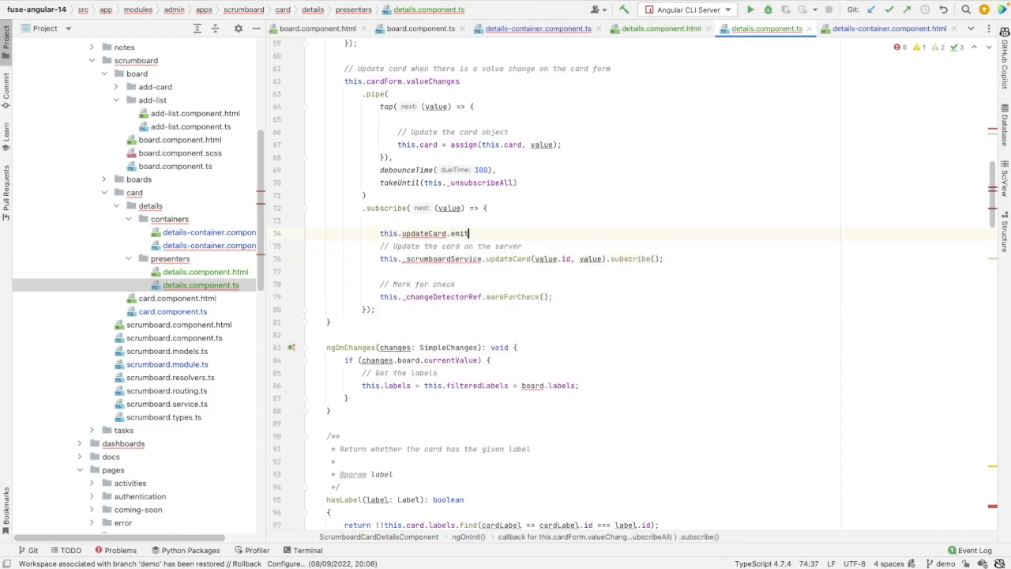
pyautogui.write('()')
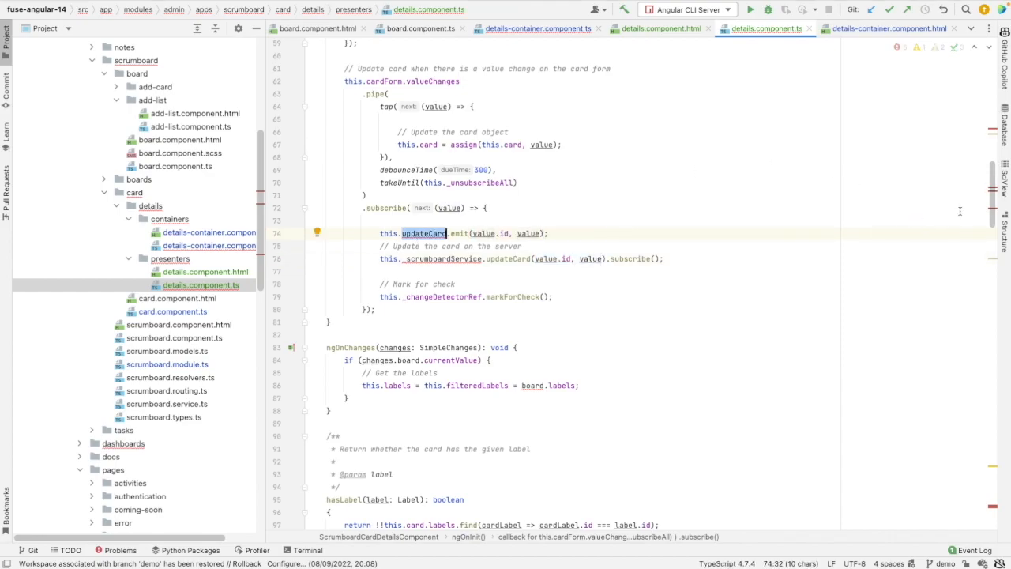
pyautogui.scroll(3)
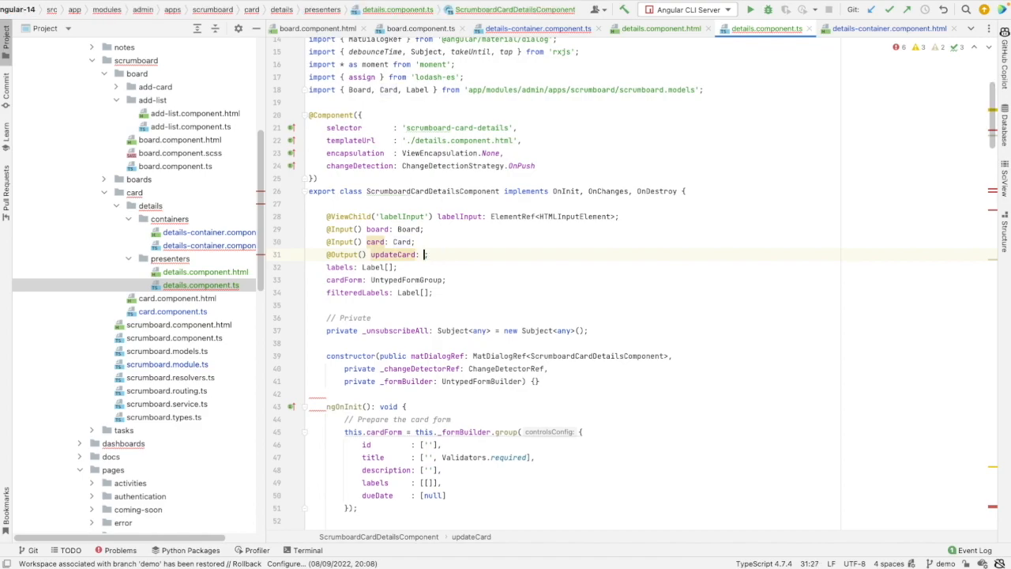
pyautogui.write('= new E')
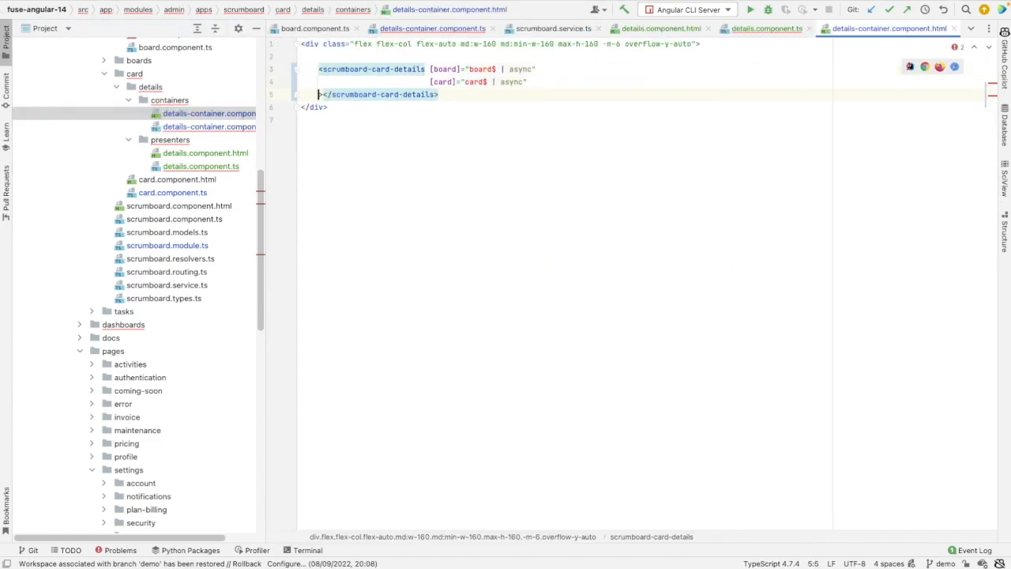
# Step: Bind (updateCard) to onUpdateCard in the container template
pyautogui.write('(updateCard)="')
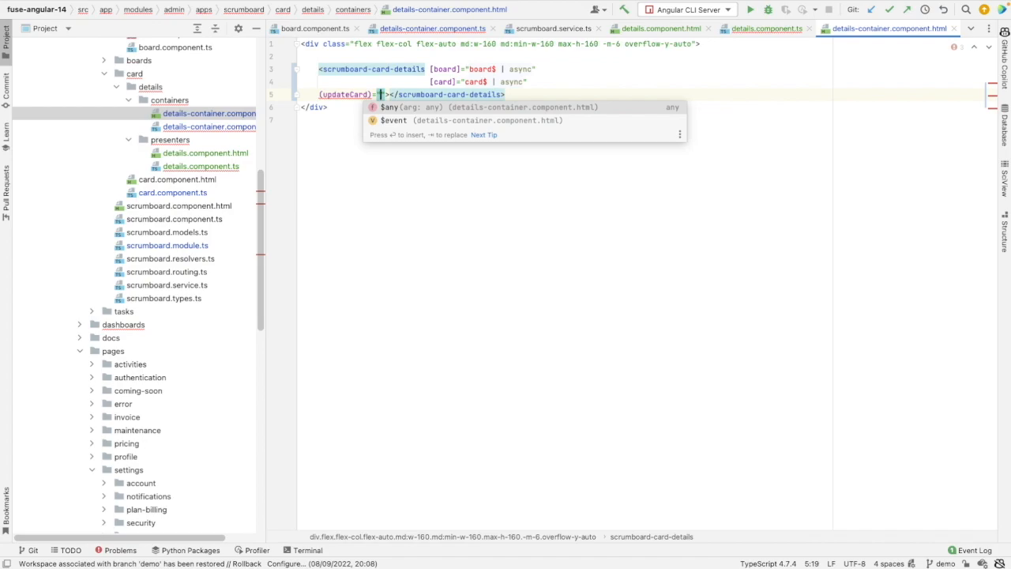
pyautogui.write('on')
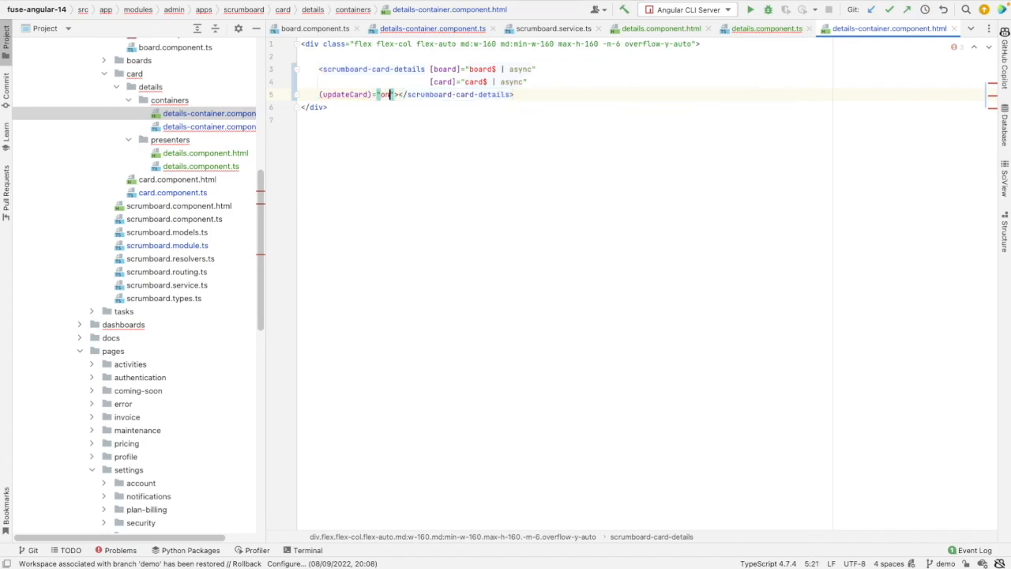
pyautogui.write('onUpdateCard($event')
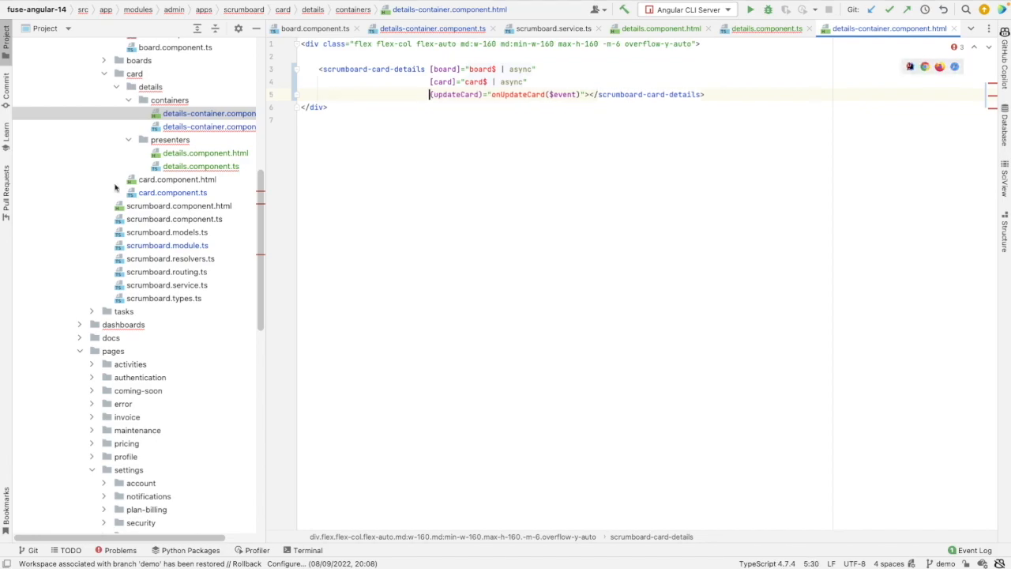
# Step: Add an onUpdateCard() handler to the container class that calls the scrumboard service
pyautogui.click(209, 126)
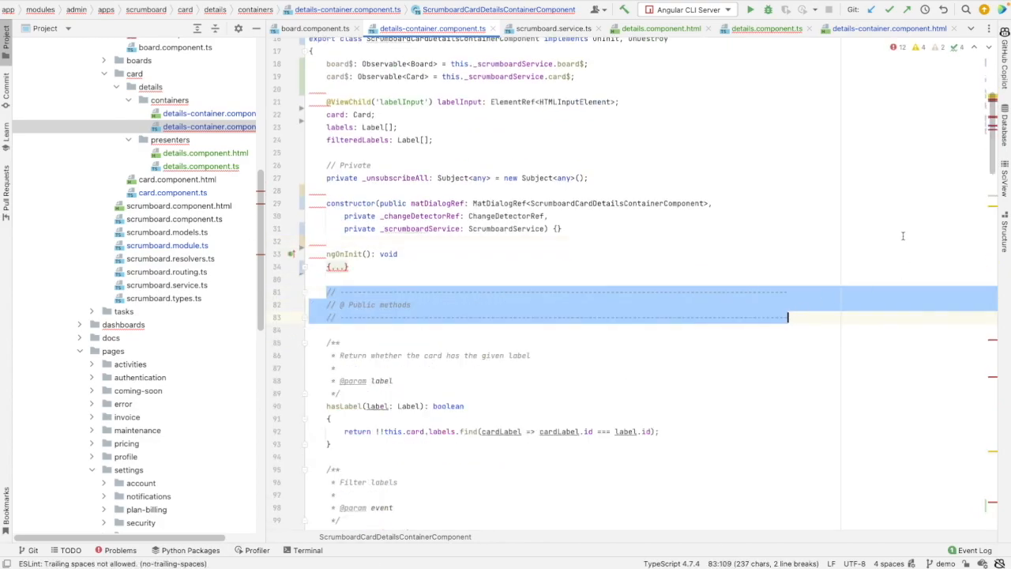
pyautogui.write('onUpdateCard() {')
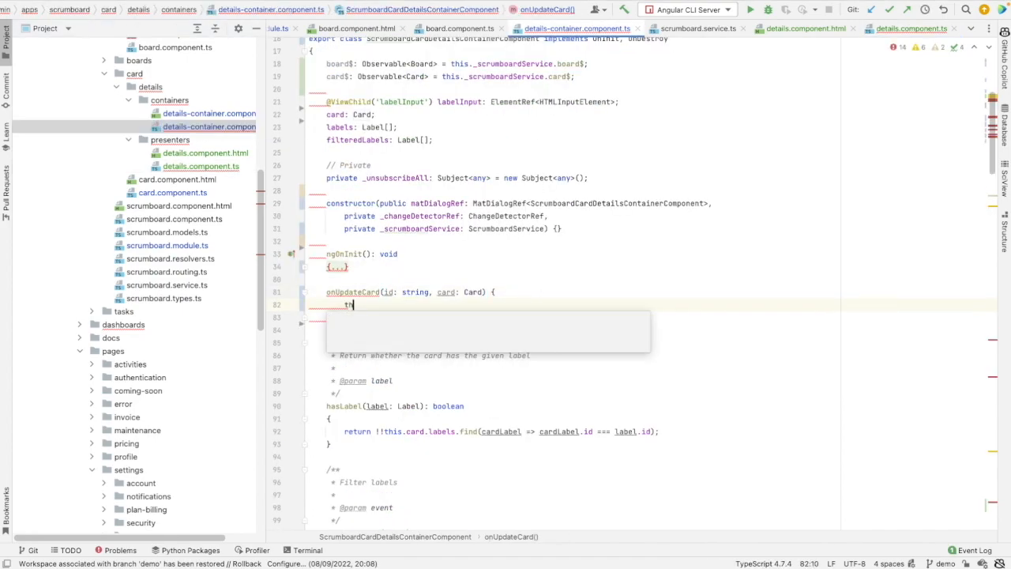
pyautogui.write('this._scrumboardService.')
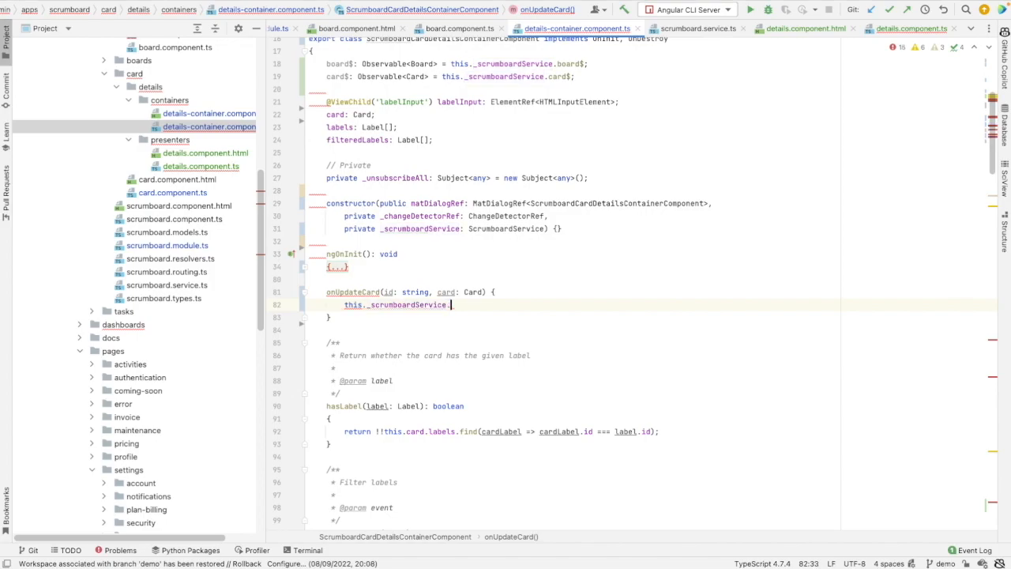
pyautogui.write('updateCard(')
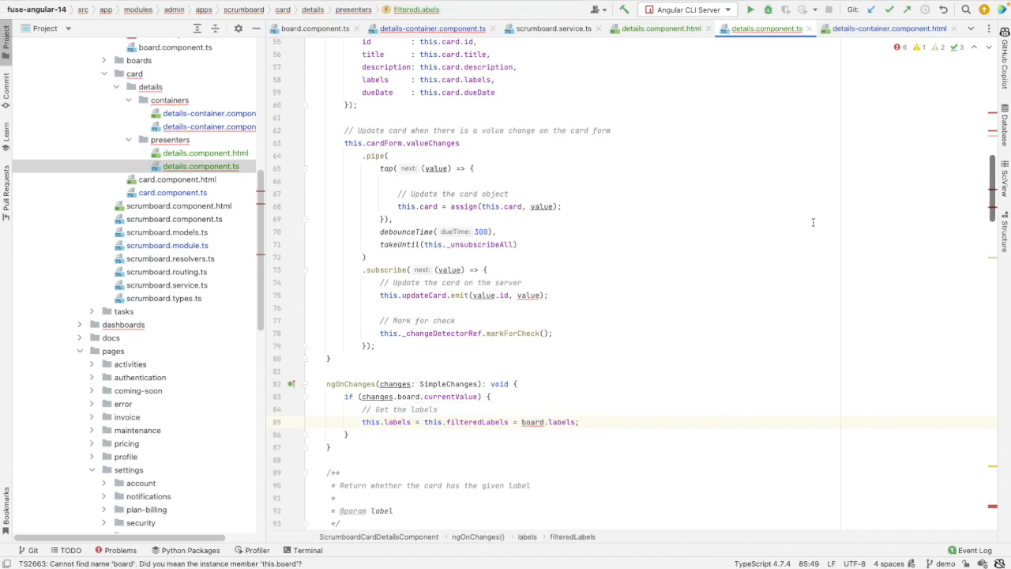
# Step: Change the presenter's ngOnChanges lookup to this.board?.labels, then bring up the container class
pyautogui.click(555, 421)
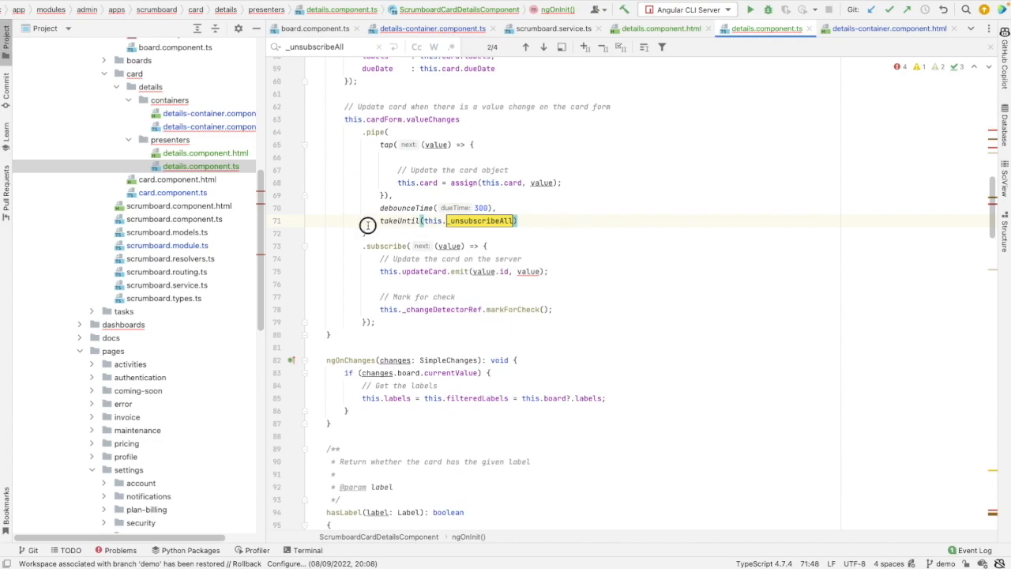
pyautogui.click(433, 119)
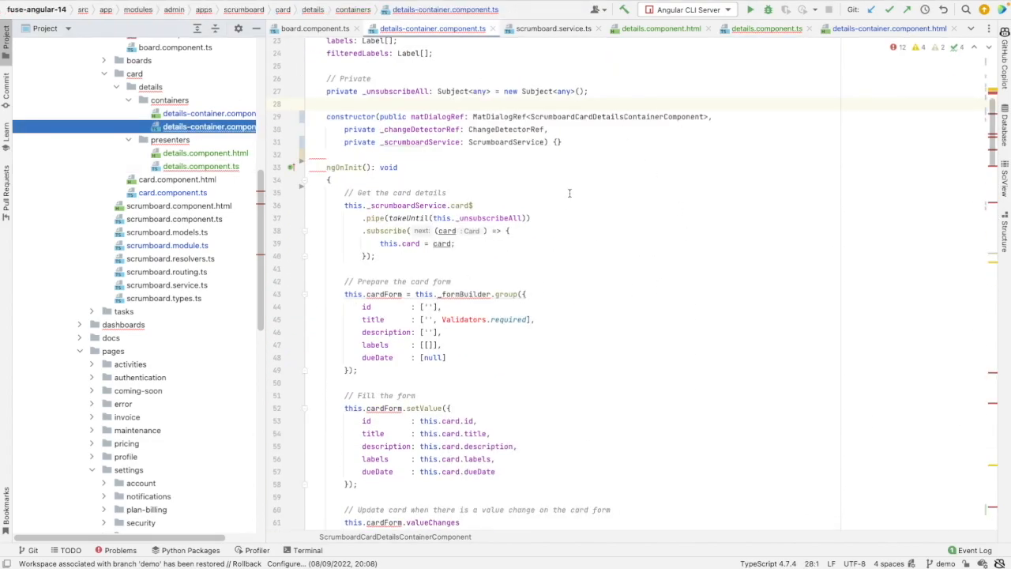
# Step: Empty the container's ngOnInit and delete labelInput, labels, filteredLabels and isOverdue
pyautogui.click(397, 91)
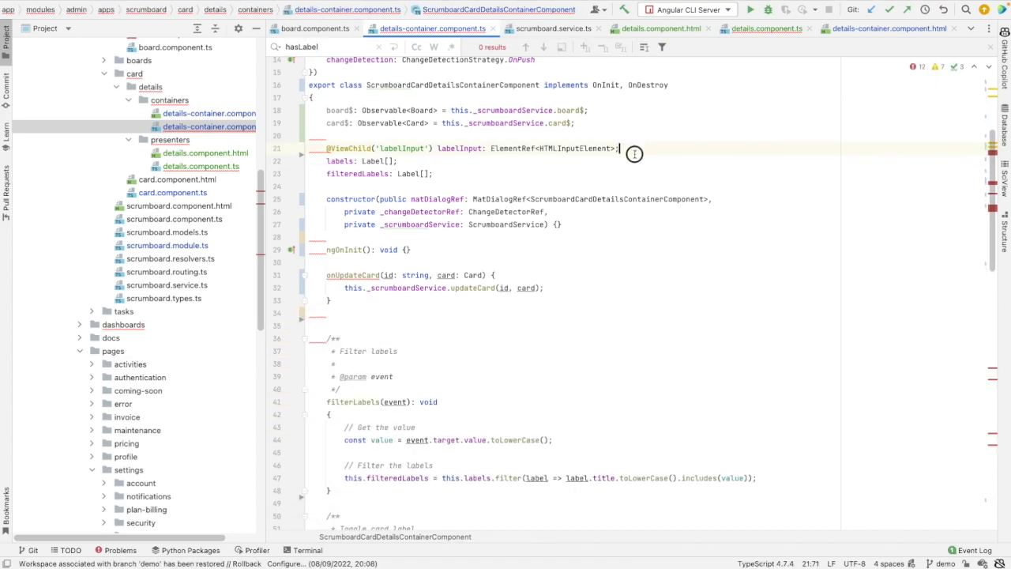
pyautogui.press('Delete')
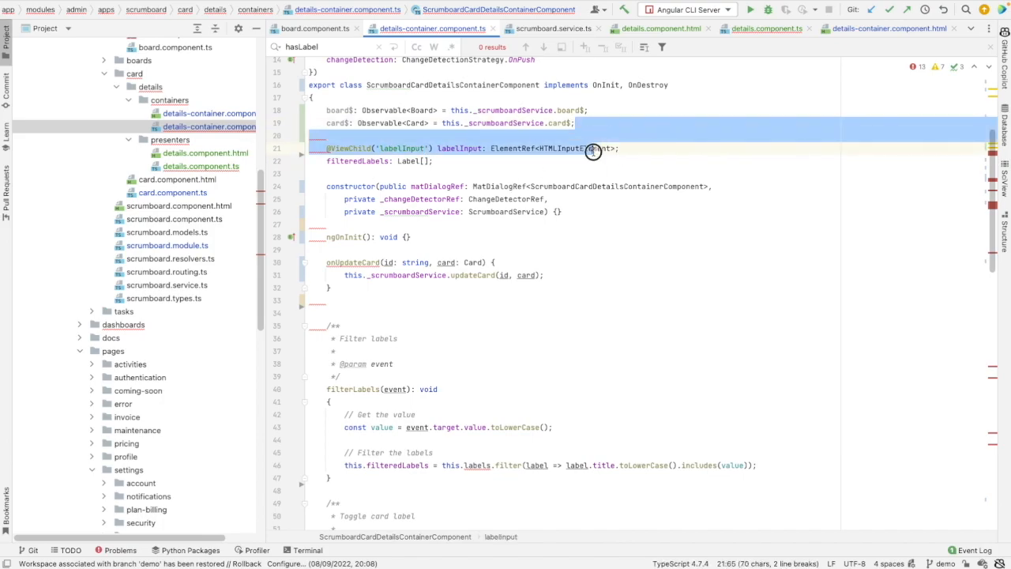
pyautogui.click(224, 113)
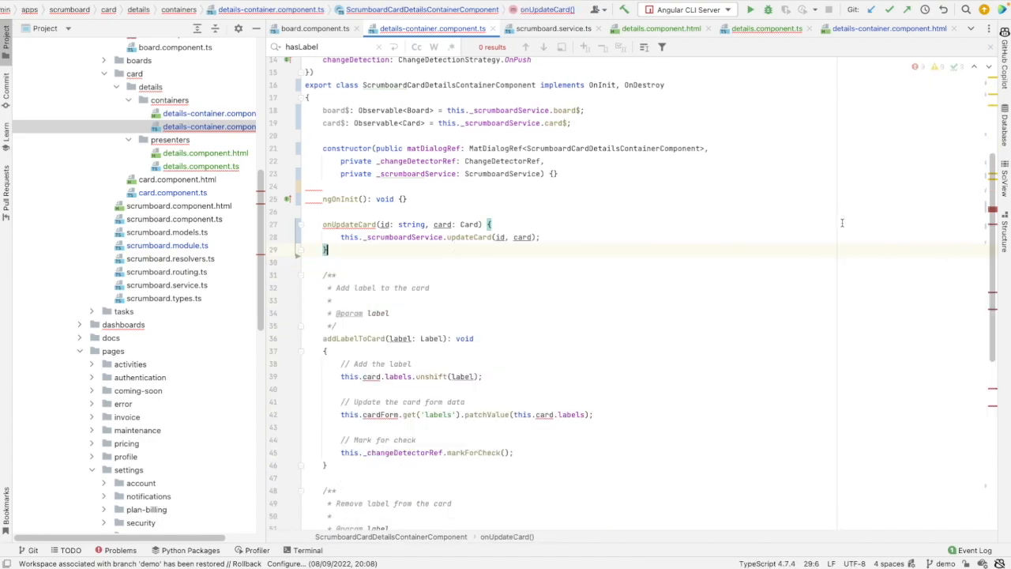
pyautogui.scroll(-3)
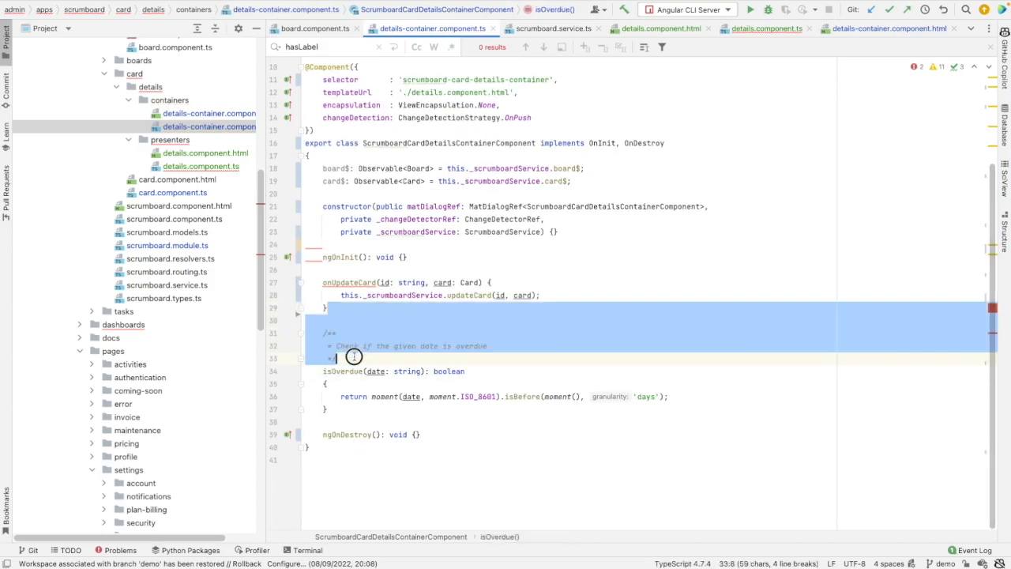
pyautogui.press('Delete')
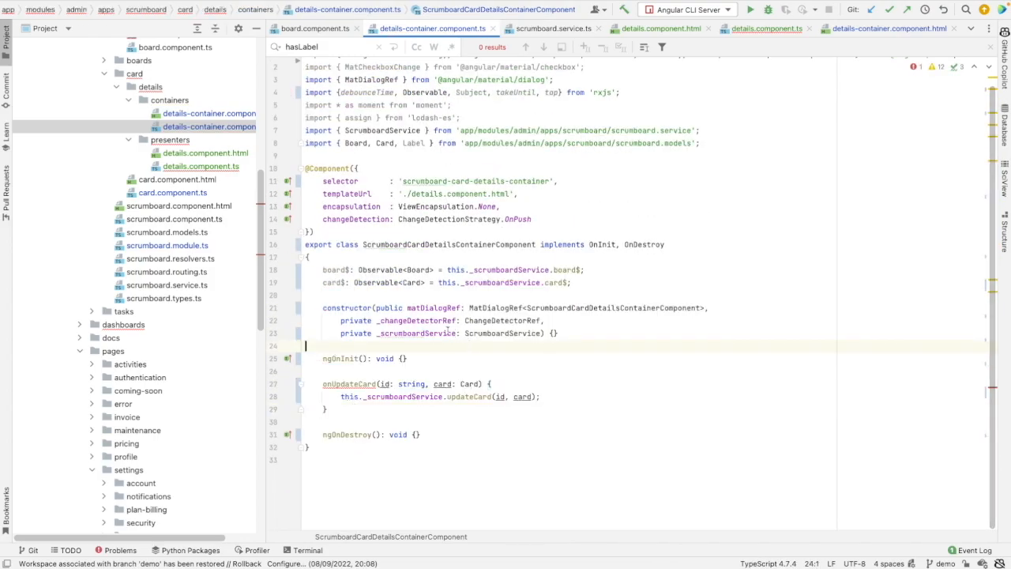
pyautogui.moveTo(571, 317)
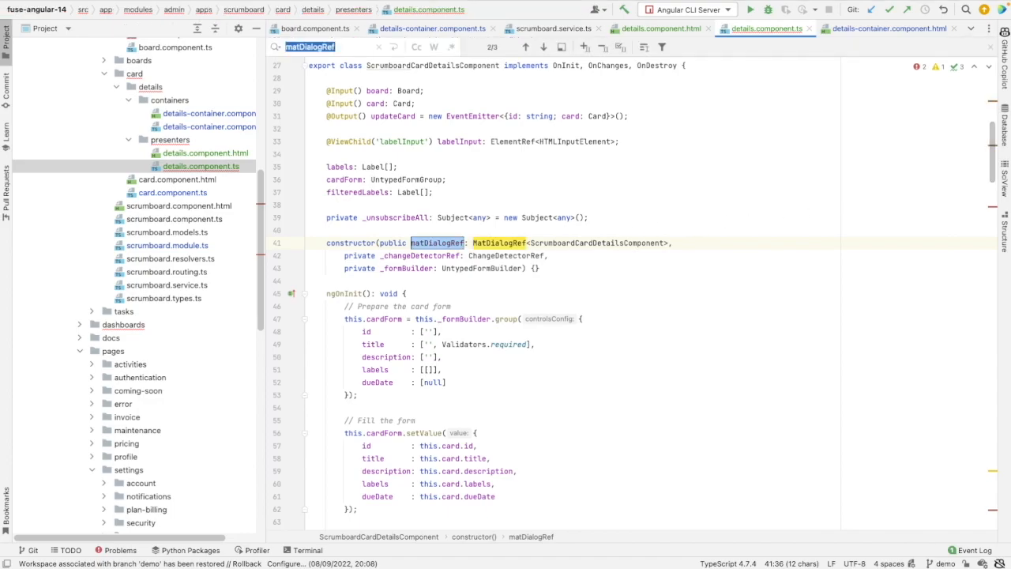
# Step: Confirm MatDialogRef lives in the presenter, then drop matDialogRef and _changeDetectorRef from the container
pyautogui.click(673, 29)
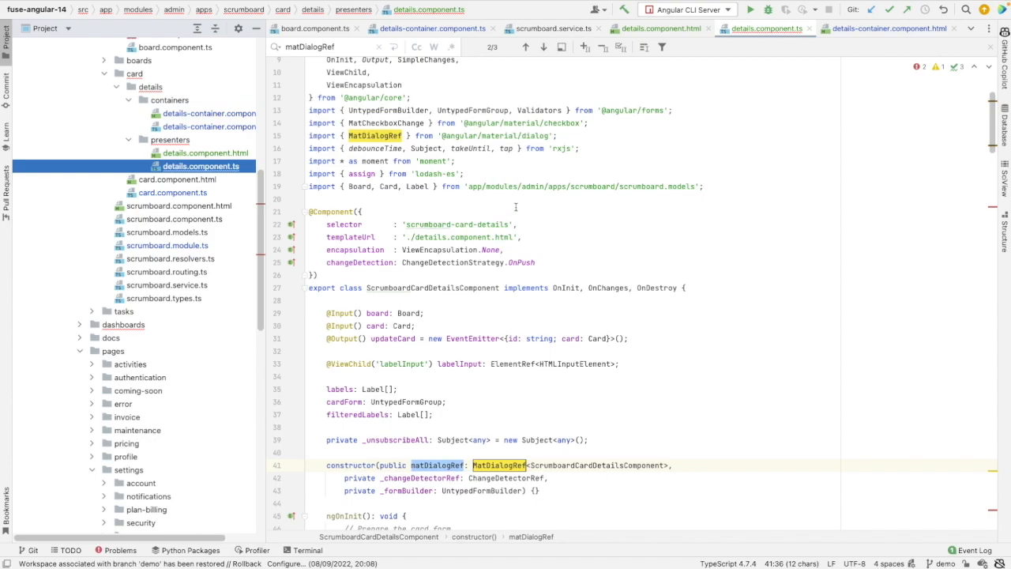
pyautogui.click(209, 126)
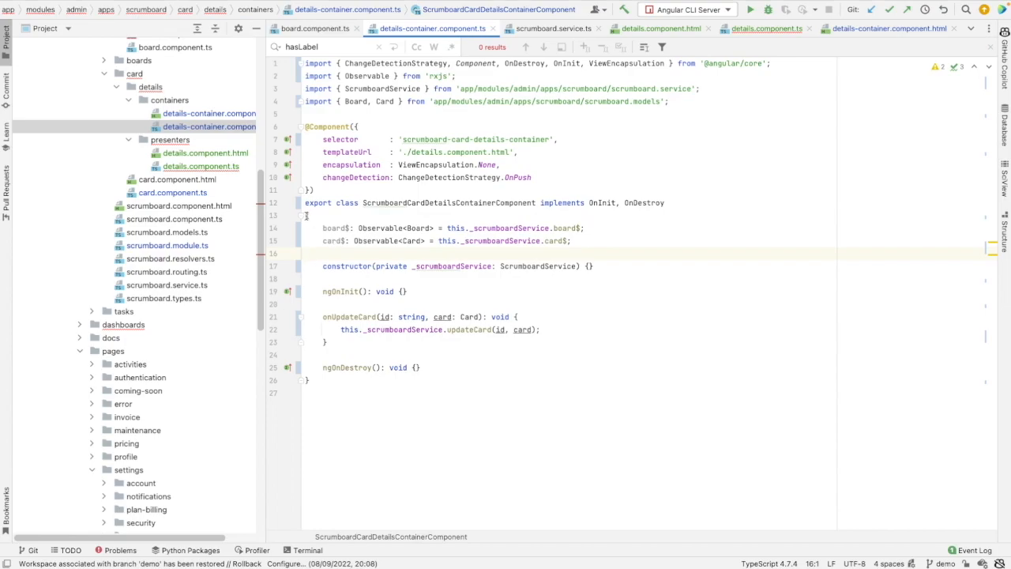
# Step: View presenters/details.component.html, whose header still closes the dialog through matDialogRef
pyautogui.click(764, 29)
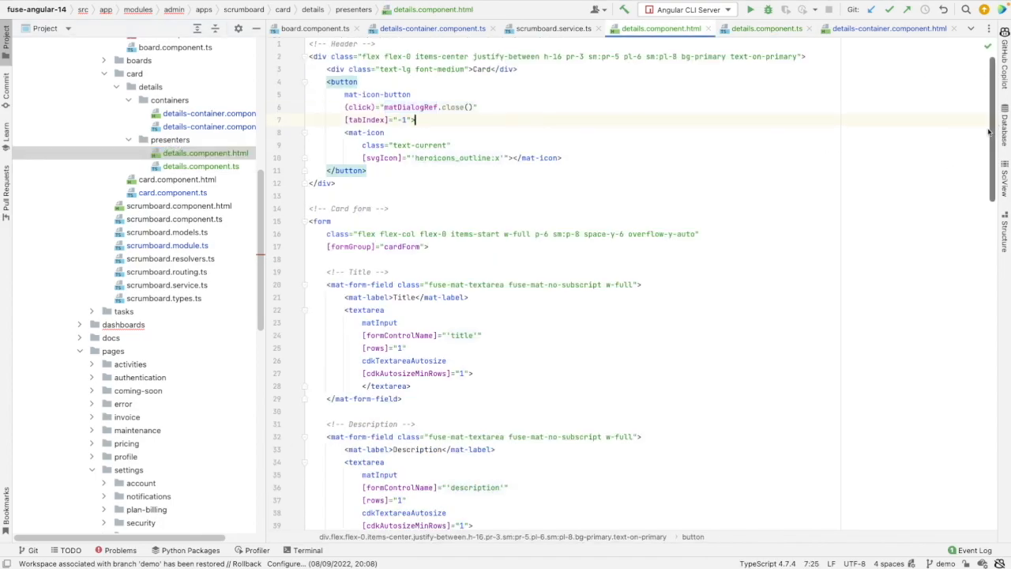
pyautogui.scroll(-3)
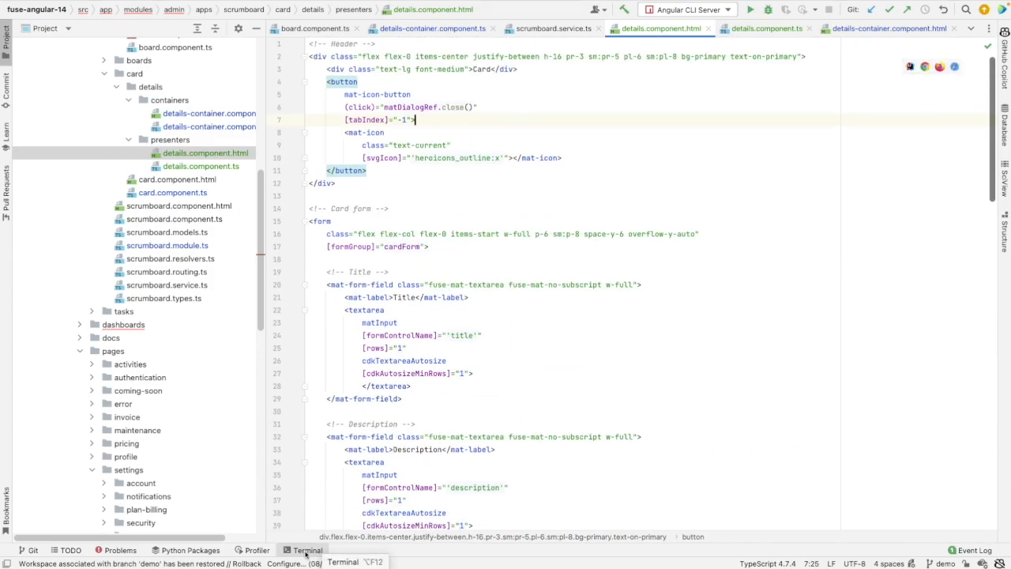
# Step: Fix module declarations and templateUrl, then inspect the container template's onUpdateCard argument error
pyautogui.click(307, 550)
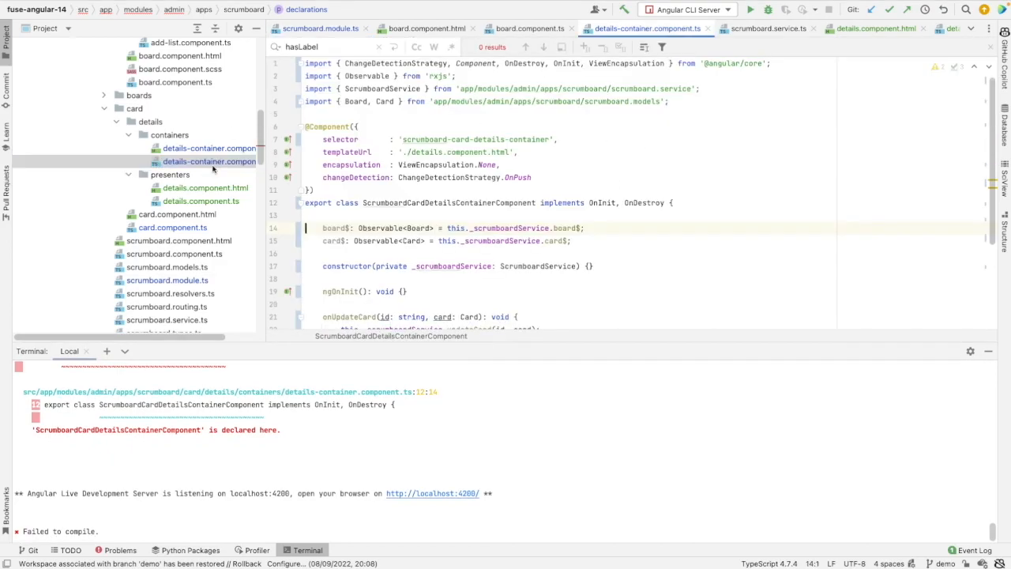
pyautogui.click(167, 280)
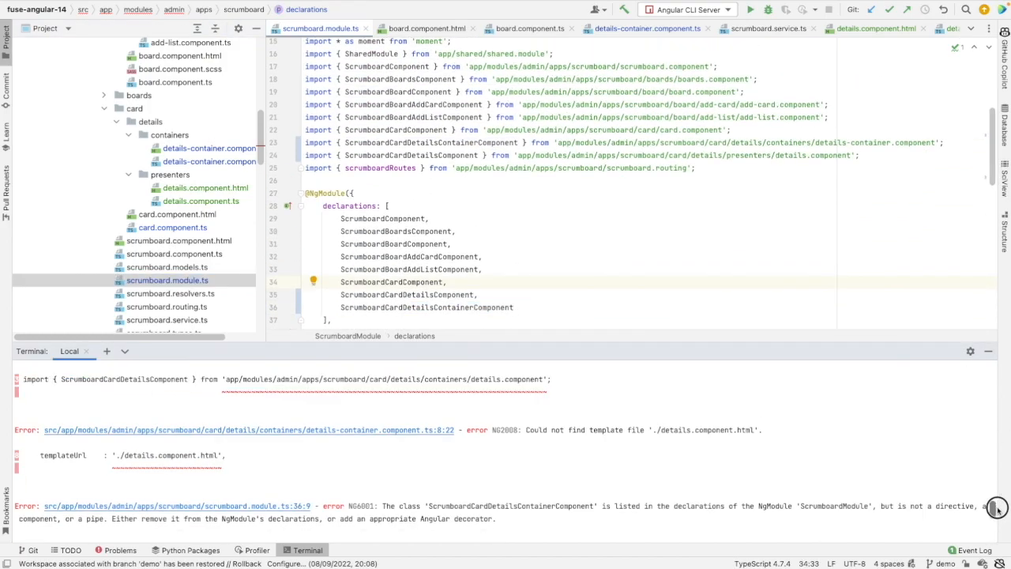
pyautogui.click(210, 161)
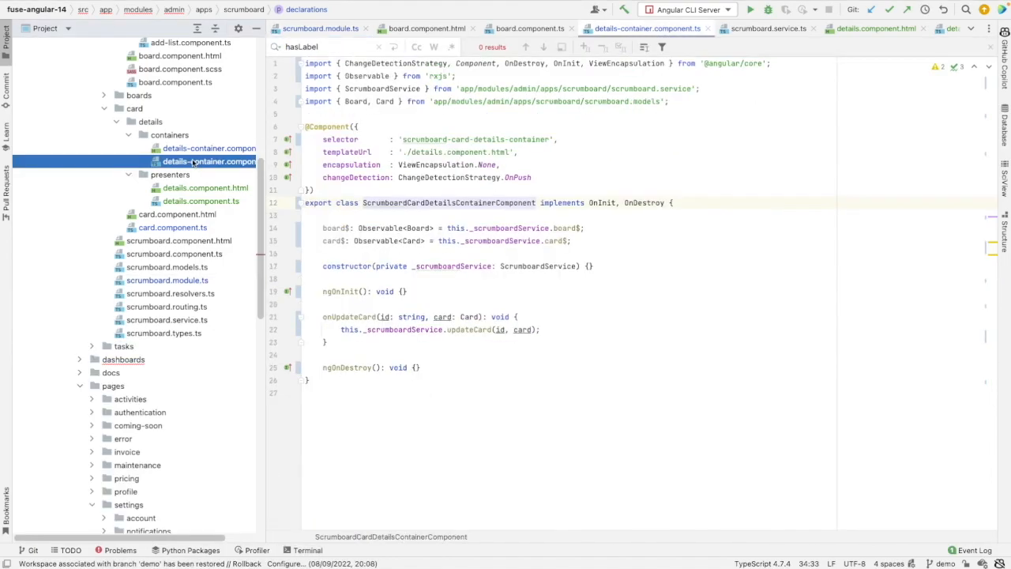
pyautogui.click(480, 148)
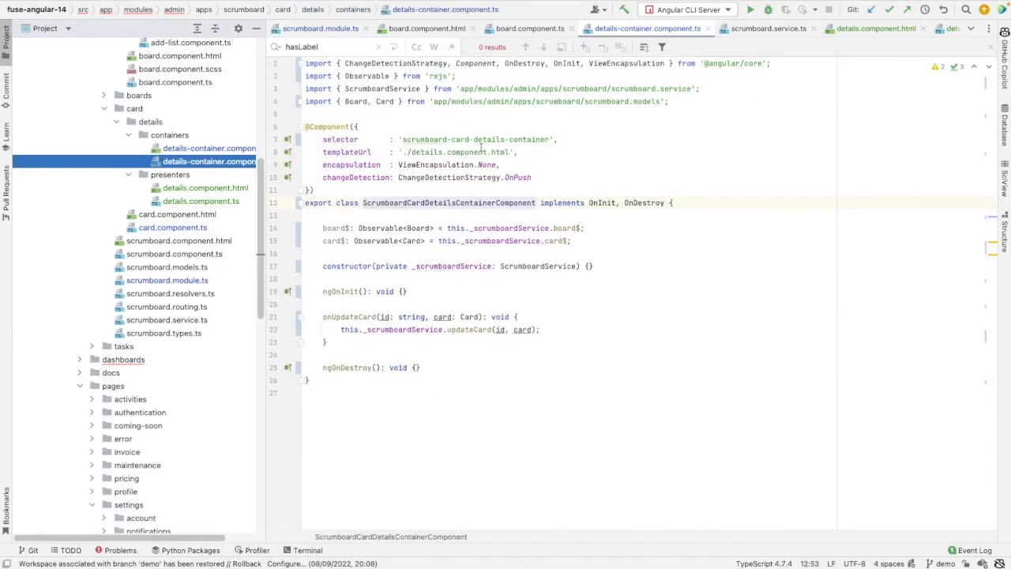
pyautogui.click(461, 151)
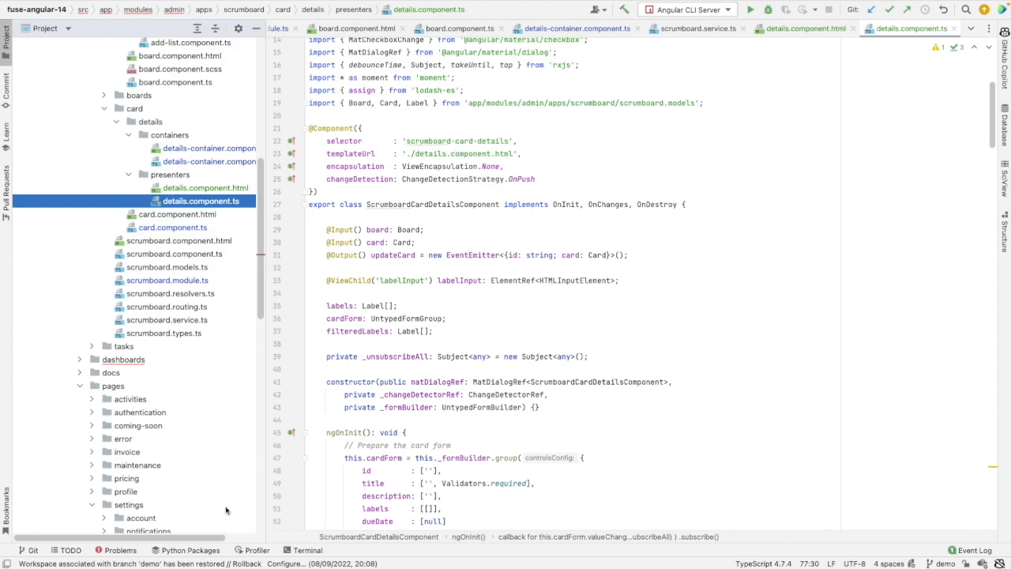
pyautogui.click(306, 550)
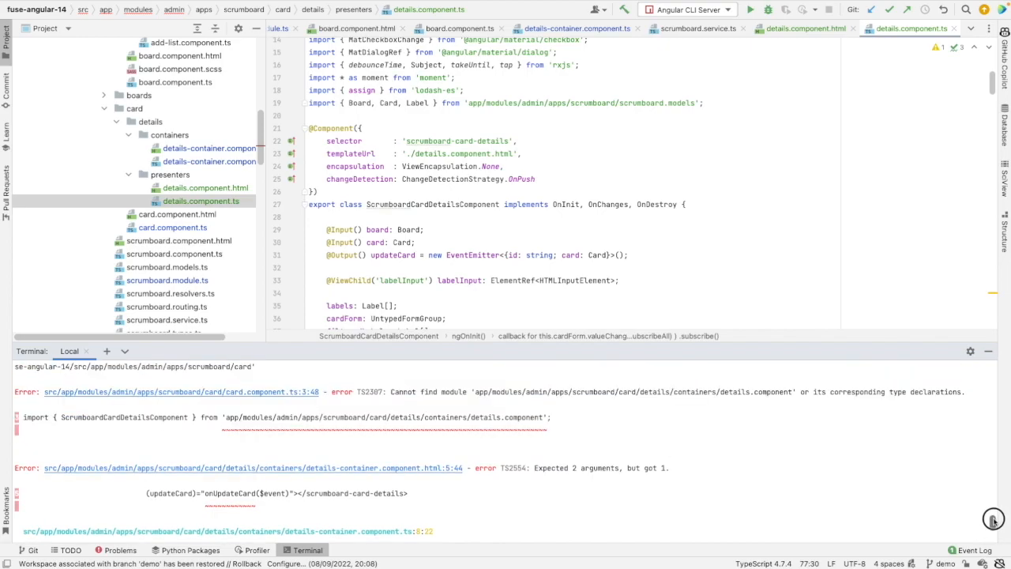
pyautogui.click(173, 184)
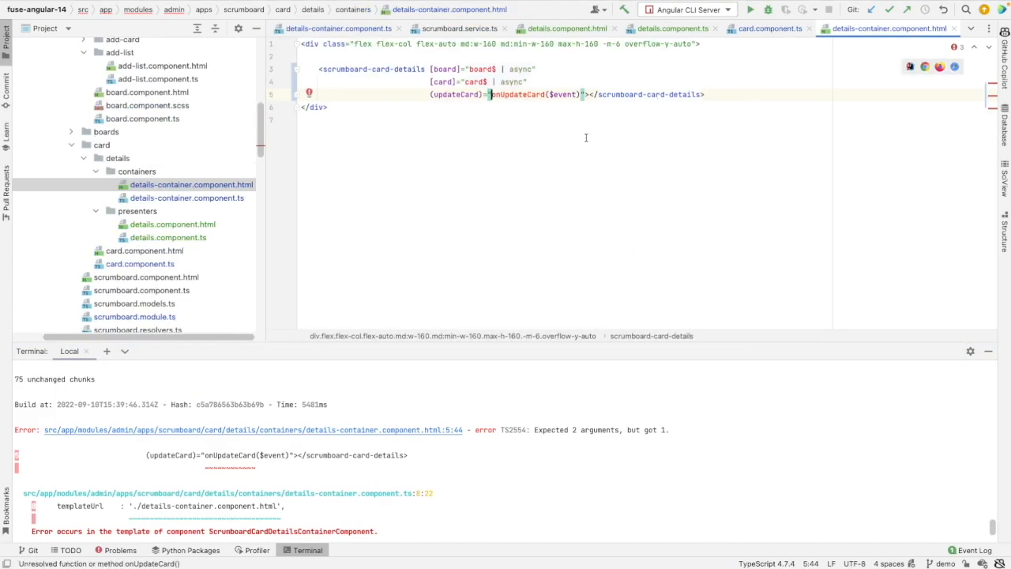
pyautogui.moveTo(988, 352)
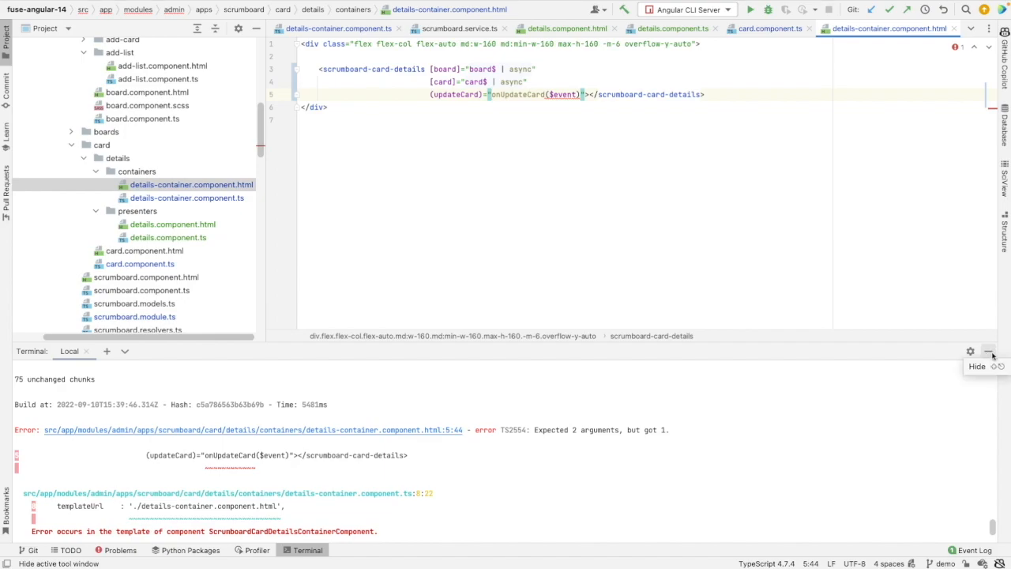
# Step: Make container onUpdateCard take one event object, passing event.id and event.card to the service
pyautogui.click(989, 351)
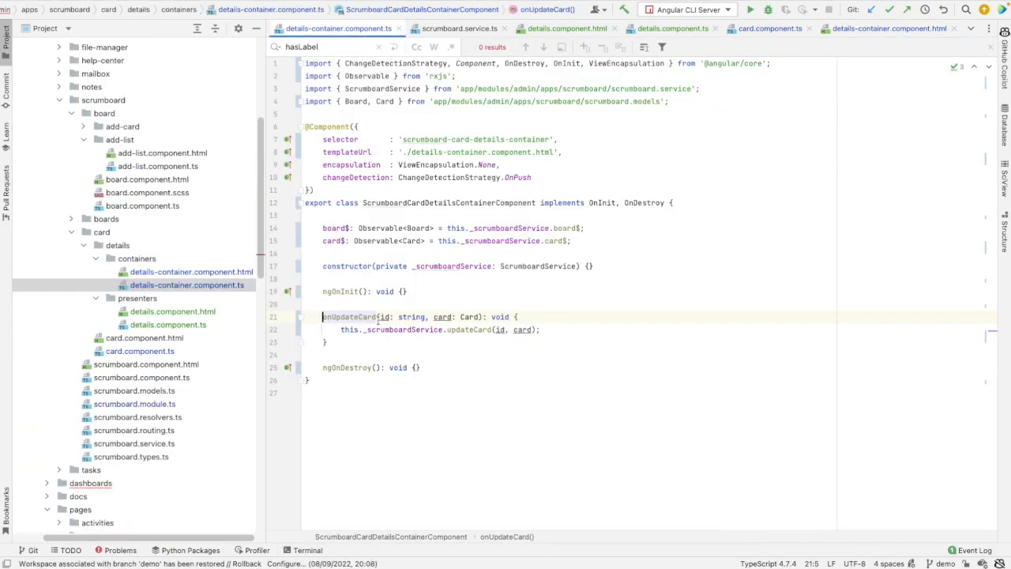
pyautogui.write('event: {')
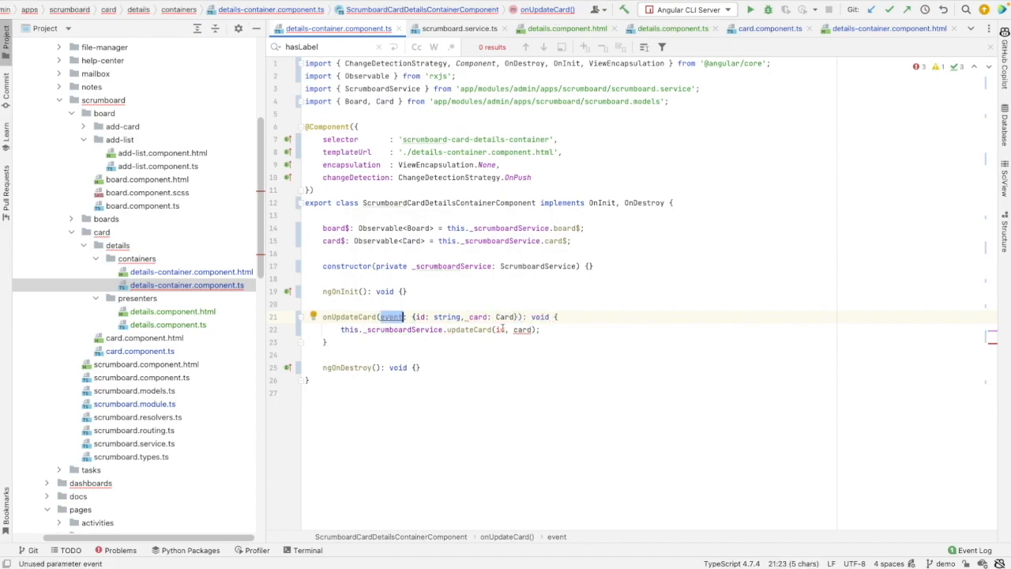
pyautogui.write('event.')
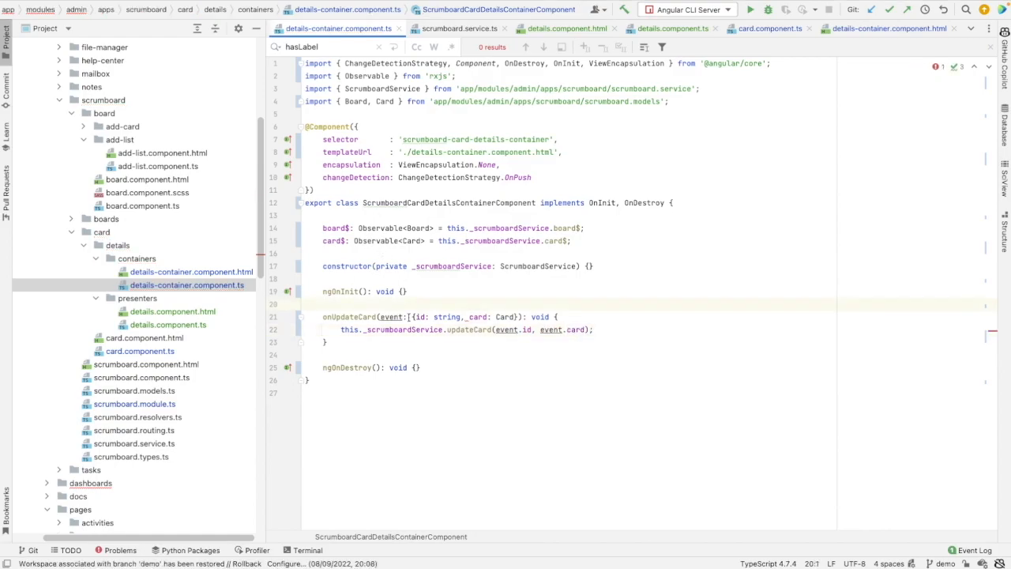
pyautogui.doubleClick(391, 317)
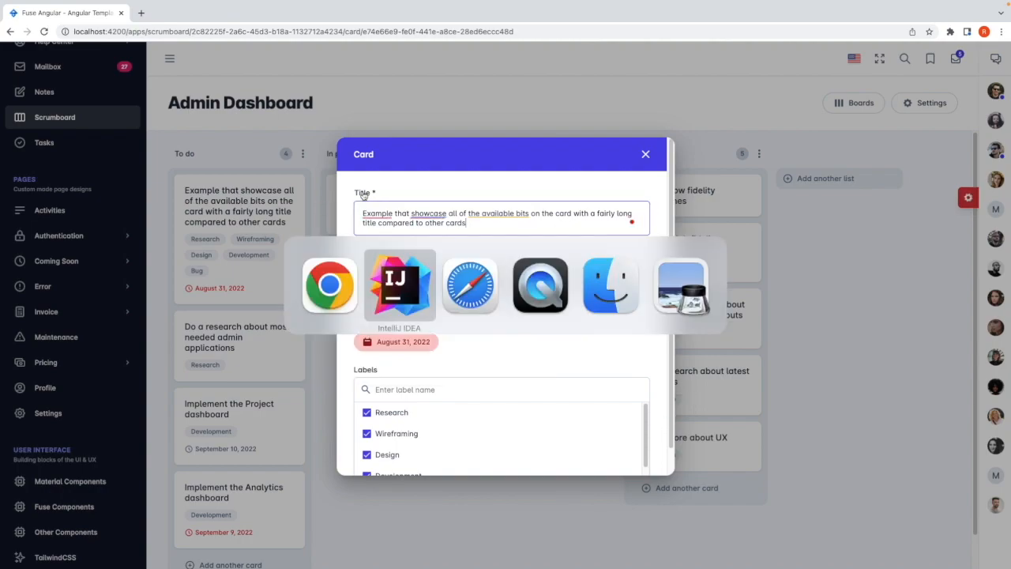
# Step: Mark the template labels as --Card and --Title and verify them in Chrome's card dialog
pyautogui.click(399, 285)
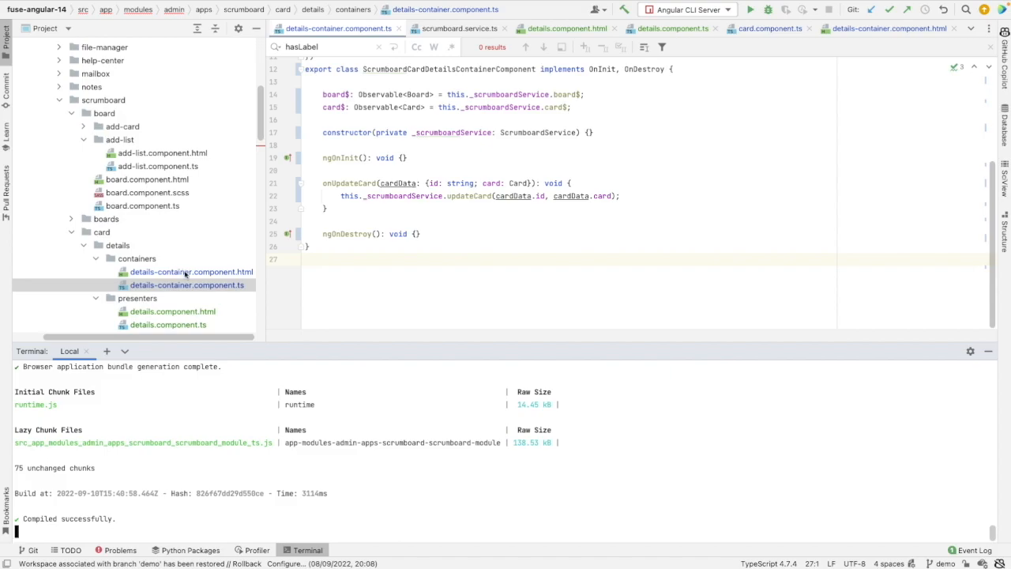
pyautogui.click(172, 310)
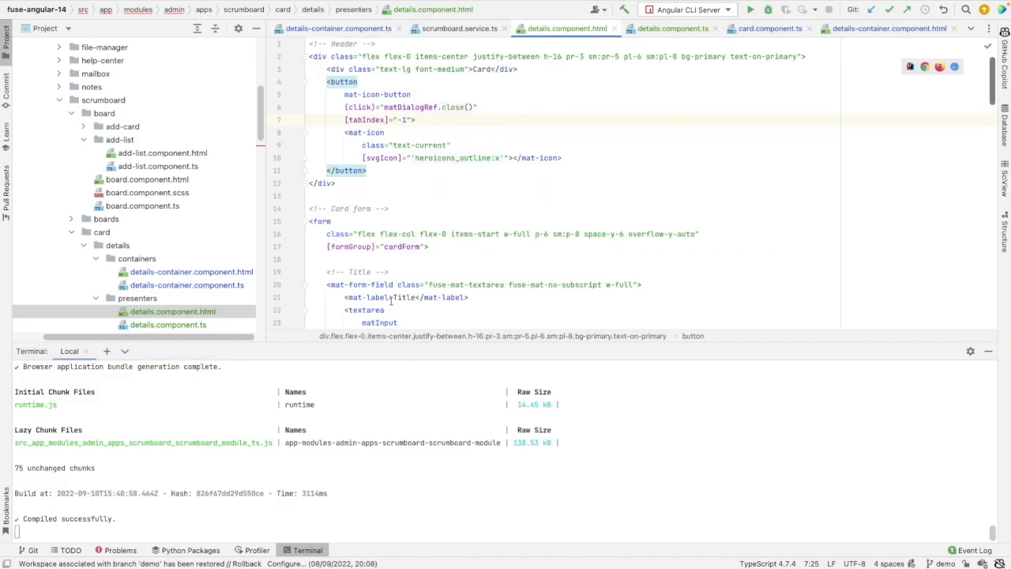
pyautogui.click(401, 297)
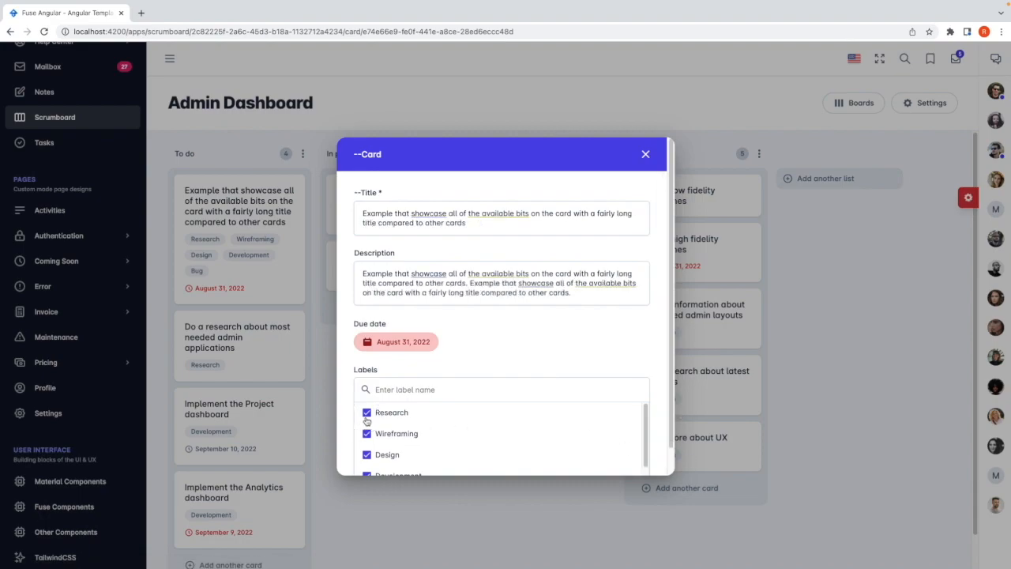
pyautogui.press('F12')
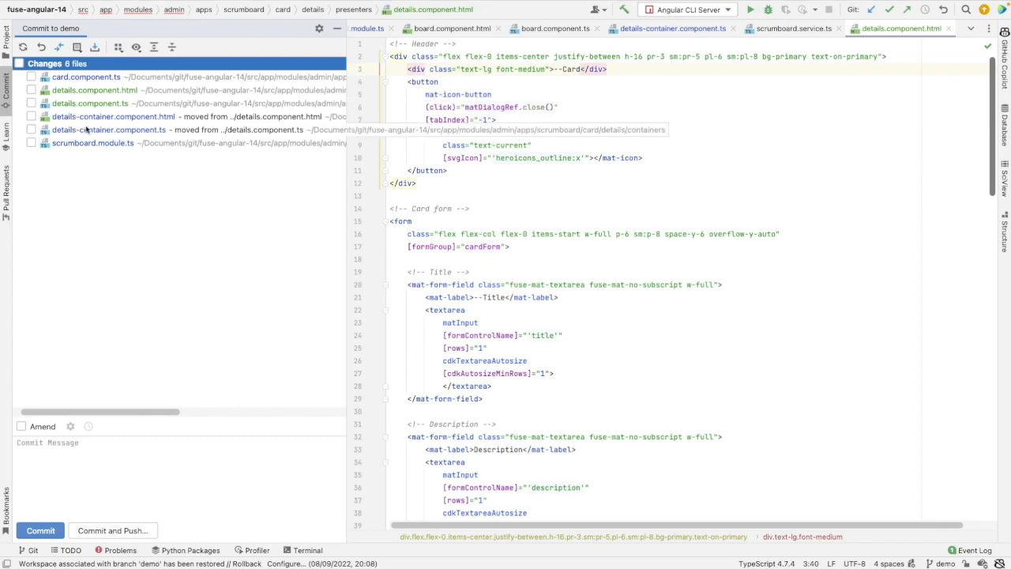
# Step: Review the scrumboard module diff in the Commit window
pyautogui.click(93, 143)
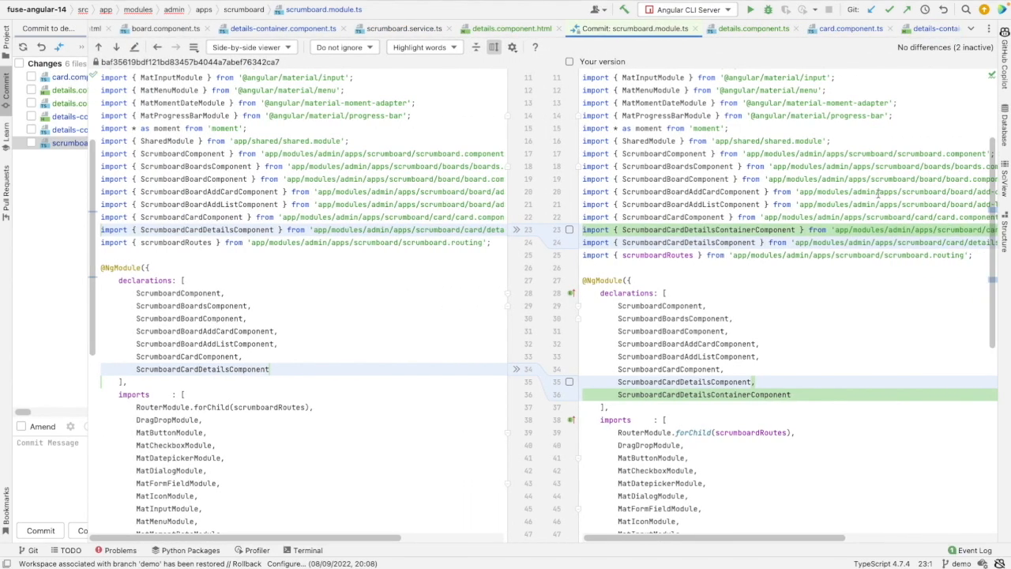
pyautogui.scroll(-3)
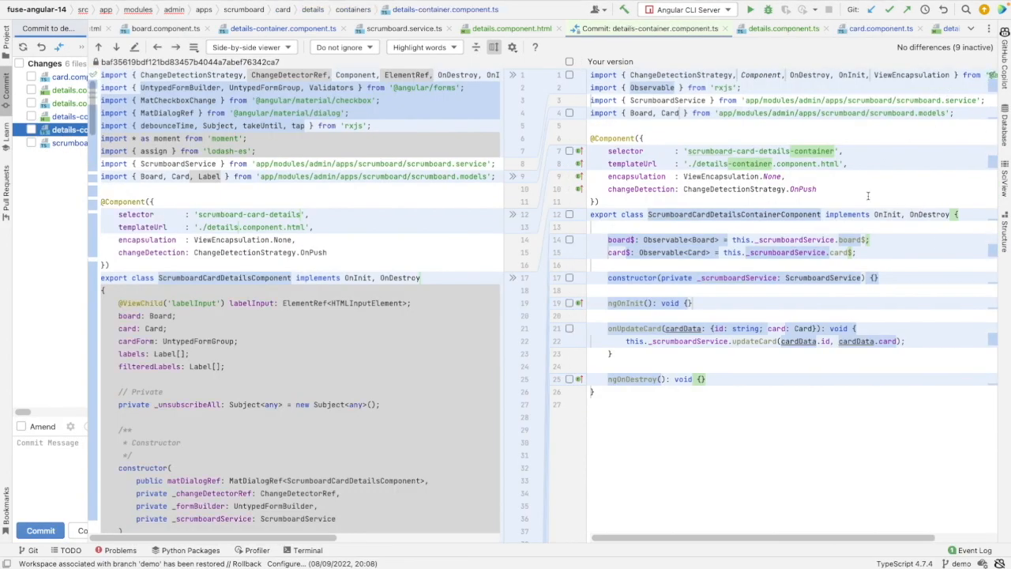
pyautogui.scroll(-3)
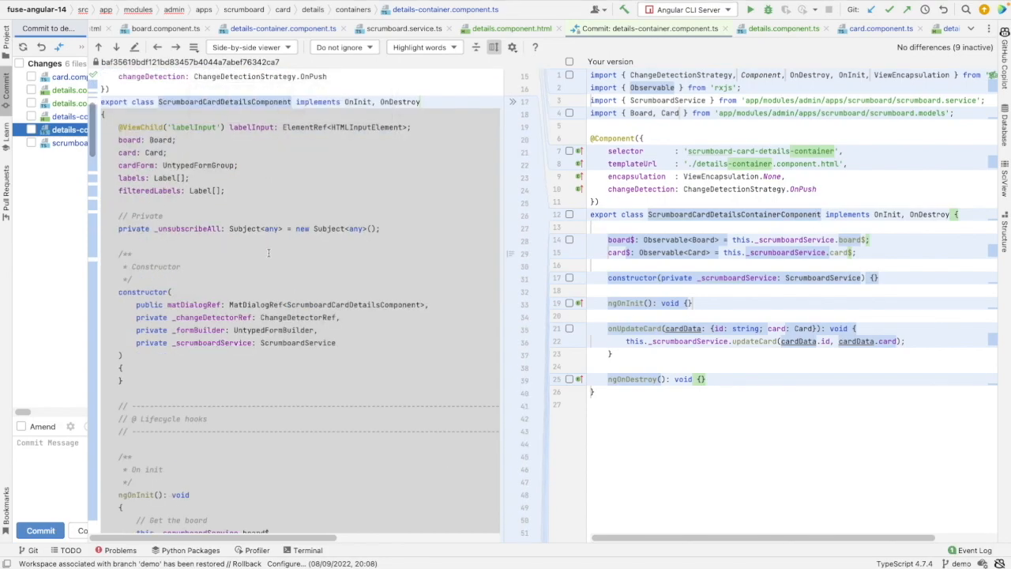
pyautogui.scroll(-3)
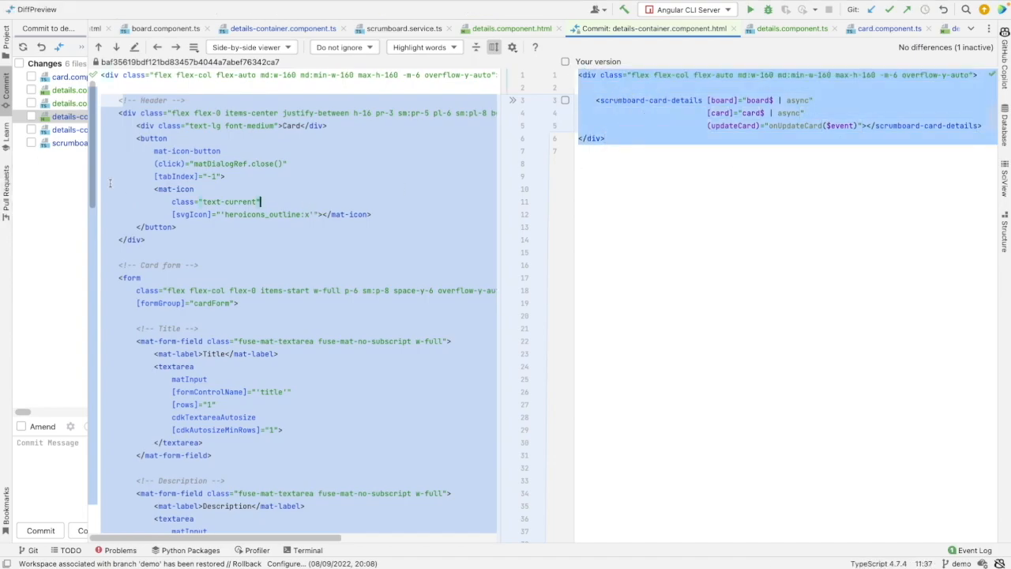
pyautogui.scroll(-3)
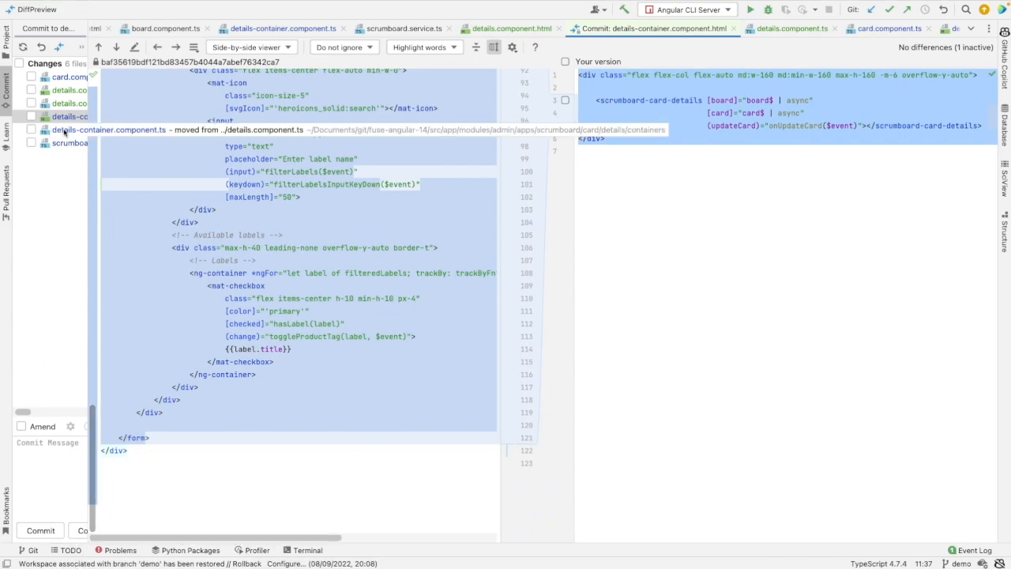
# Step: Review the container class, presenter class and card.component.ts diffs
pyautogui.click(70, 129)
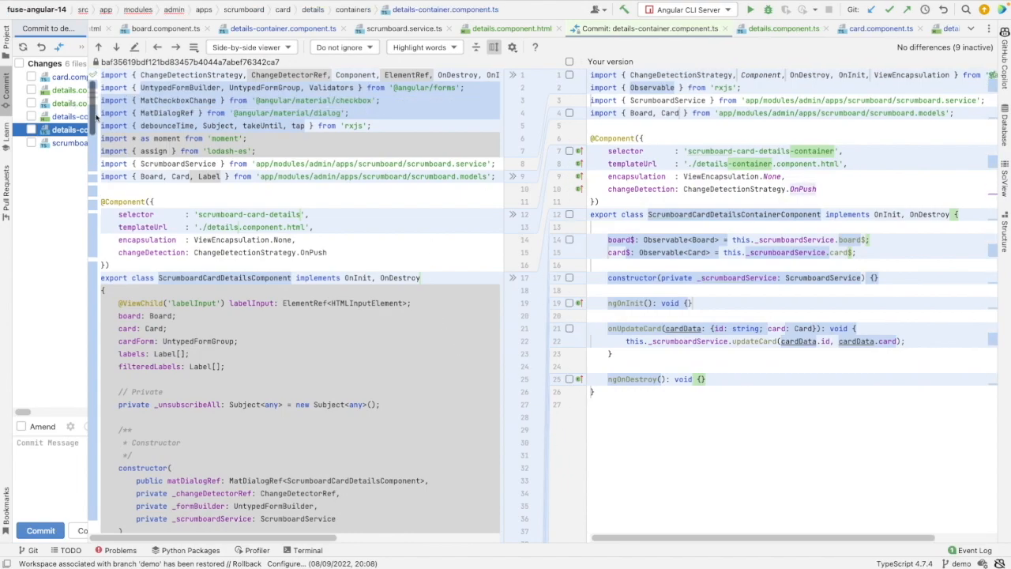
pyautogui.scroll(-3)
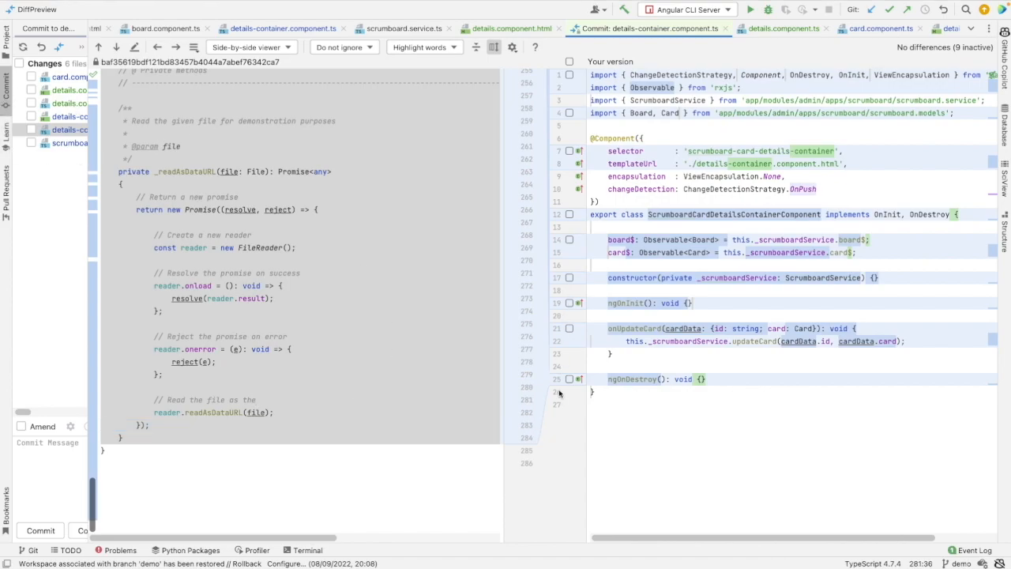
pyautogui.click(70, 103)
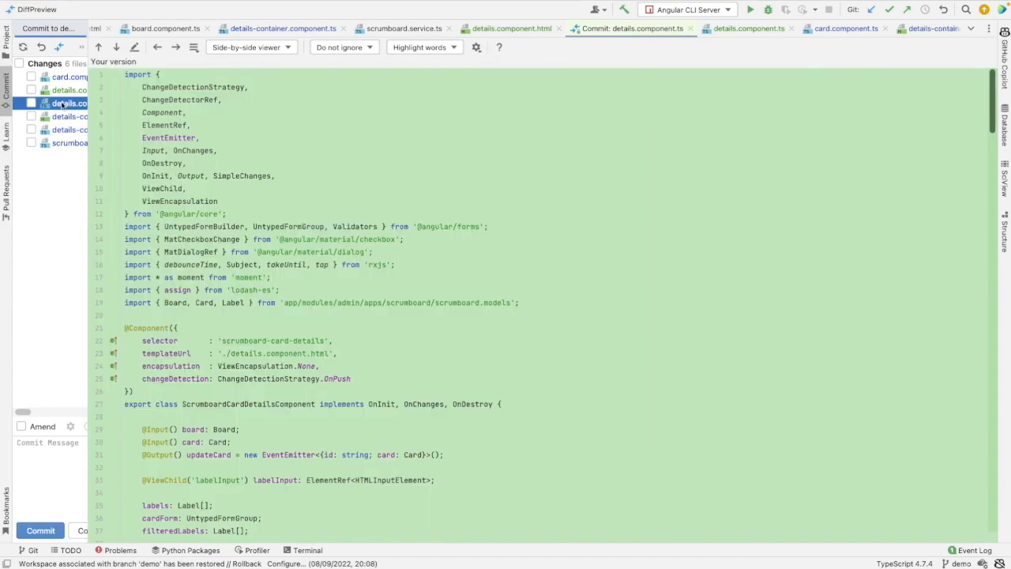
pyautogui.scroll(-3)
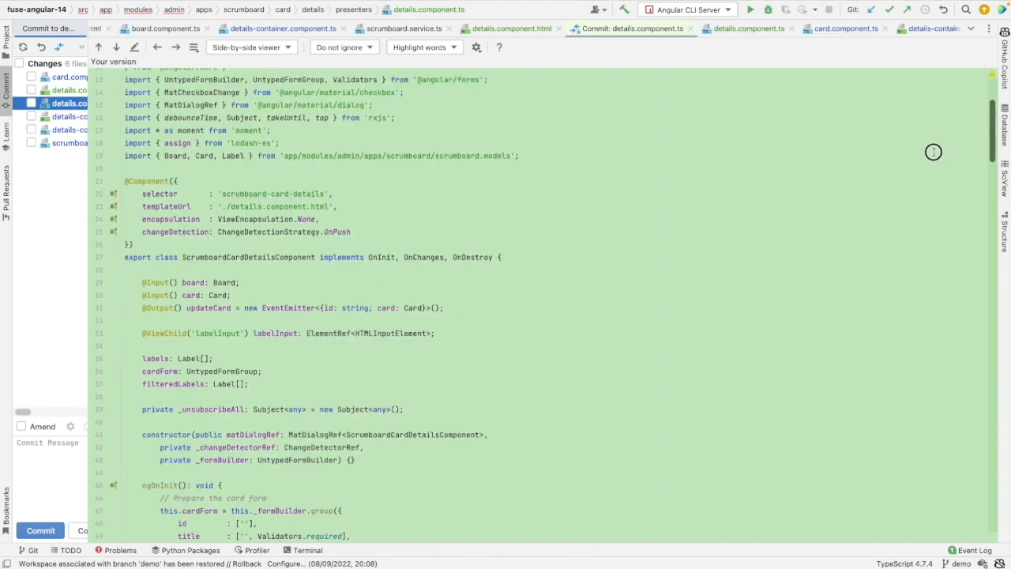
pyautogui.scroll(-3)
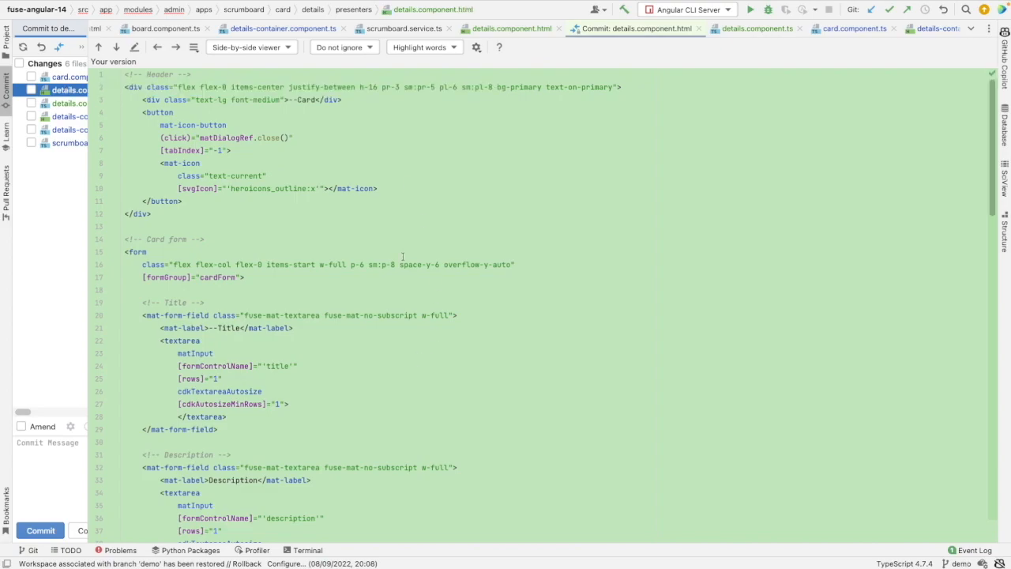
pyautogui.click(70, 76)
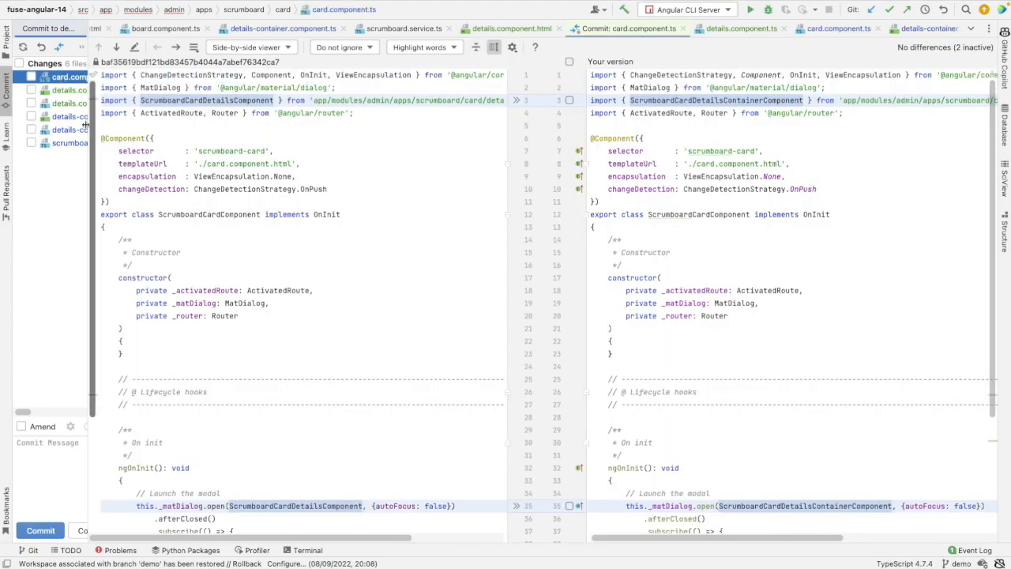